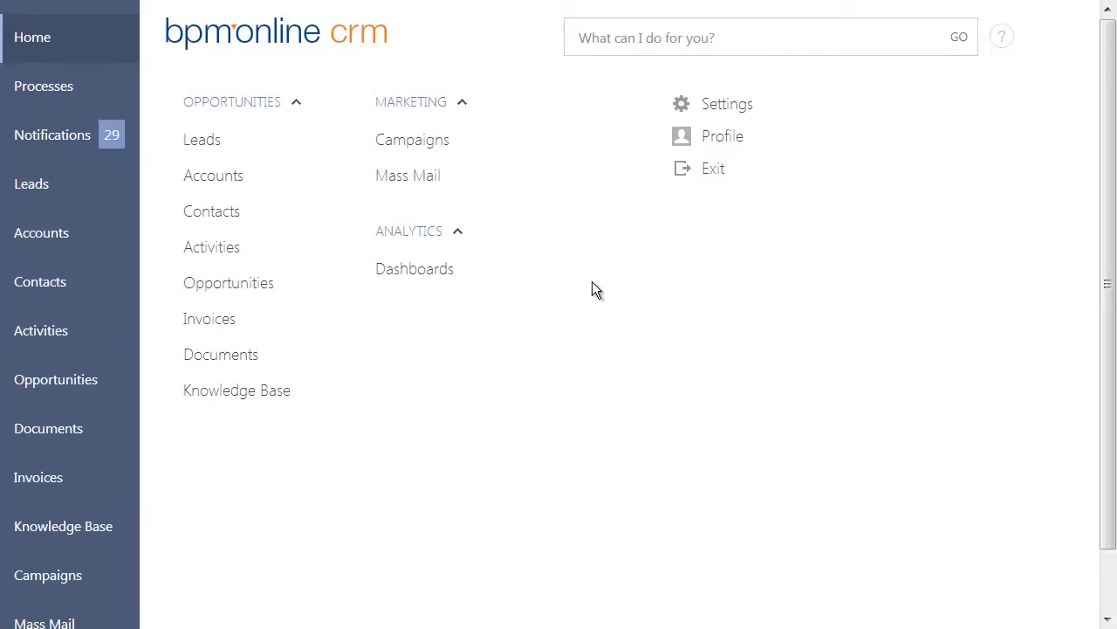
left_click(202, 139)
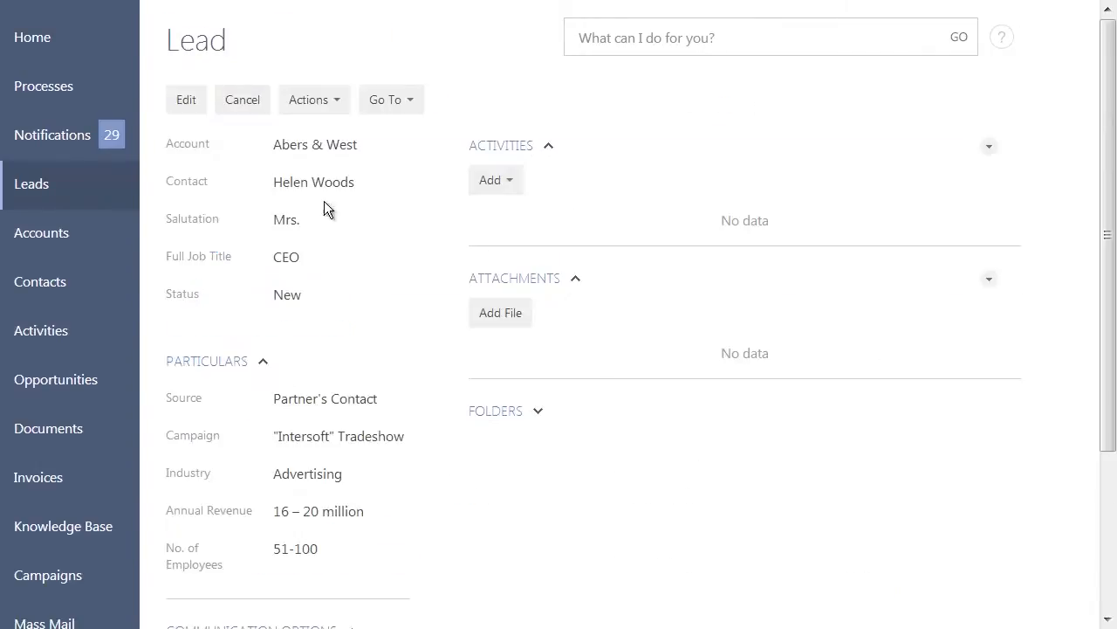
left_click(309, 99)
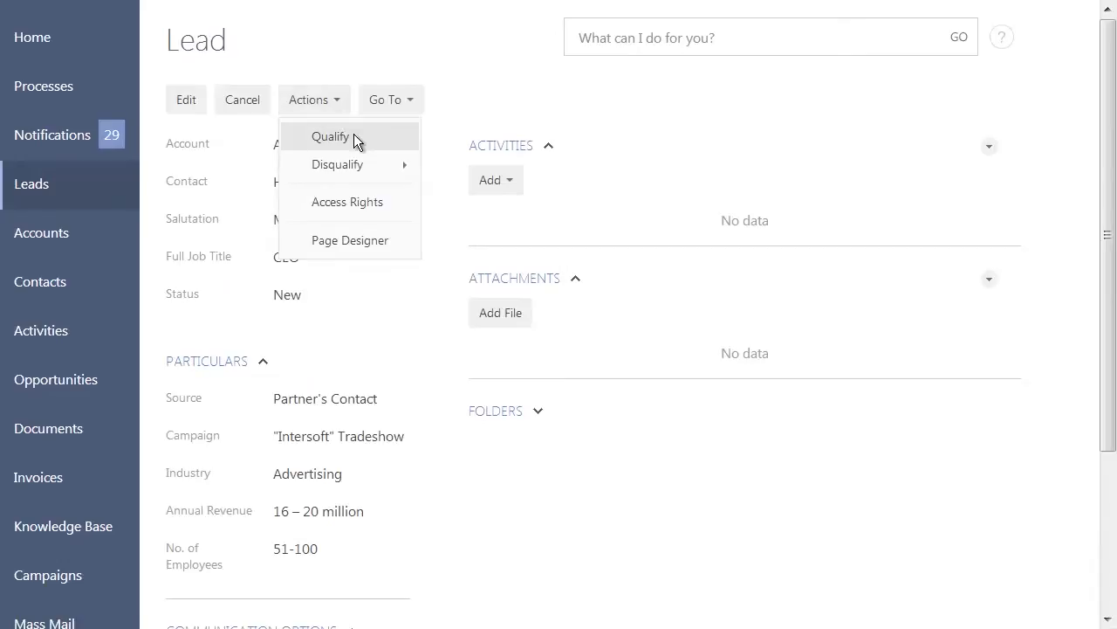
left_click(330, 136)
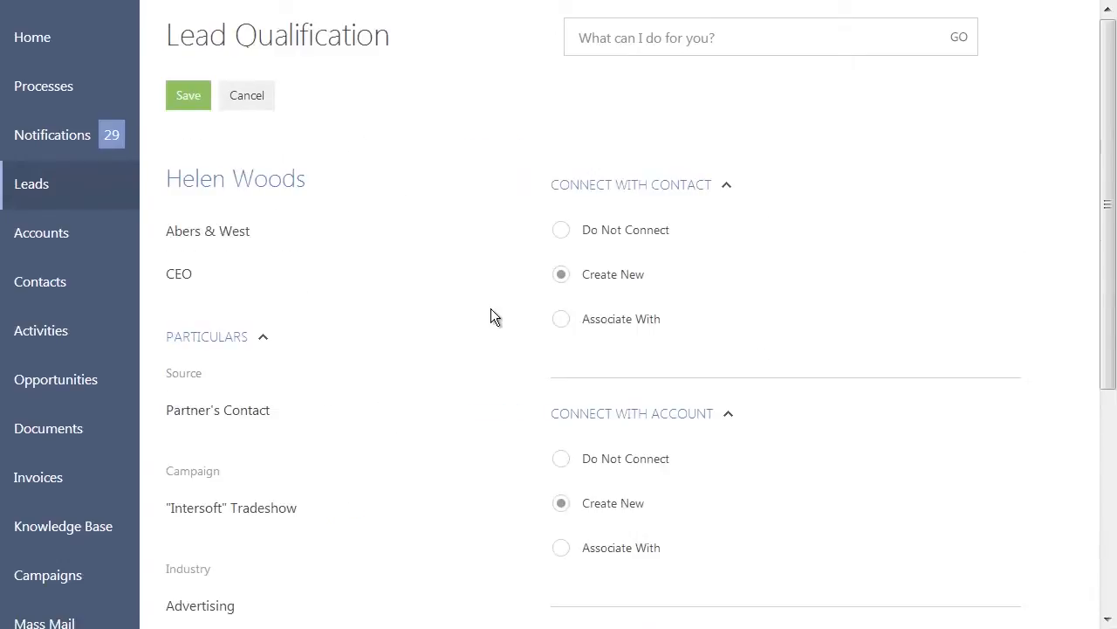
scroll("down", 3)
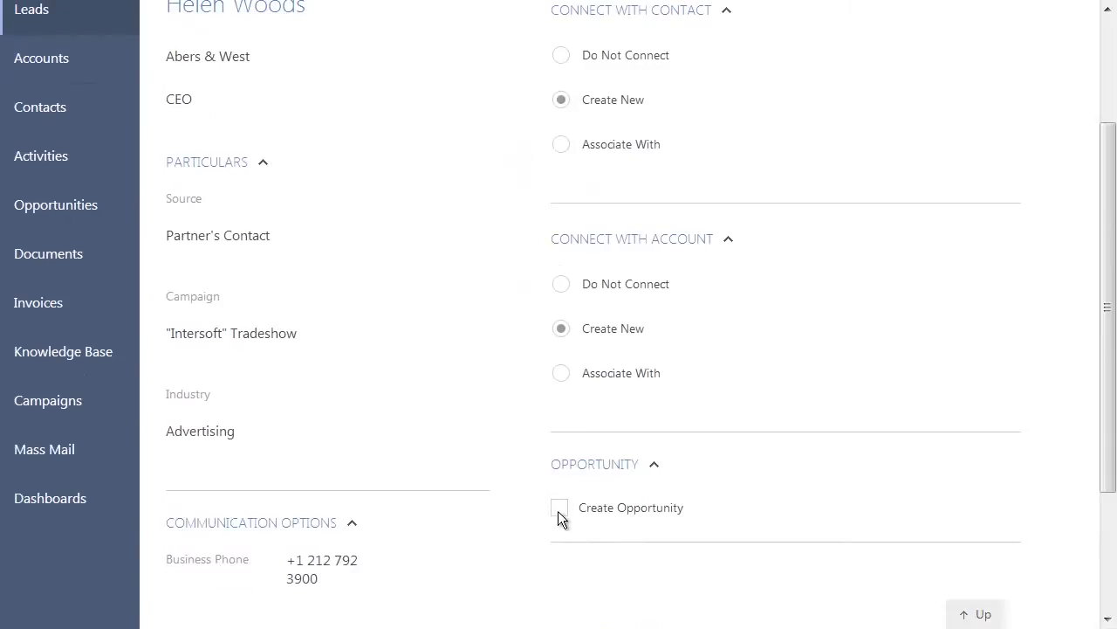
left_click(560, 507)
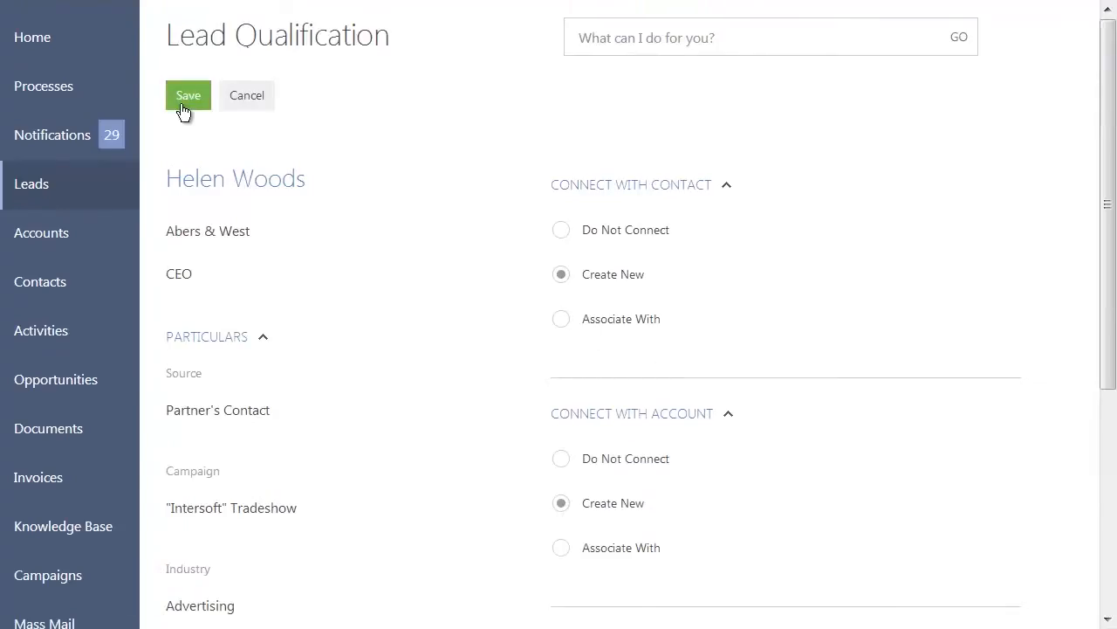
left_click(188, 96)
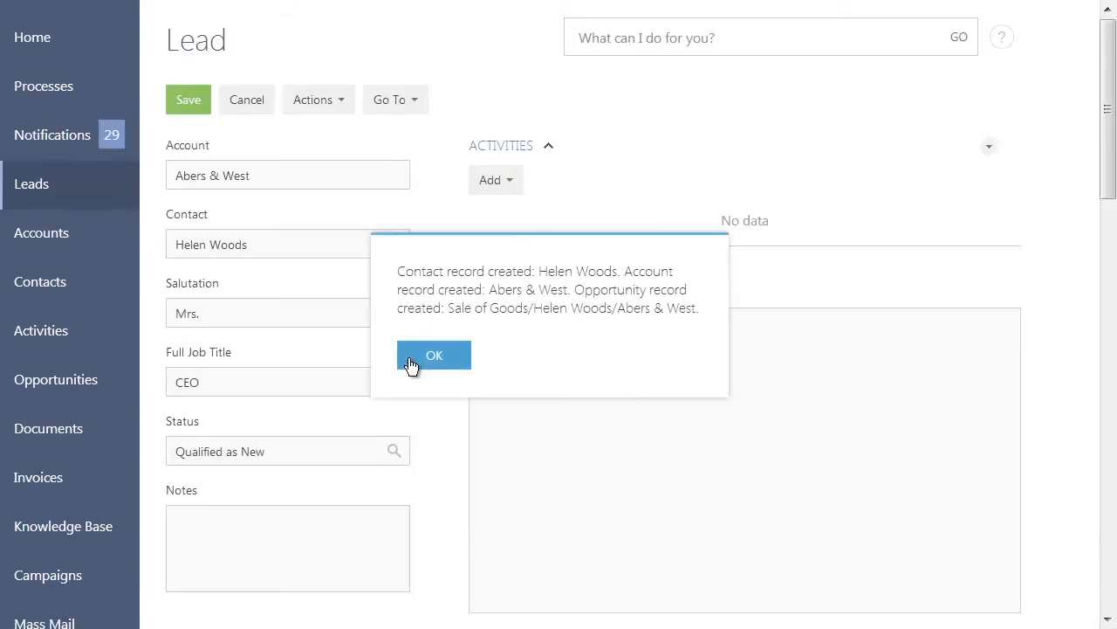
left_click(434, 355)
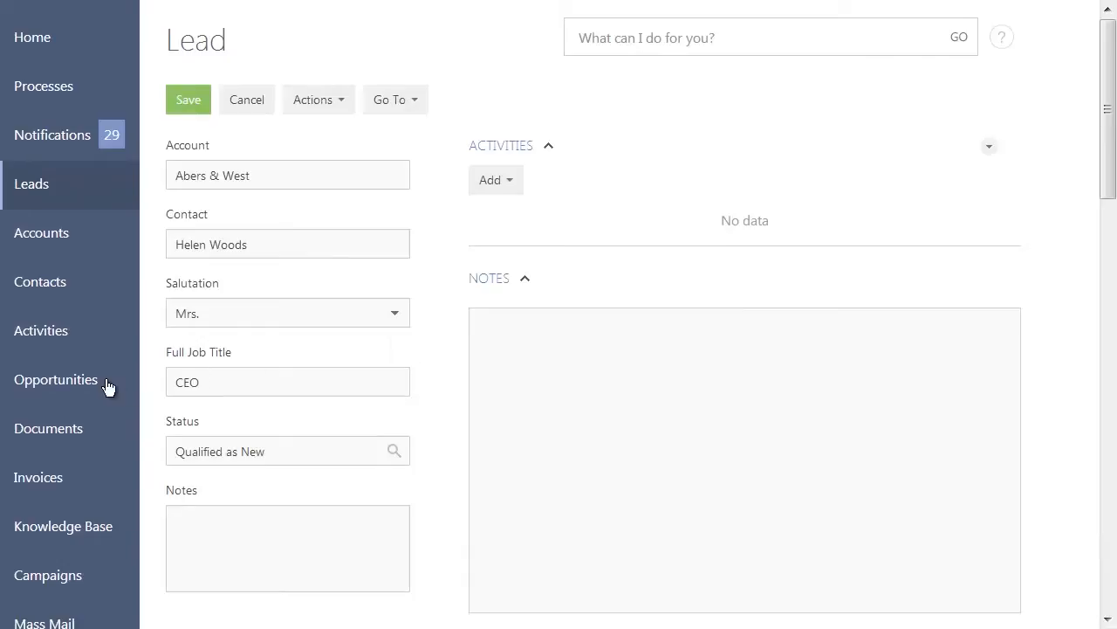
left_click(55, 378)
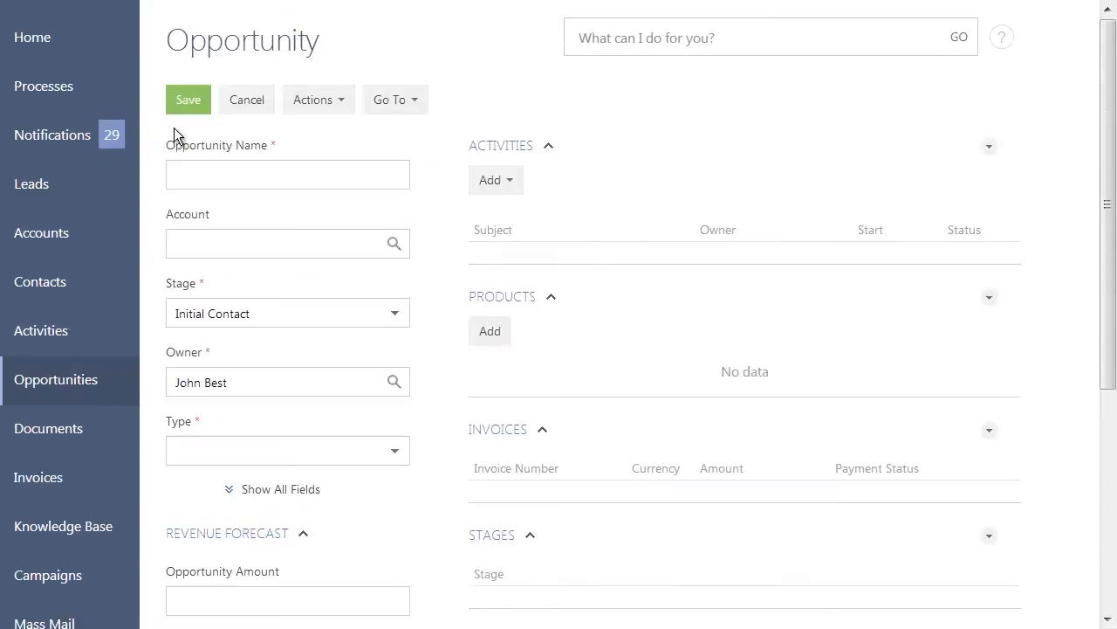
type("016 / Abers & West / Sale of Goods")
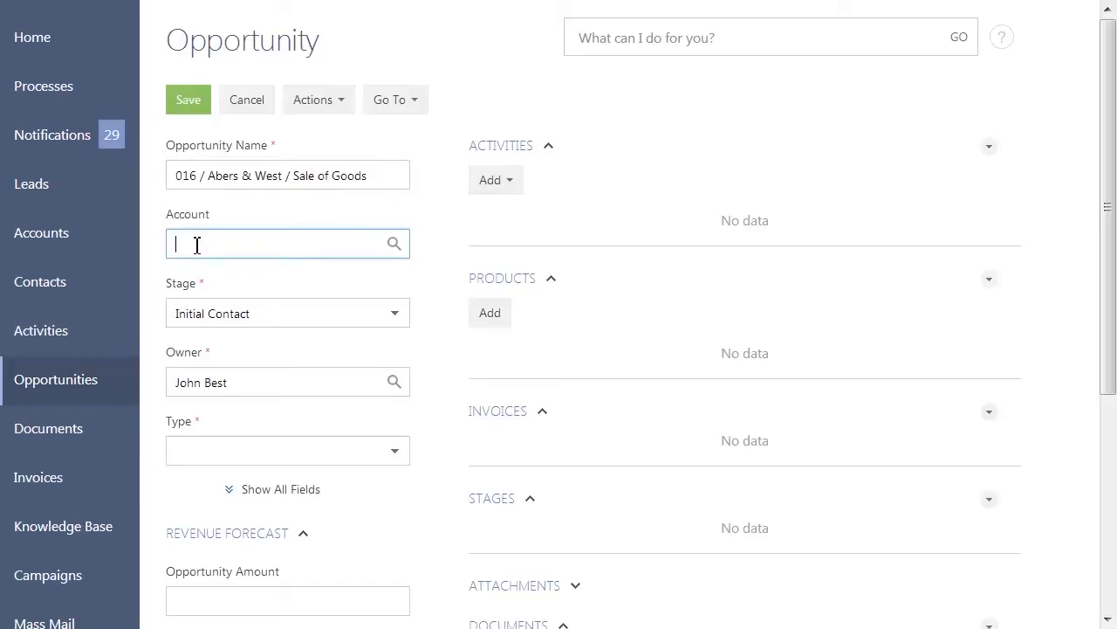
type("Abers & West")
type("H")
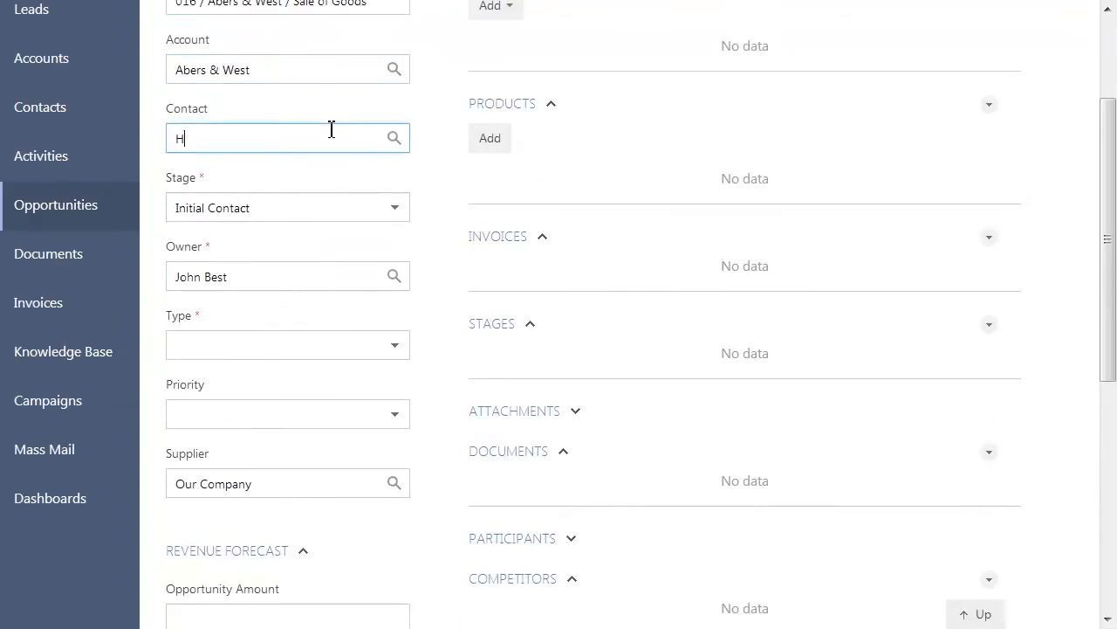
type("elen Woods")
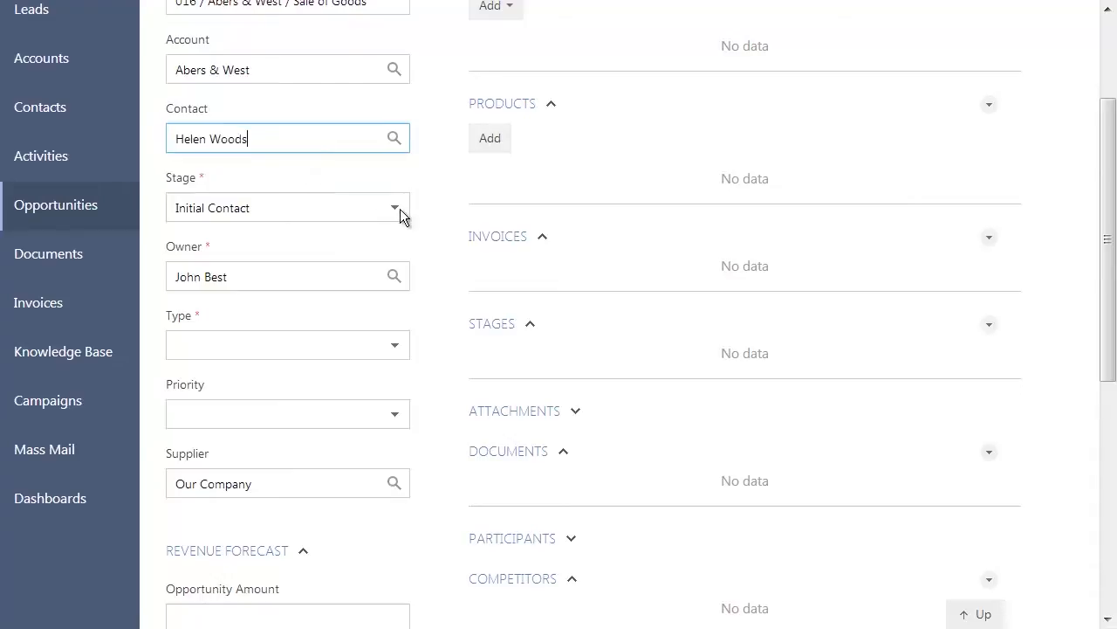
left_click(394, 344)
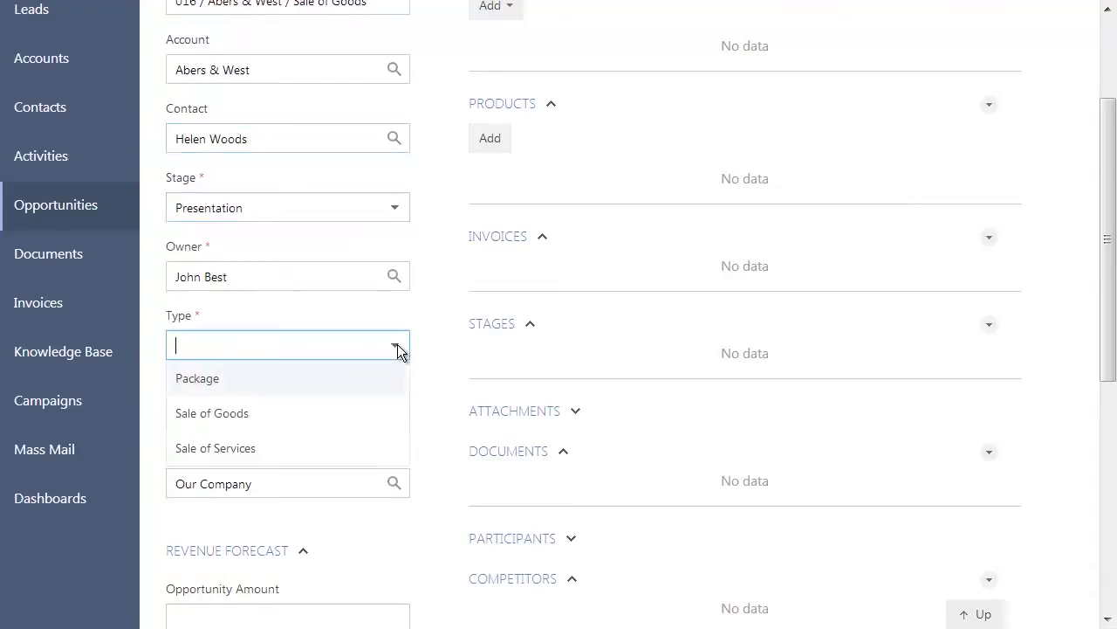
left_click(213, 413)
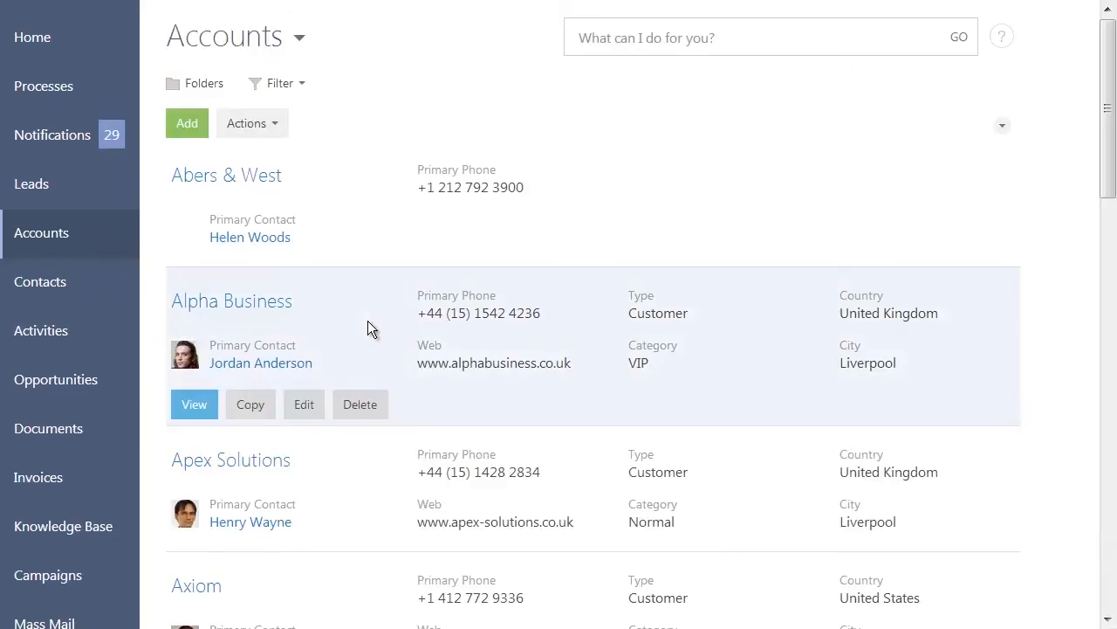
Start a new opportunity from the Alpha Business account's Opportunities detail
left_click(194, 404)
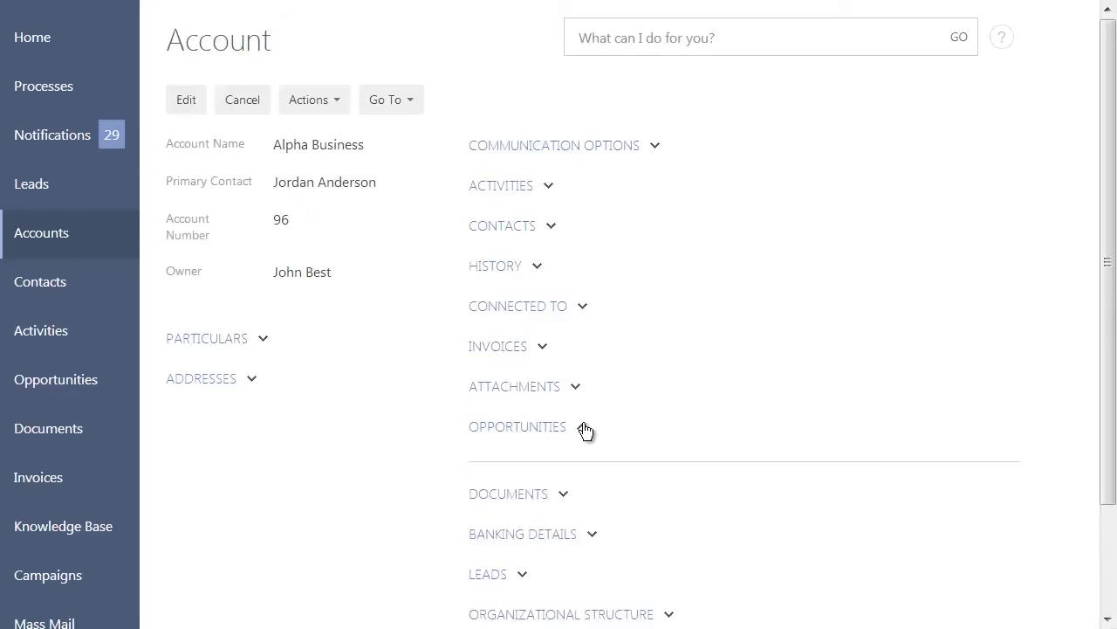
left_click(517, 426)
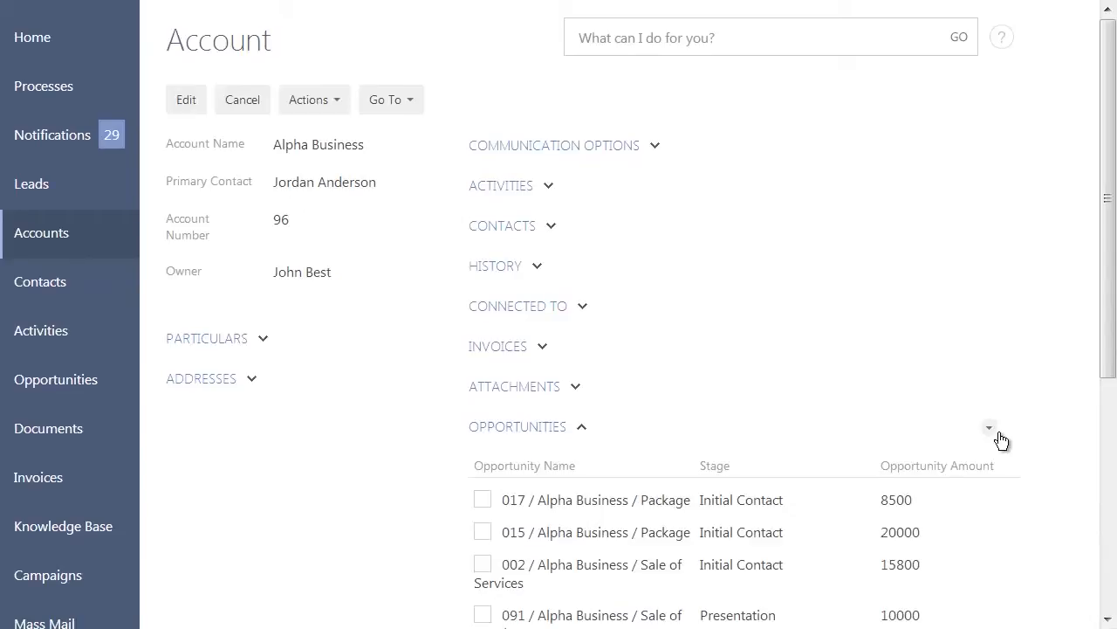
left_click(989, 427)
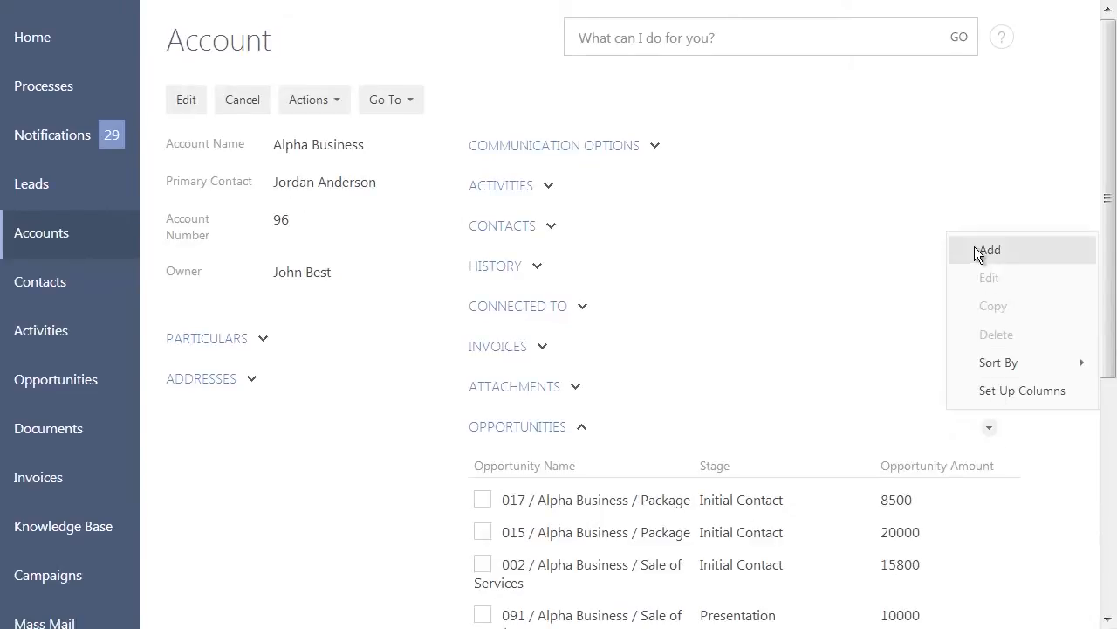
left_click(988, 249)
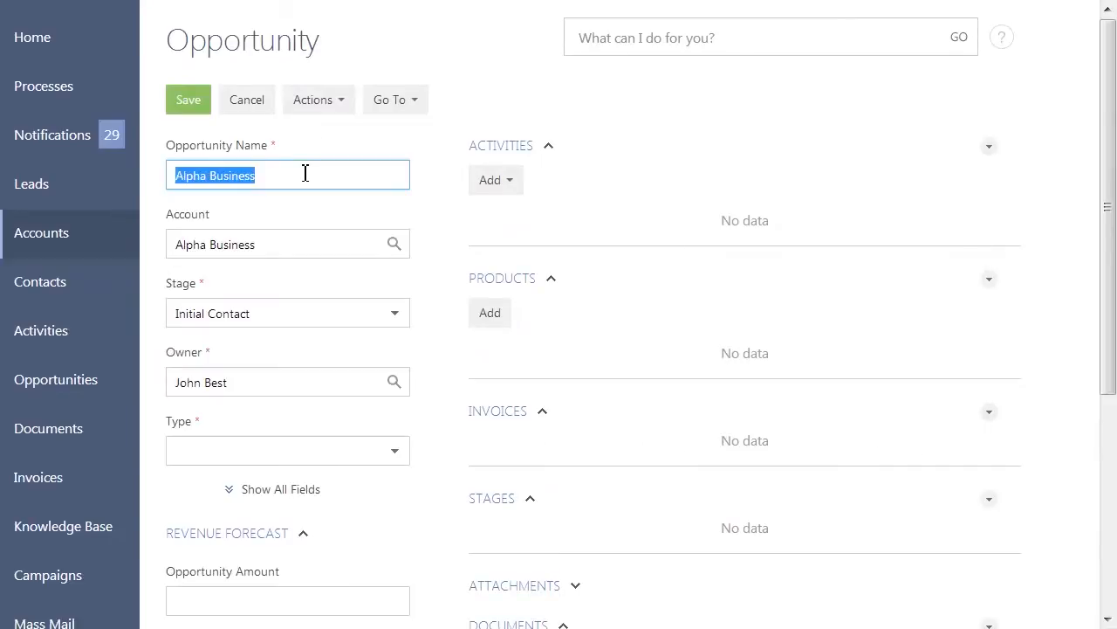
scroll("down", 3)
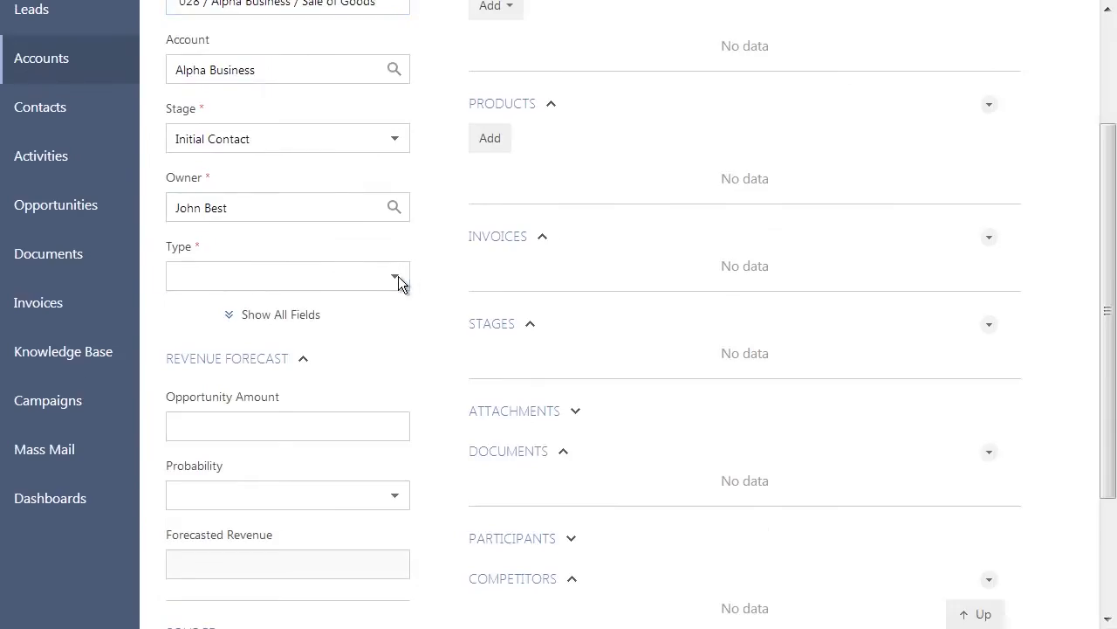
left_click(280, 314)
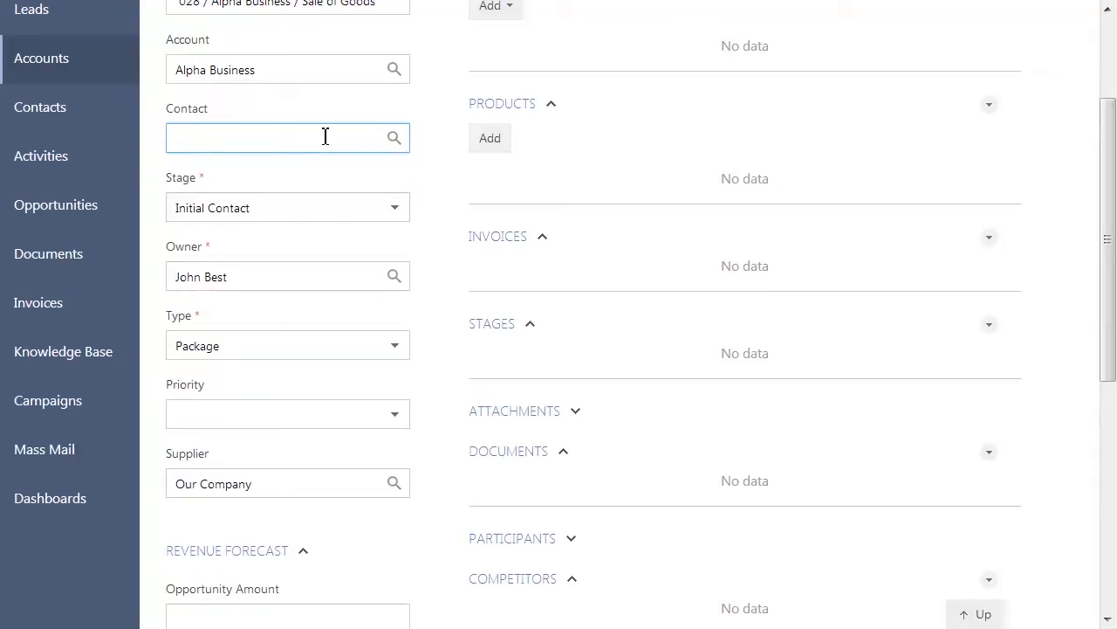
type("Jordan Anderson")
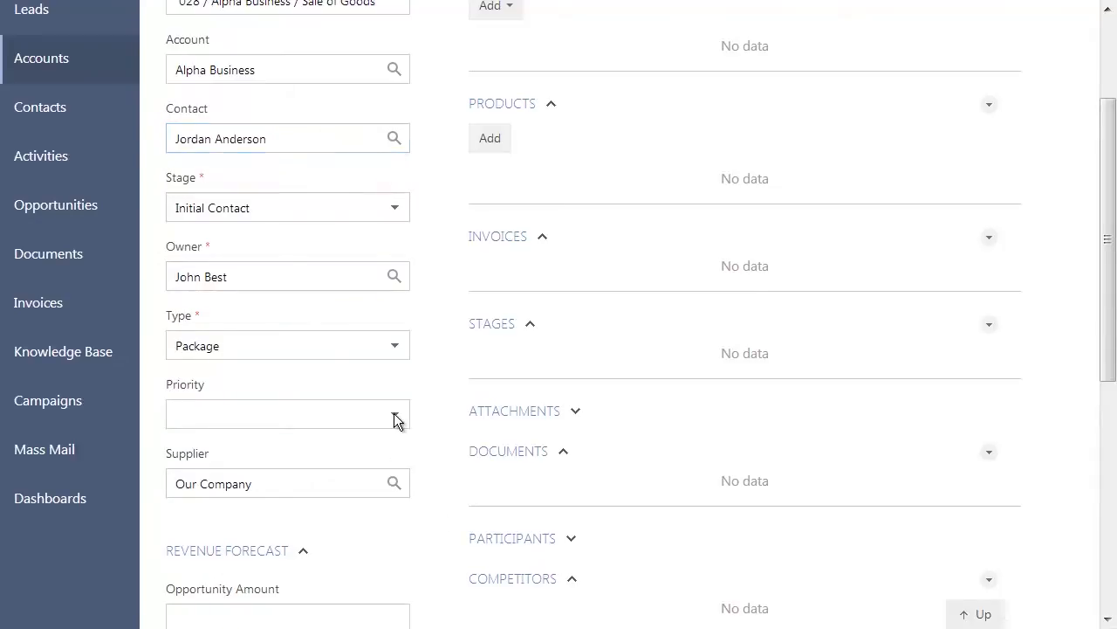
scroll("down", 3)
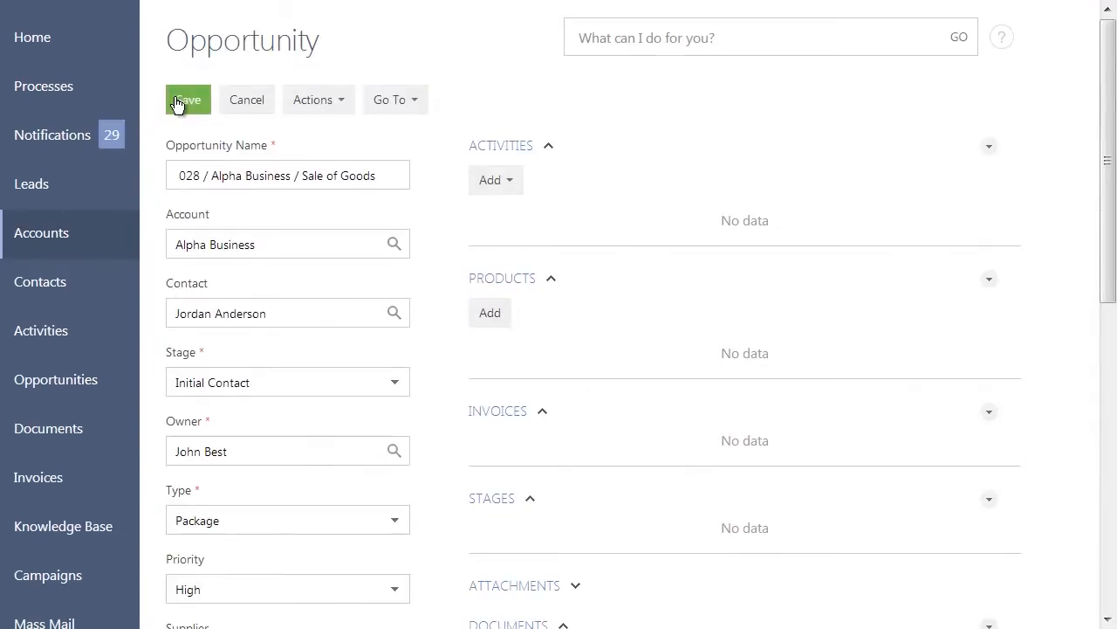
left_click(187, 99)
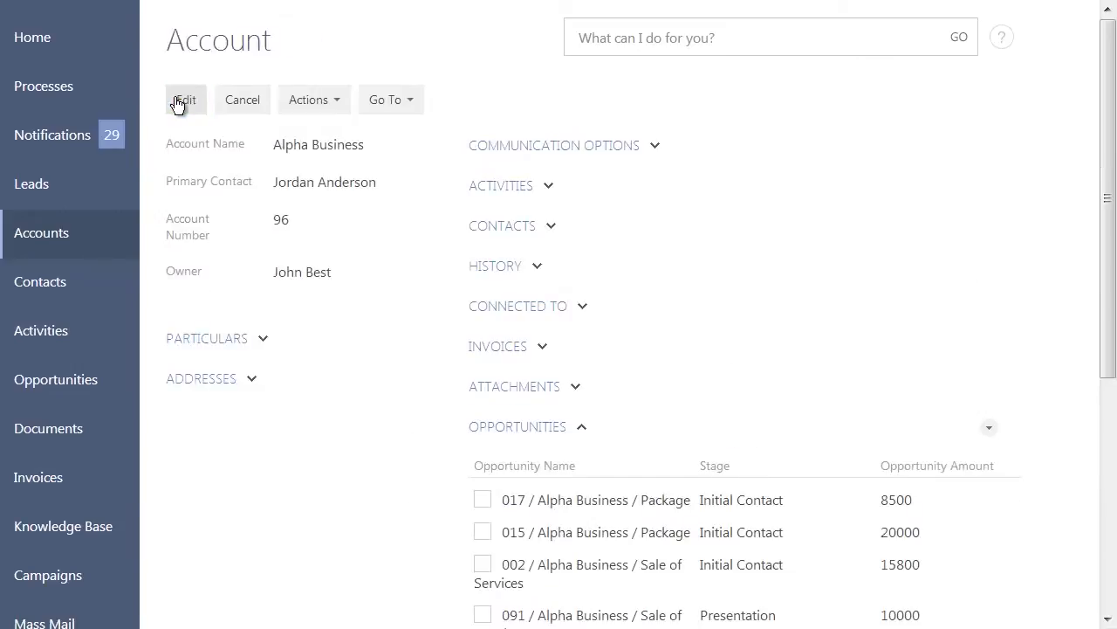
Open the opportunities list setup and narrow the Opportunity Amount column to free space
left_click(55, 378)
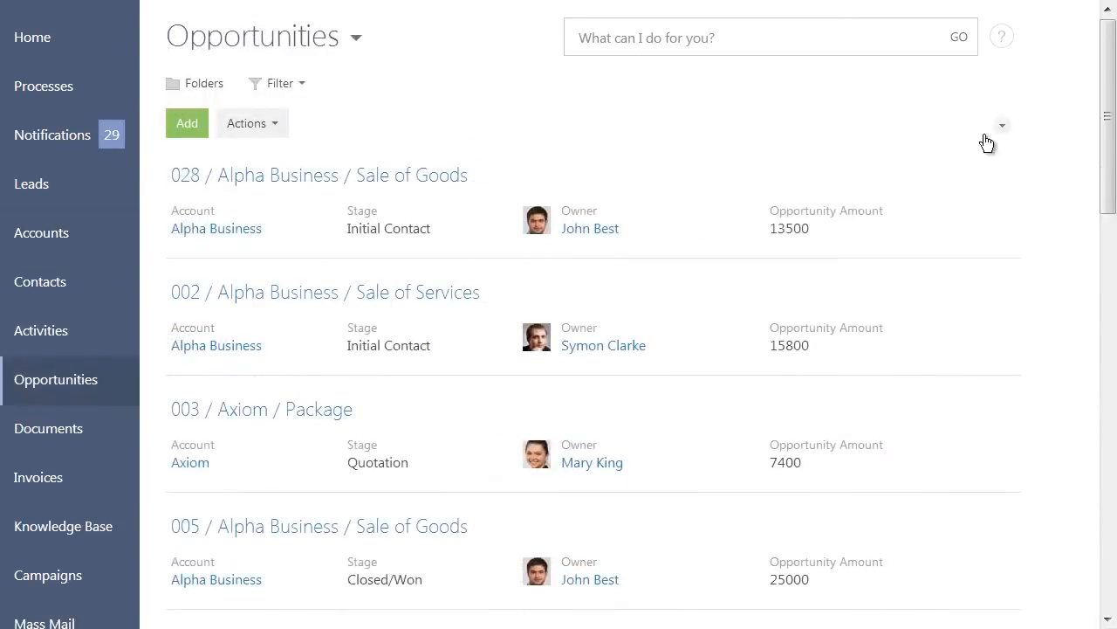
left_click(1002, 124)
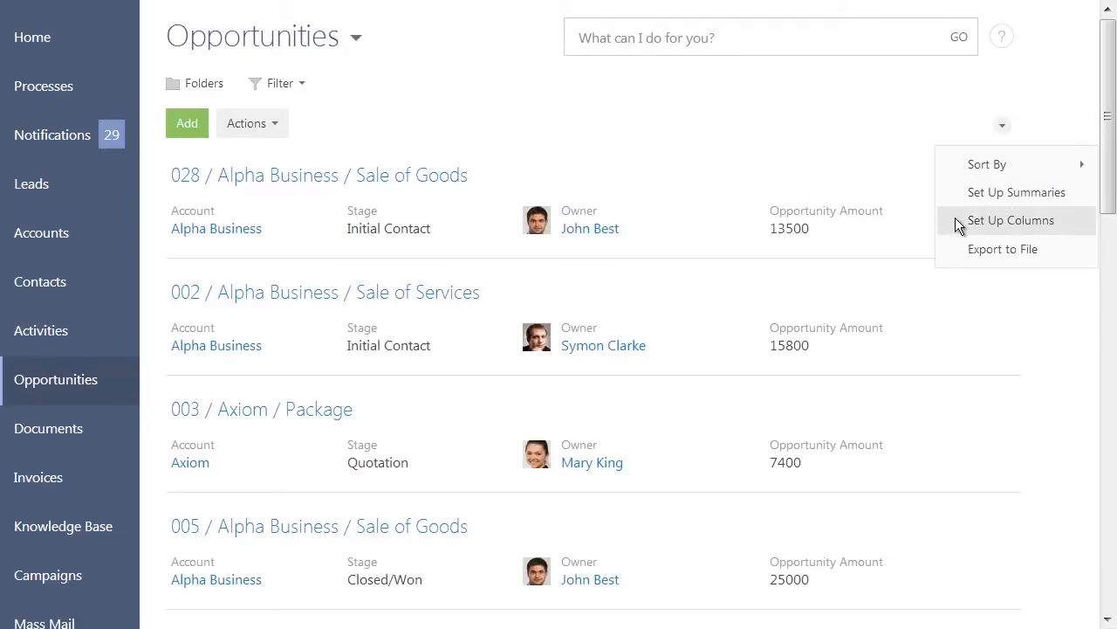
left_click(1010, 220)
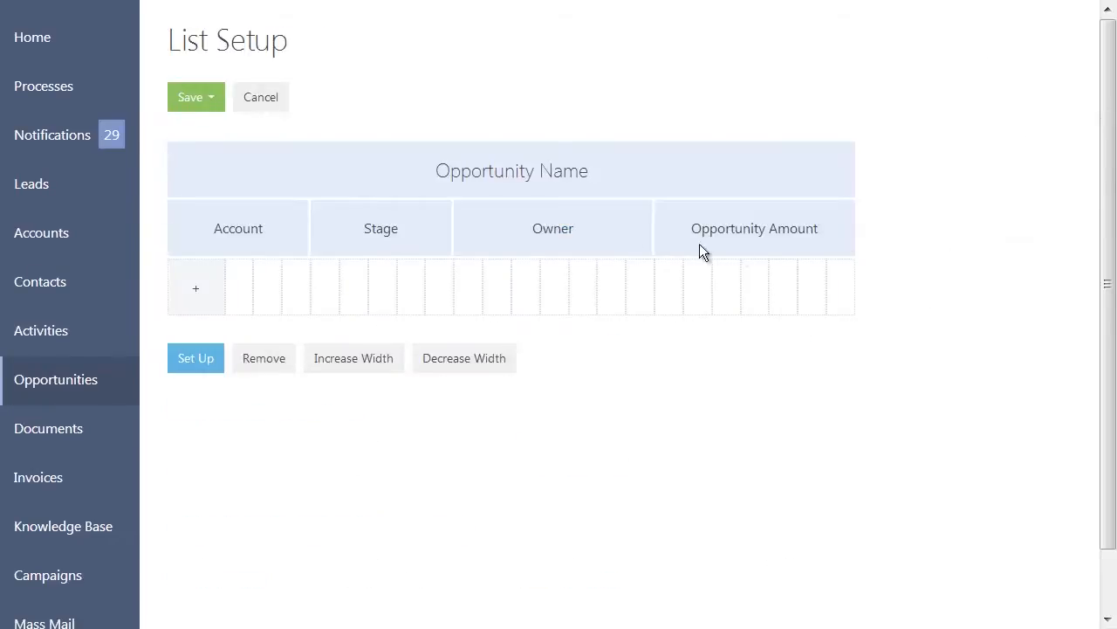
left_click(464, 358)
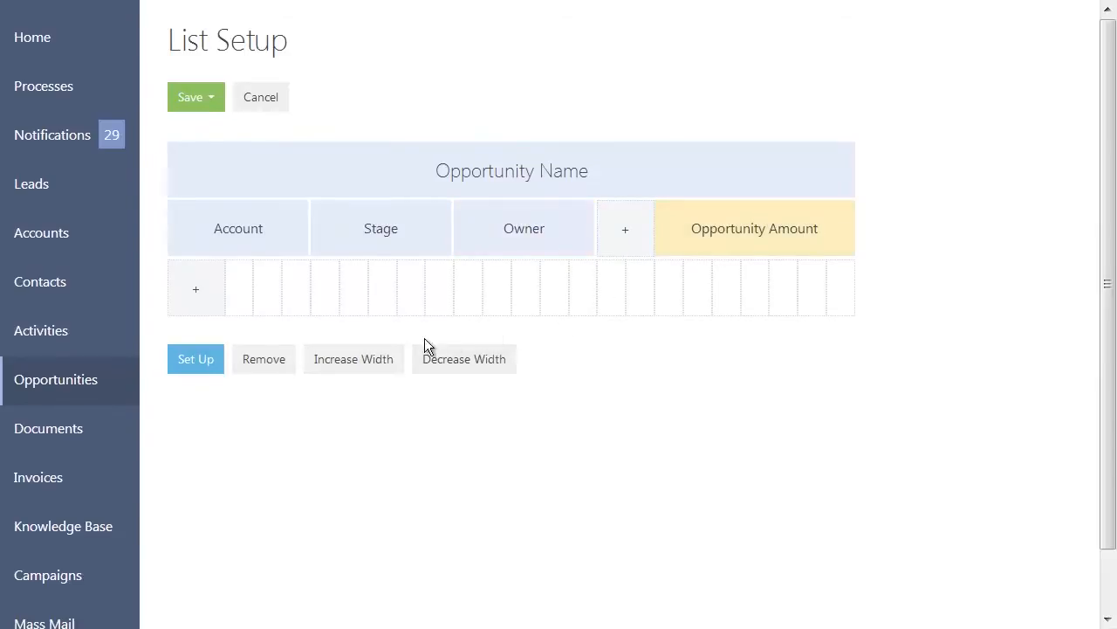
left_click(464, 359)
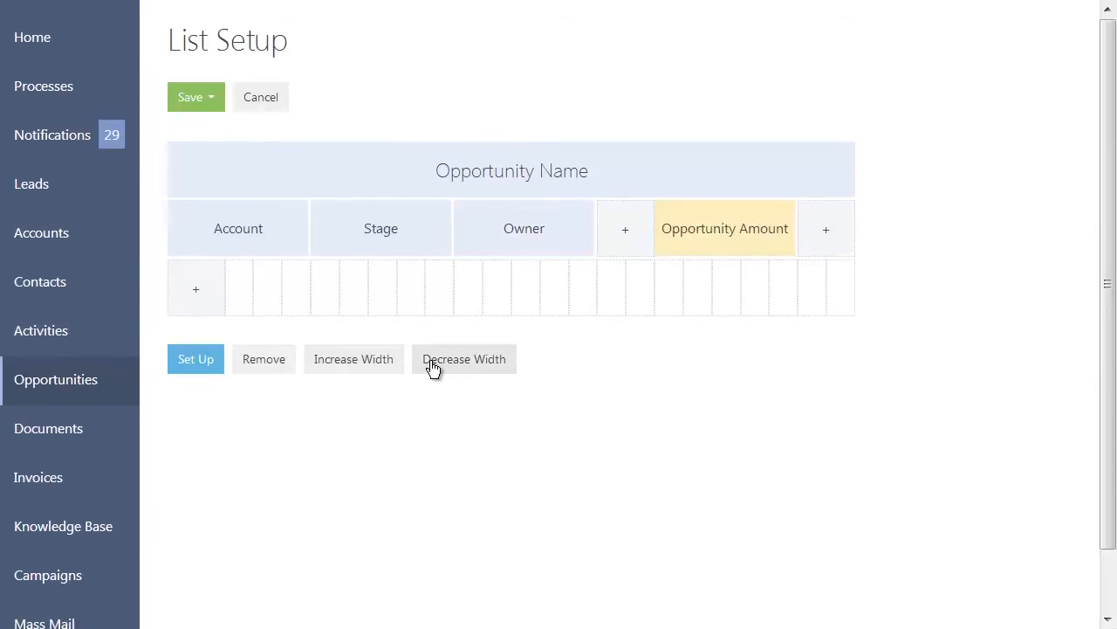
left_click(464, 359)
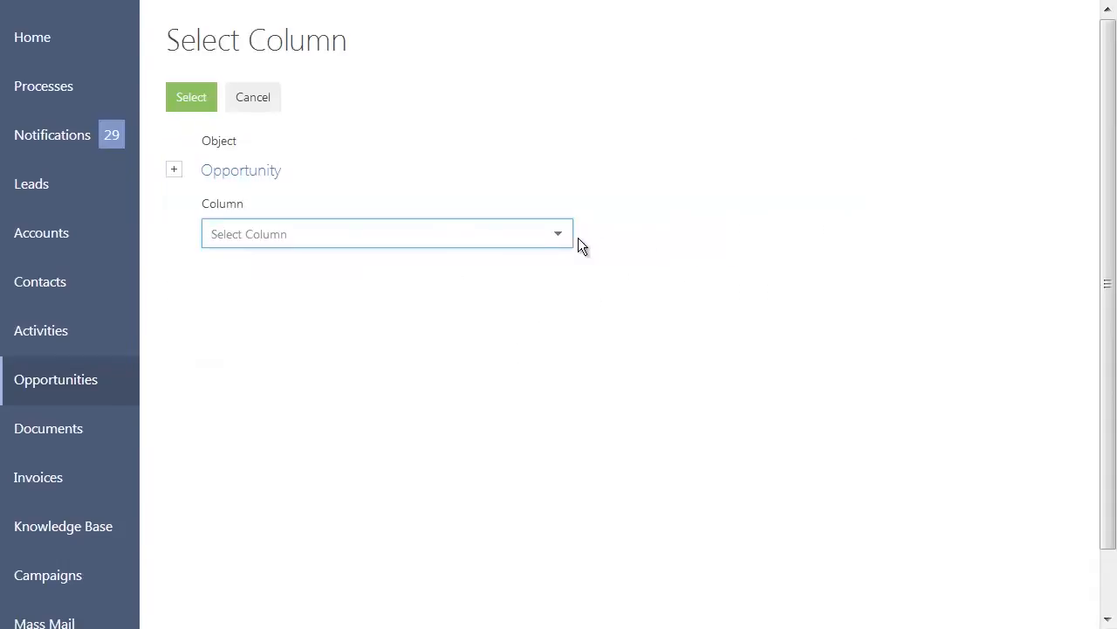
Add the Created On column and save the list layout
left_click(384, 233)
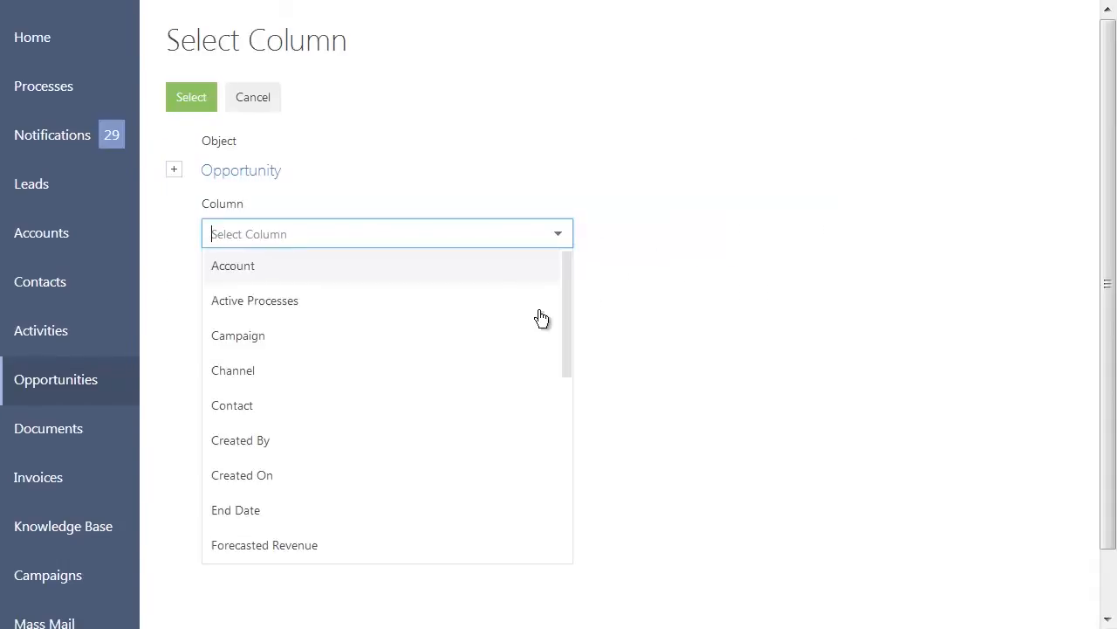
left_click(241, 475)
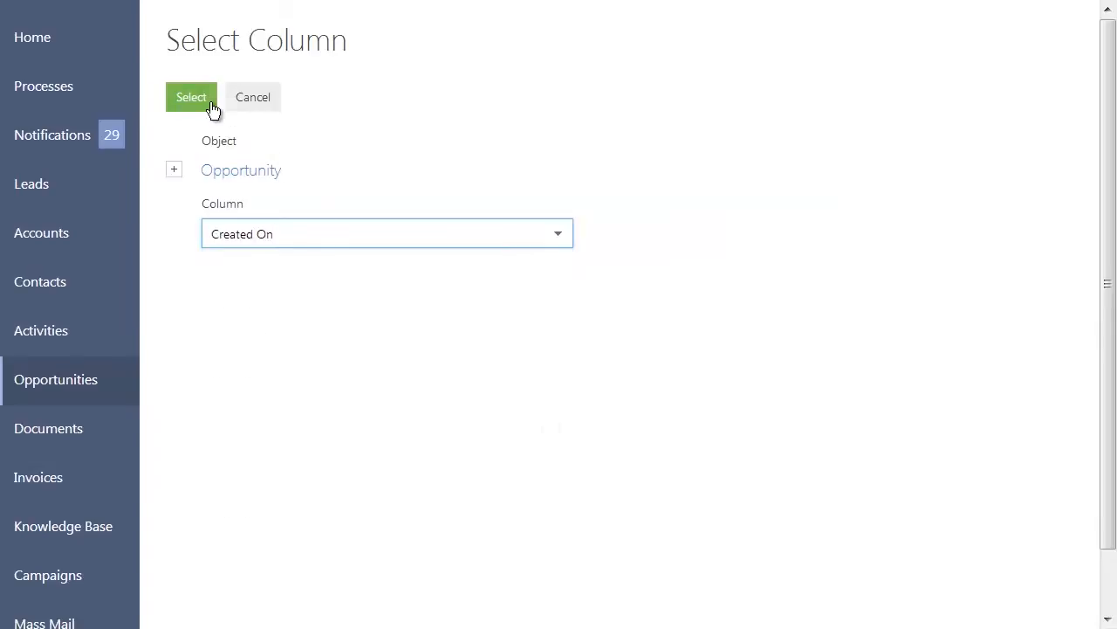
left_click(190, 97)
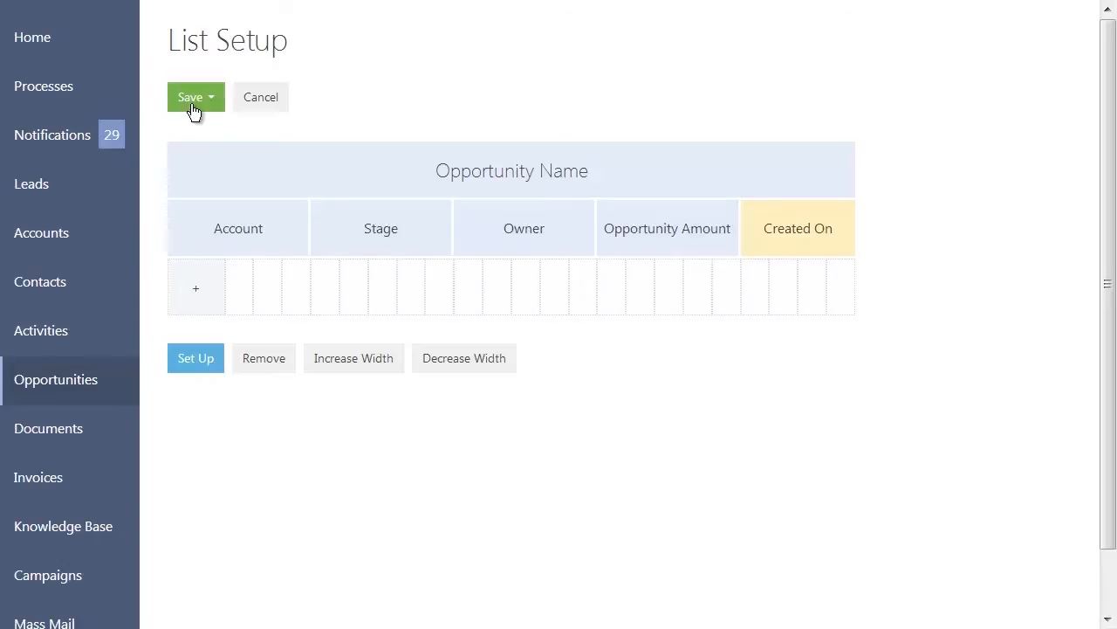
left_click(191, 96)
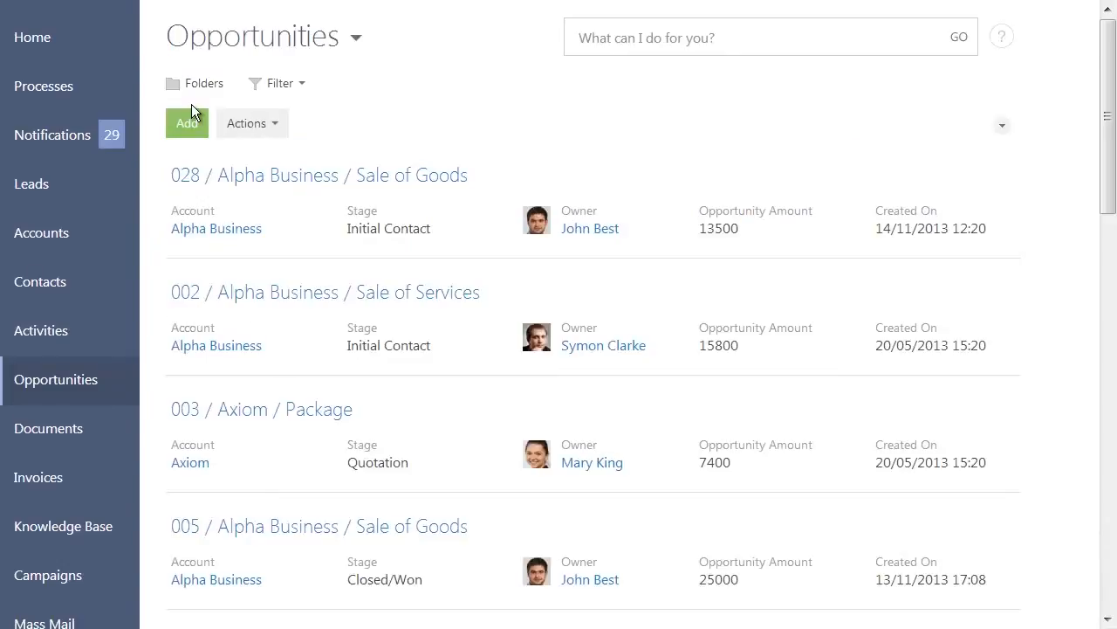
Create dynamic folder 'CurrentOpportunities' and give it a Stage filter condition
left_click(187, 122)
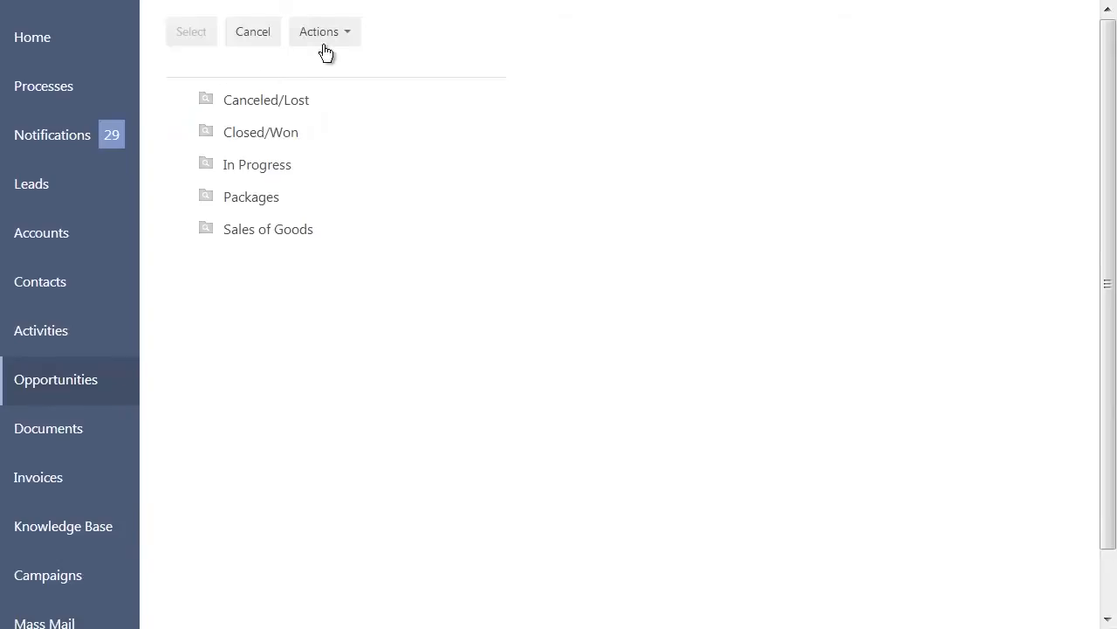
left_click(324, 31)
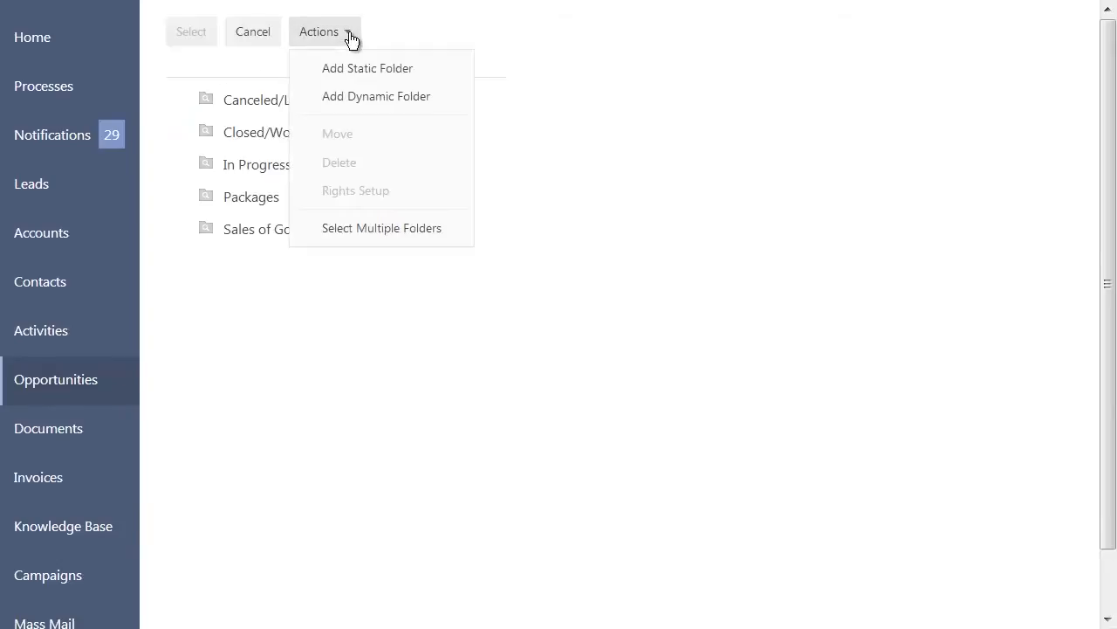
left_click(377, 96)
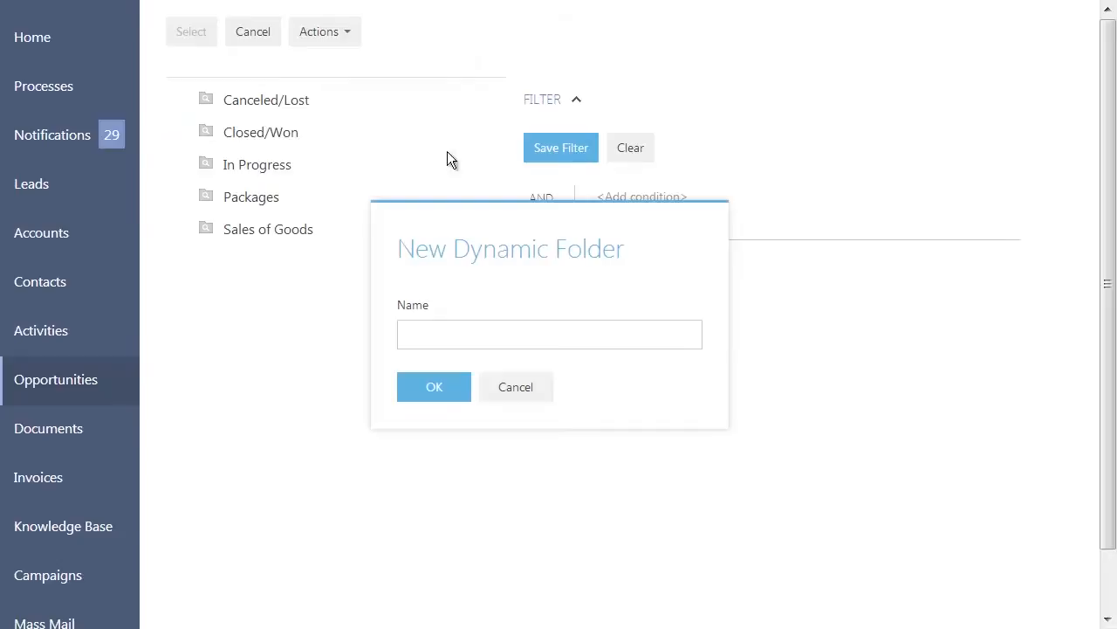
type("Cu")
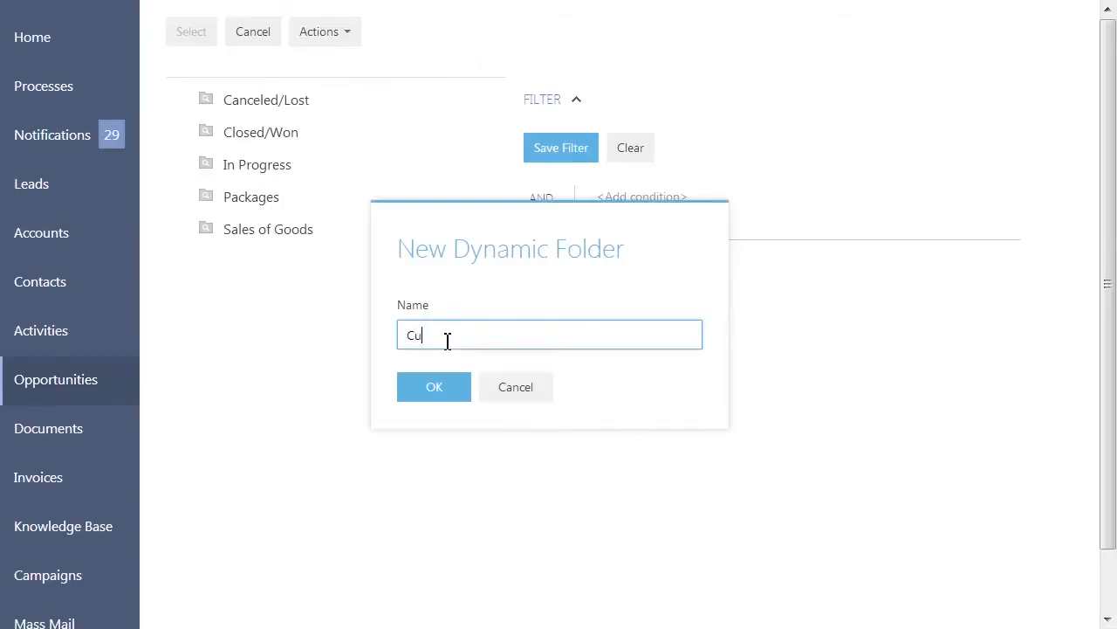
type("rrentOppo")
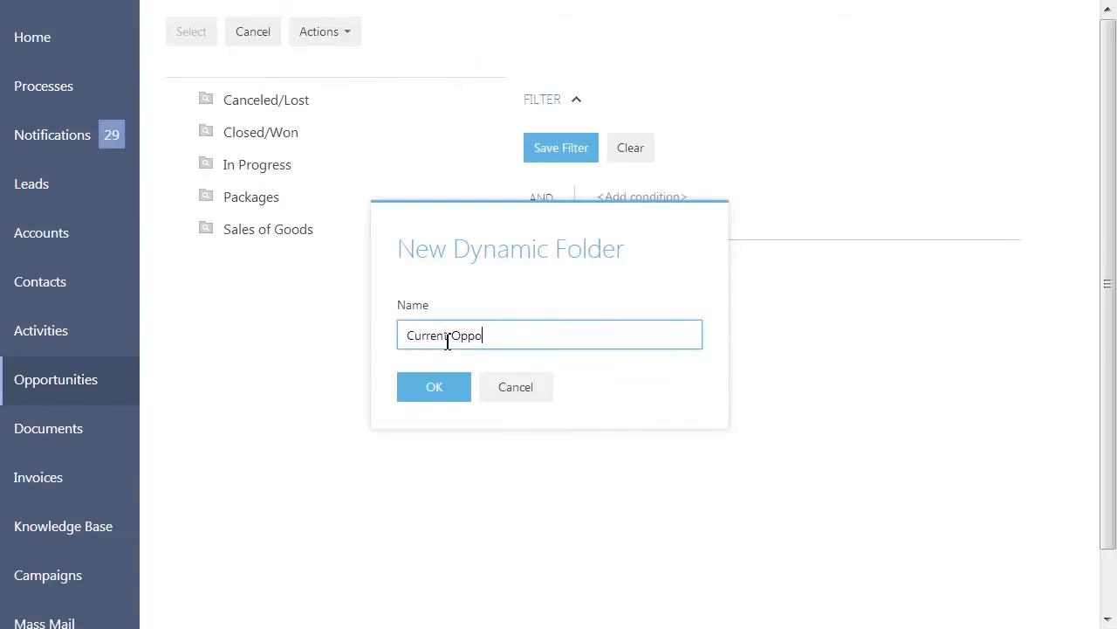
type("rtunities")
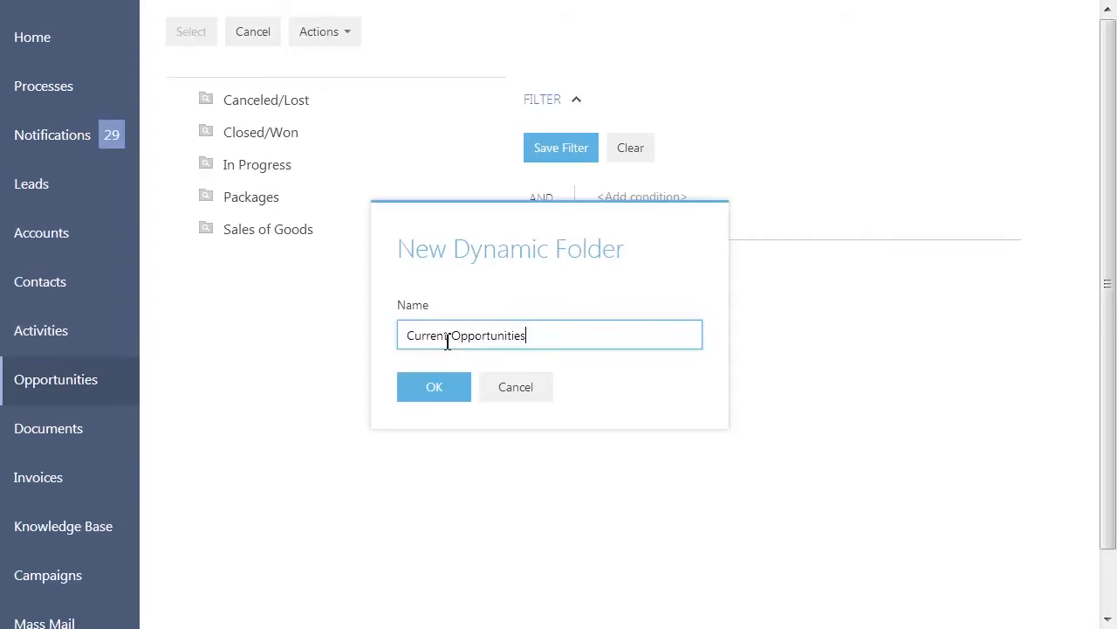
left_click(434, 387)
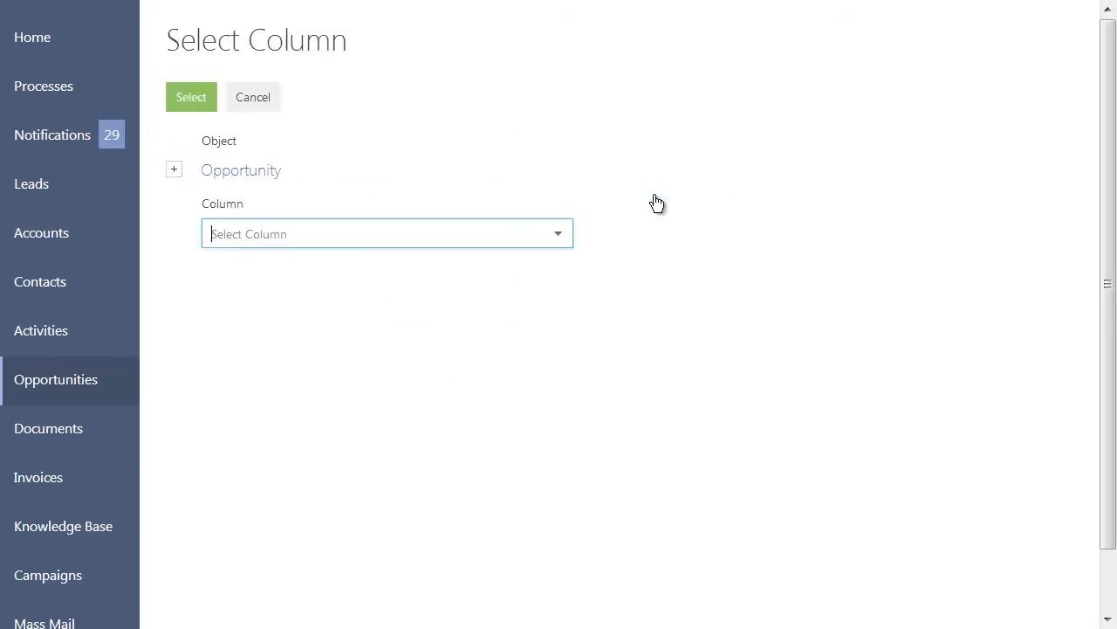
type("Stage")
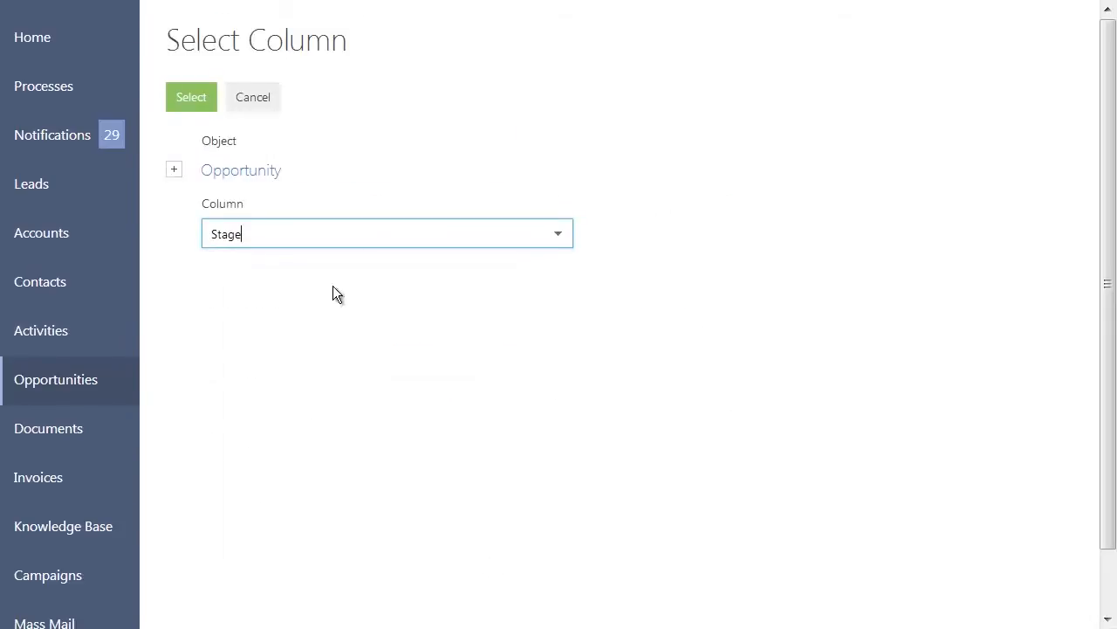
left_click(190, 97)
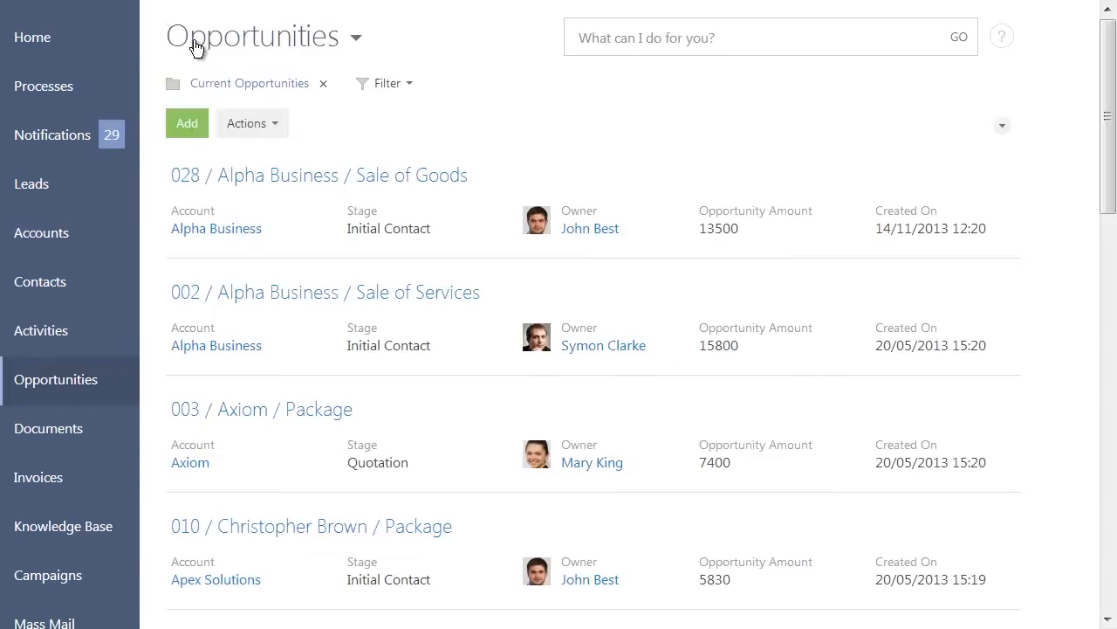
mouse_move(202, 61)
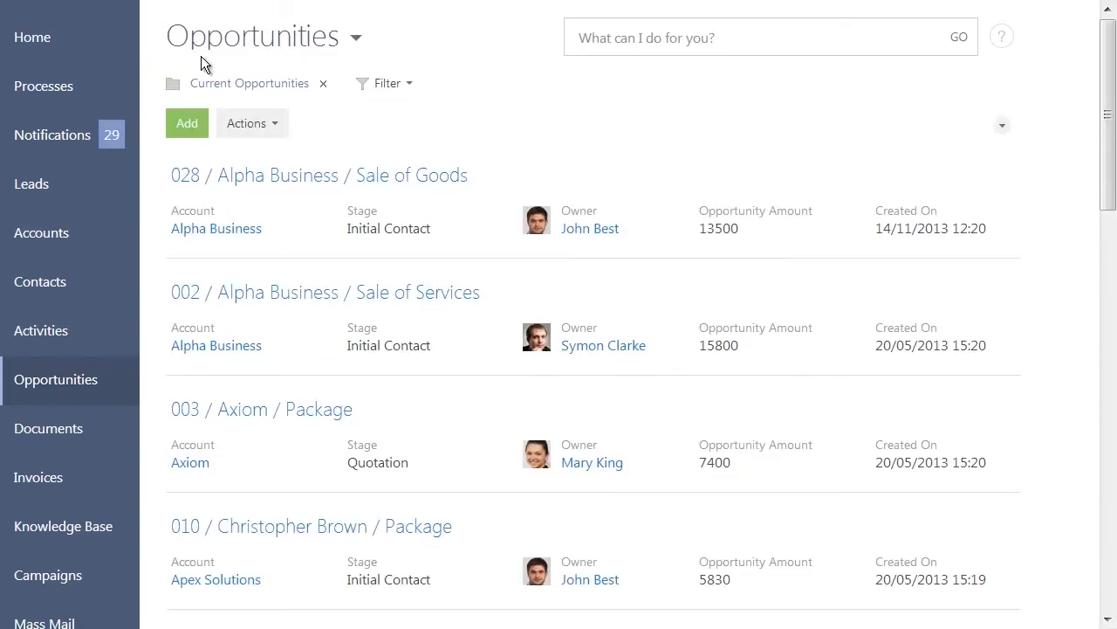
Run the command 'Find Opportunity %Abers' to search opportunity names
left_click(769, 38)
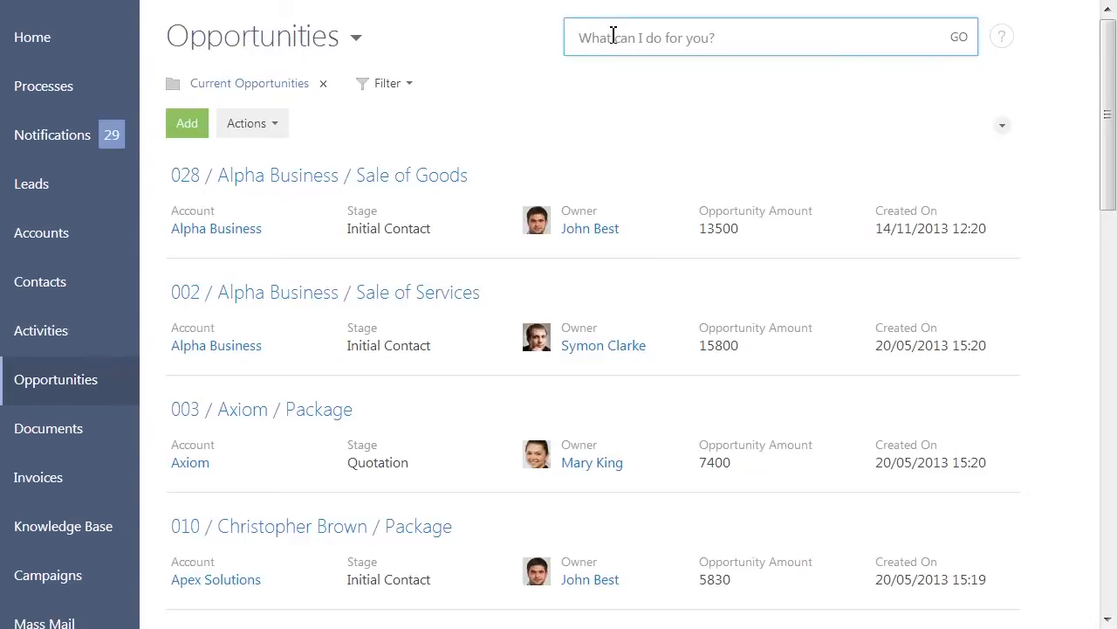
type("Find Opportunity")
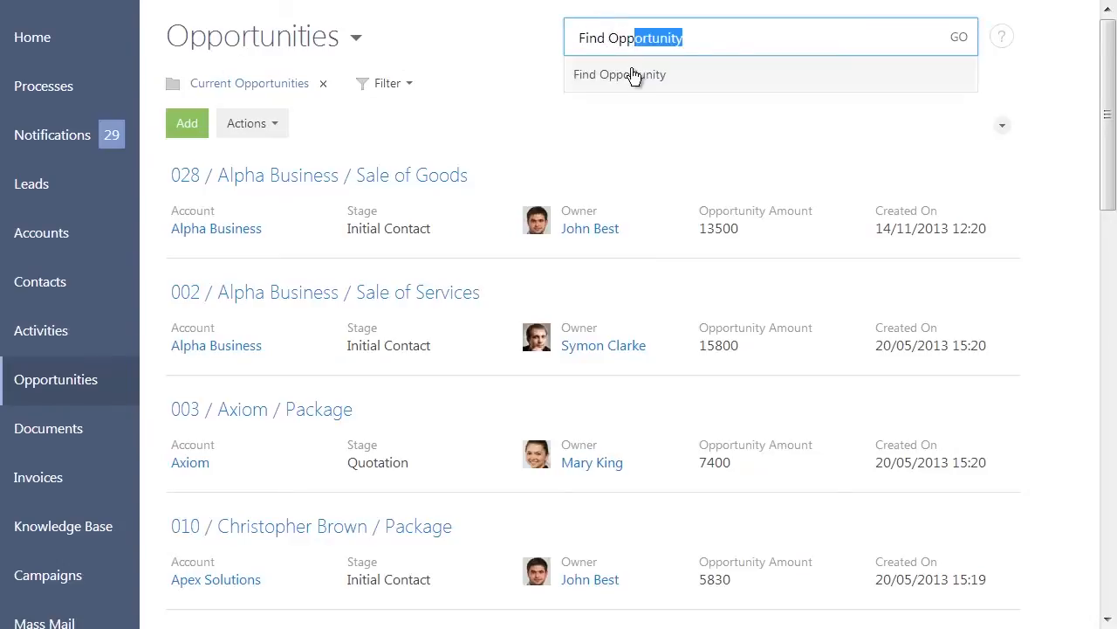
type("%Abers")
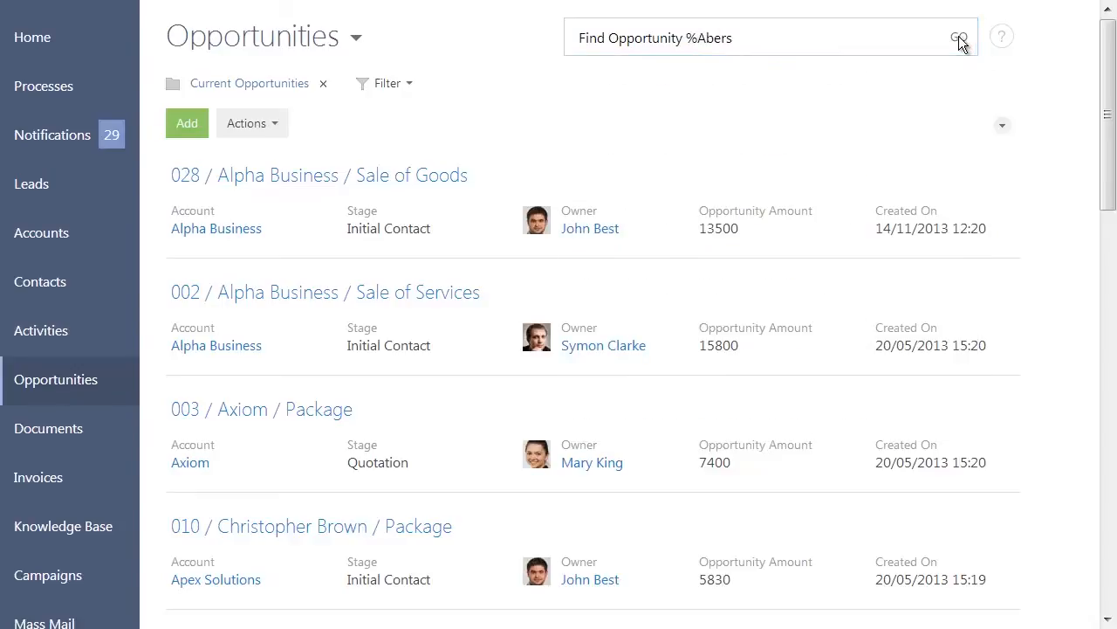
left_click(958, 38)
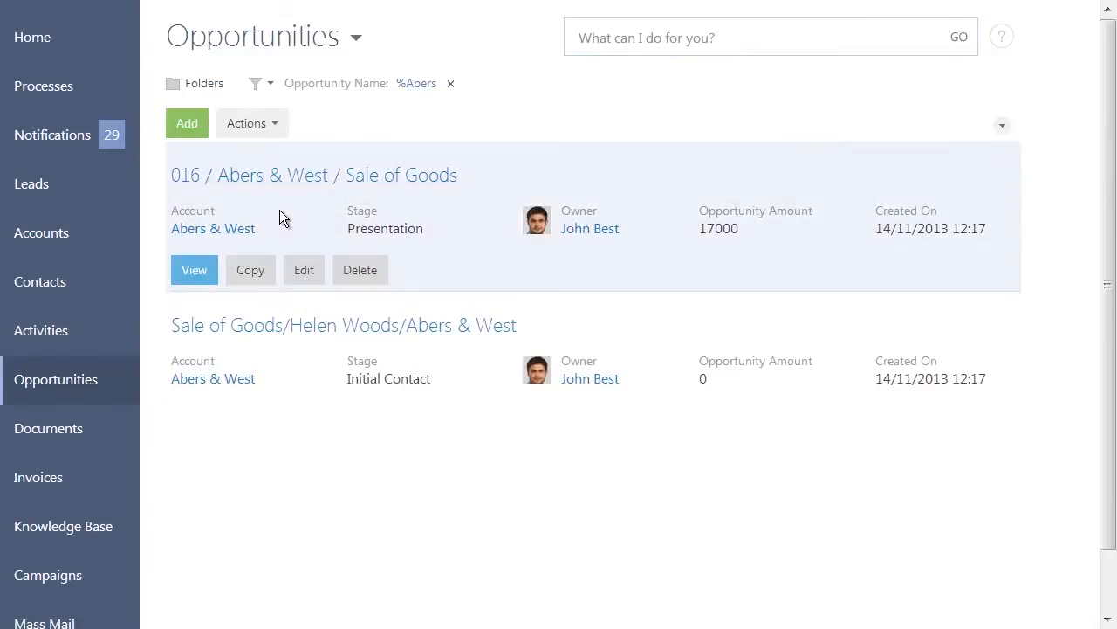
left_click(194, 269)
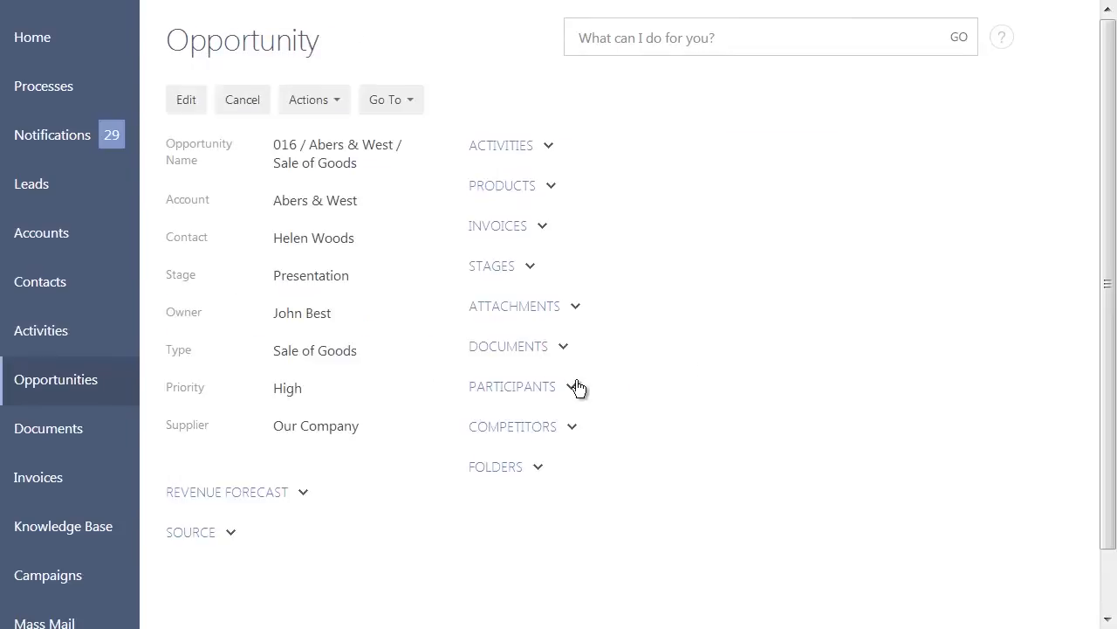
left_click(571, 386)
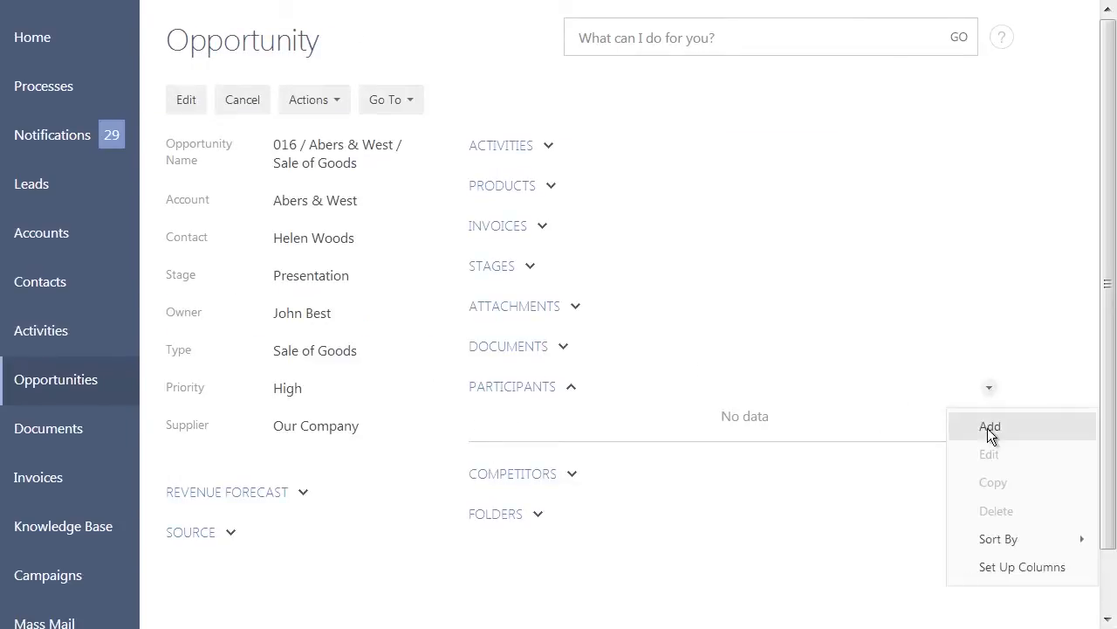
left_click(990, 426)
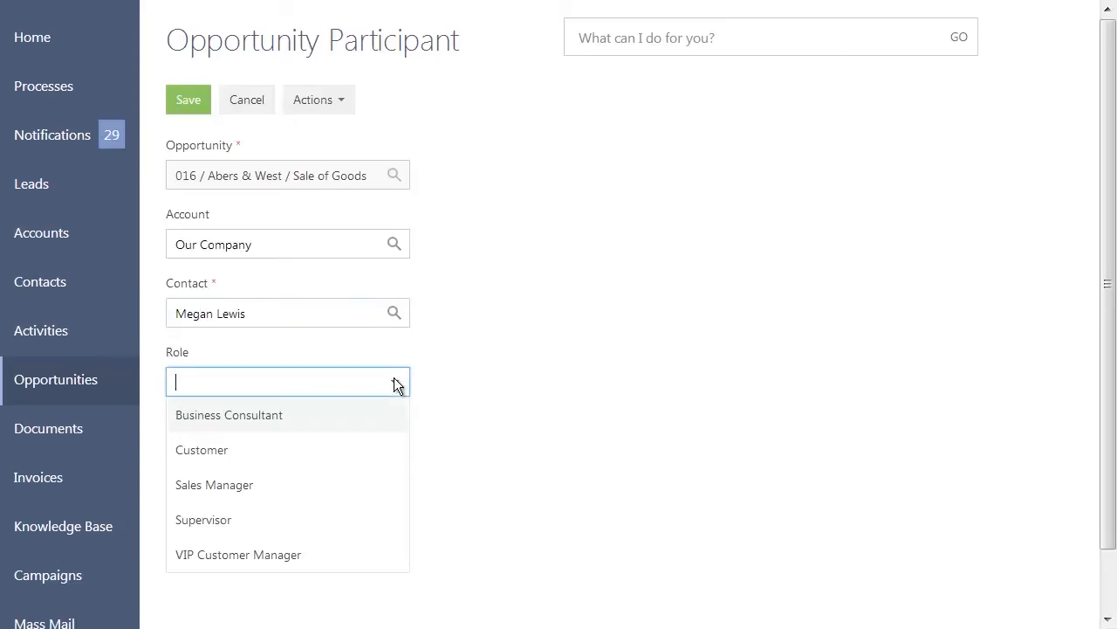
left_click(229, 415)
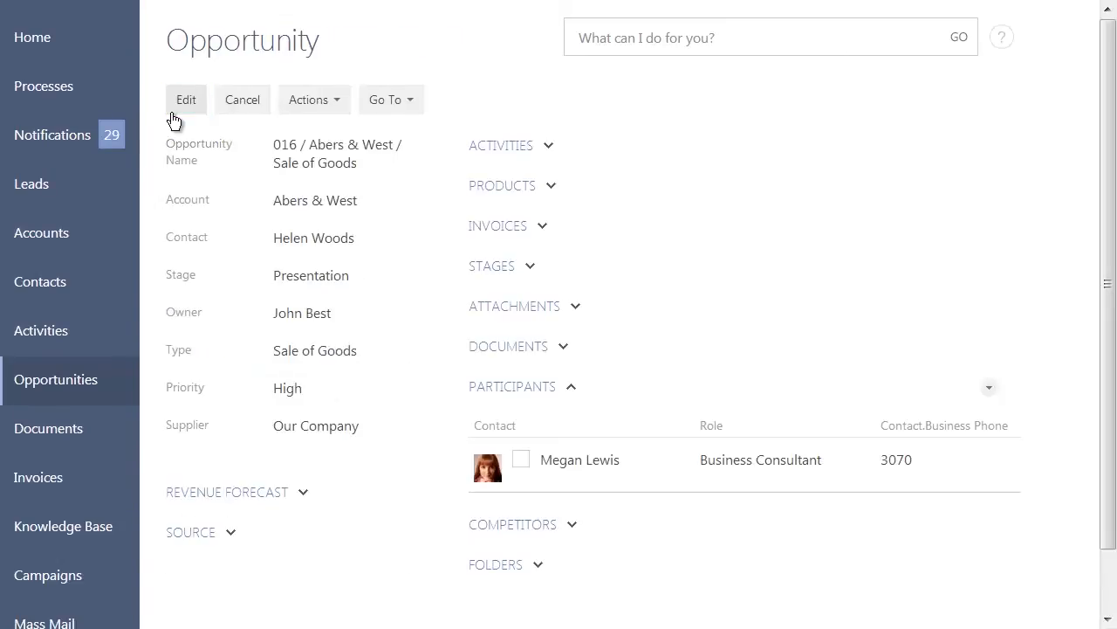
left_click(989, 387)
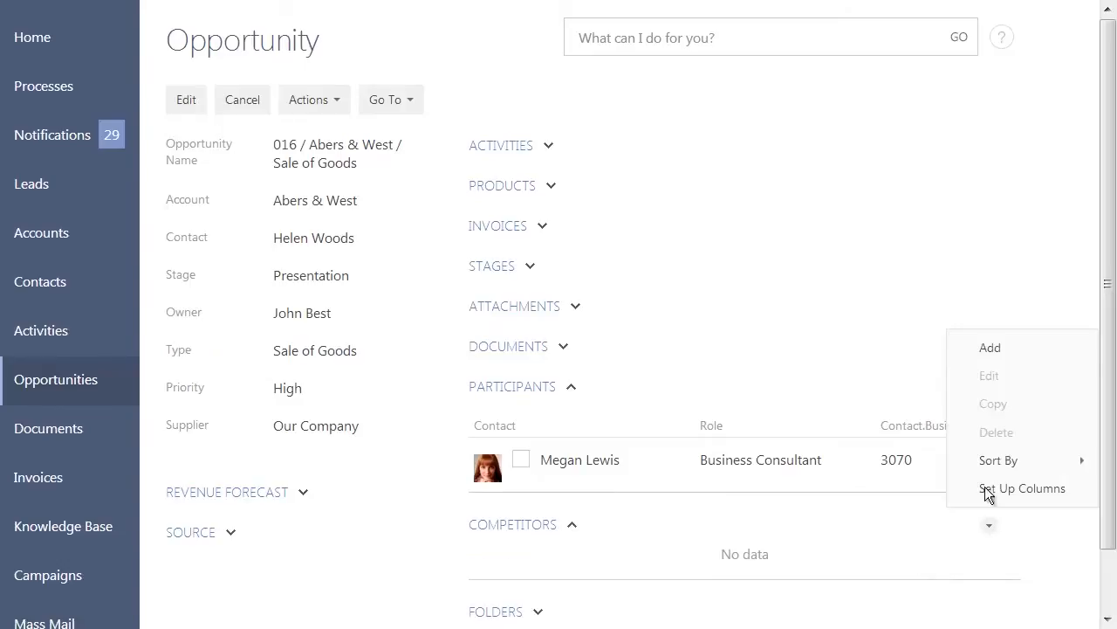
Add competitor Clearsoft with weakness 'Product availability' and strength 'Flexible discounts'
left_click(990, 347)
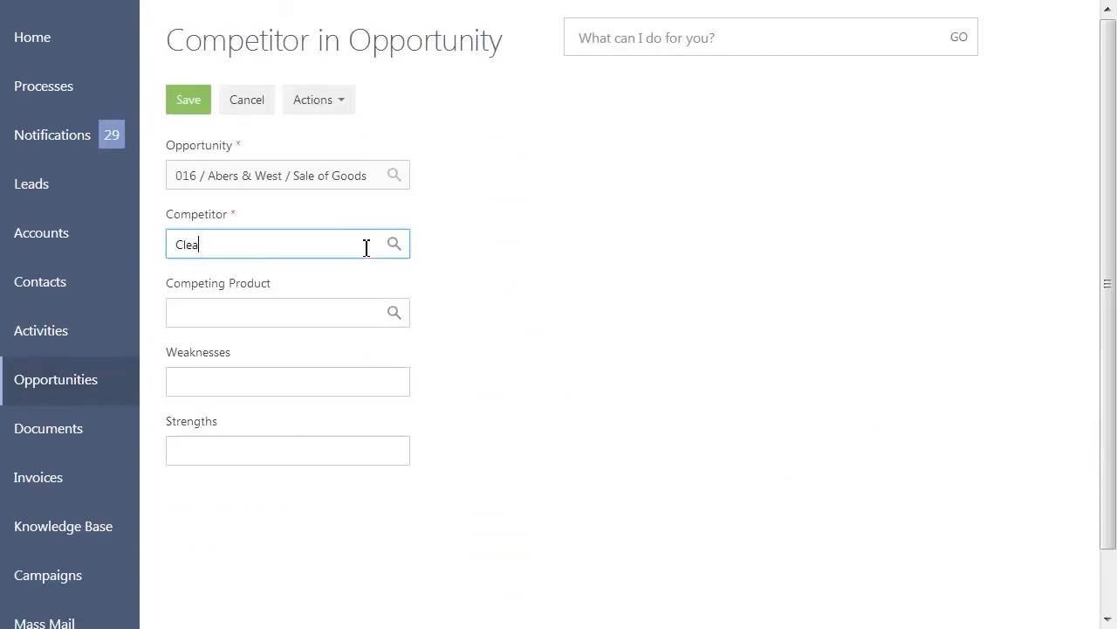
left_click(287, 381)
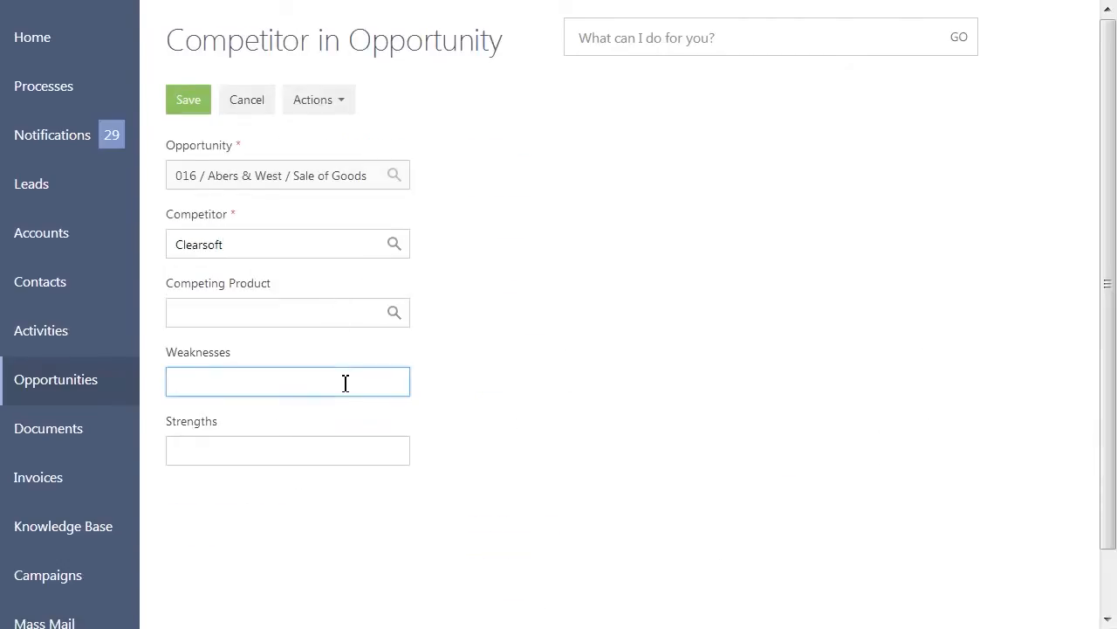
type("Product availabilit")
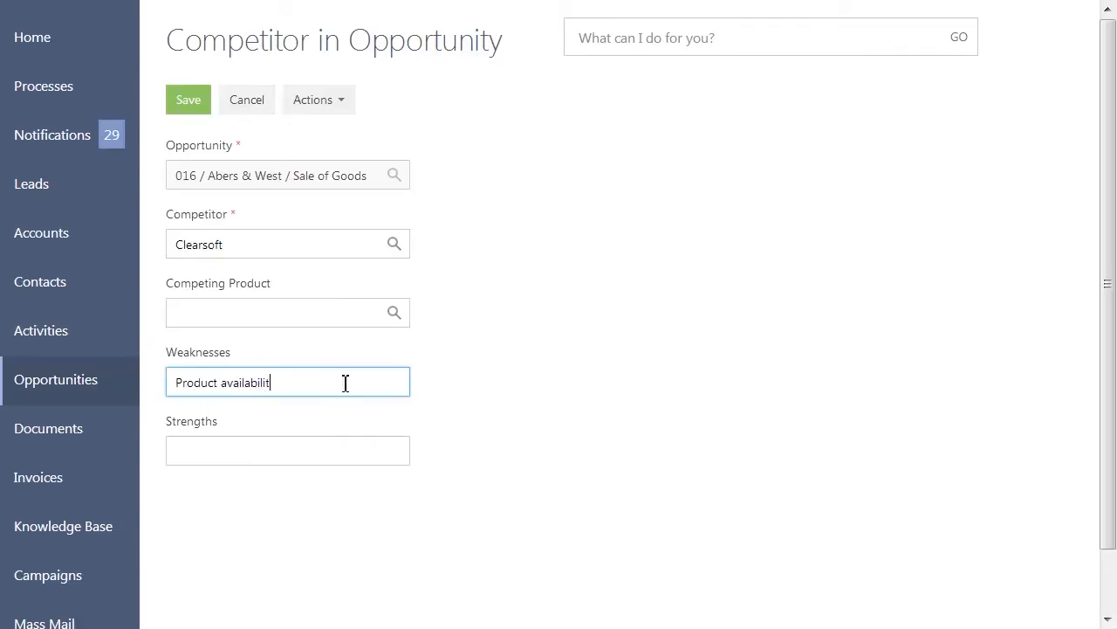
type("Flexible discounts")
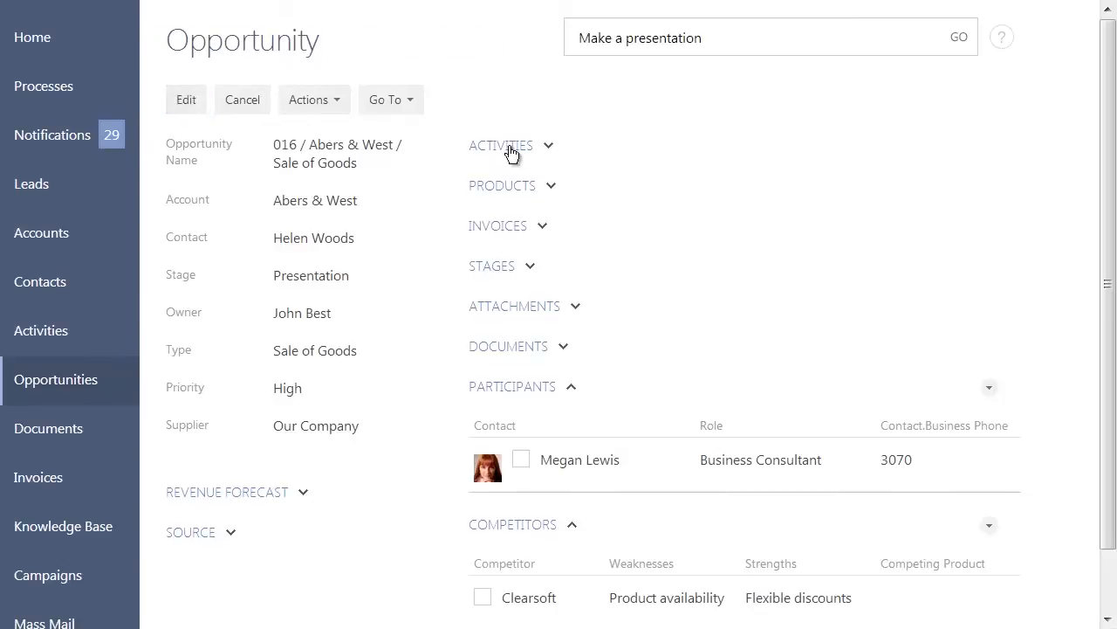
left_click(501, 145)
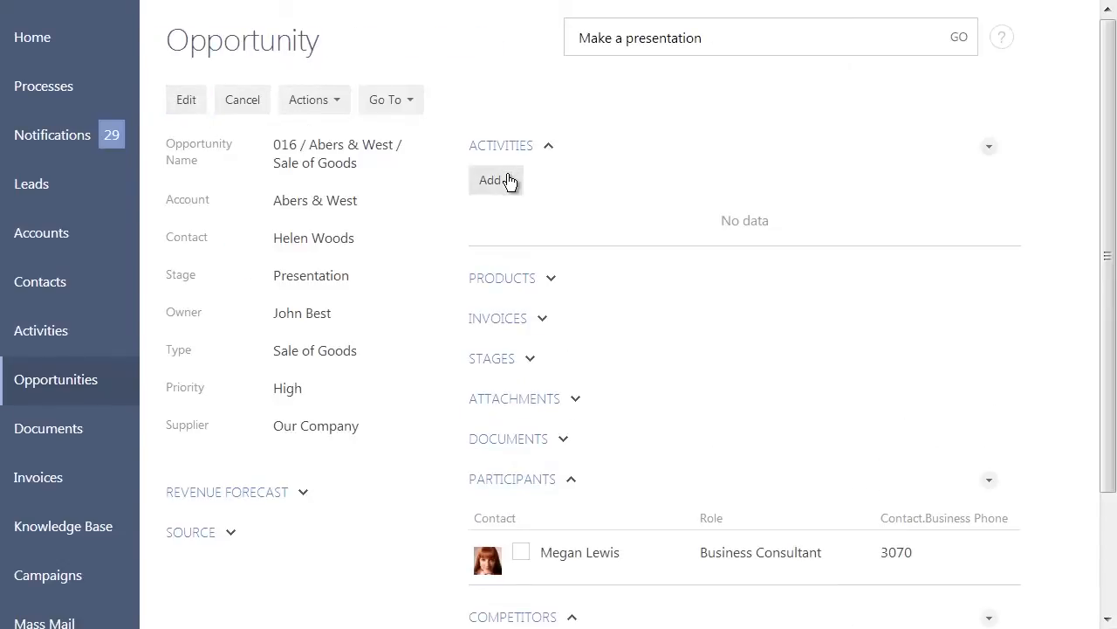
left_click(495, 179)
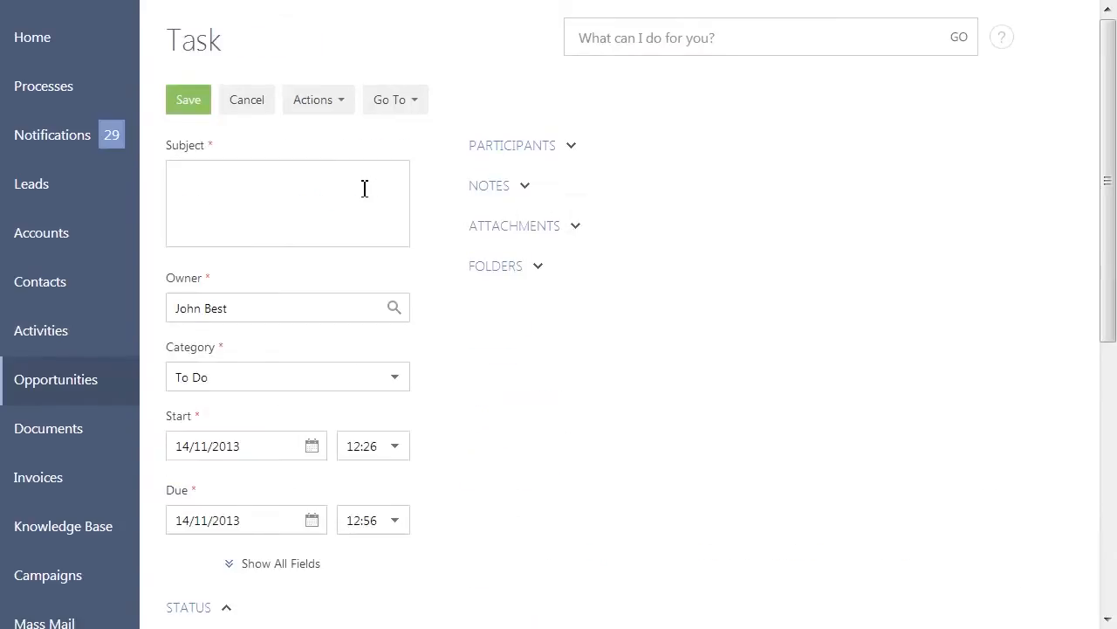
type("Make a presentation")
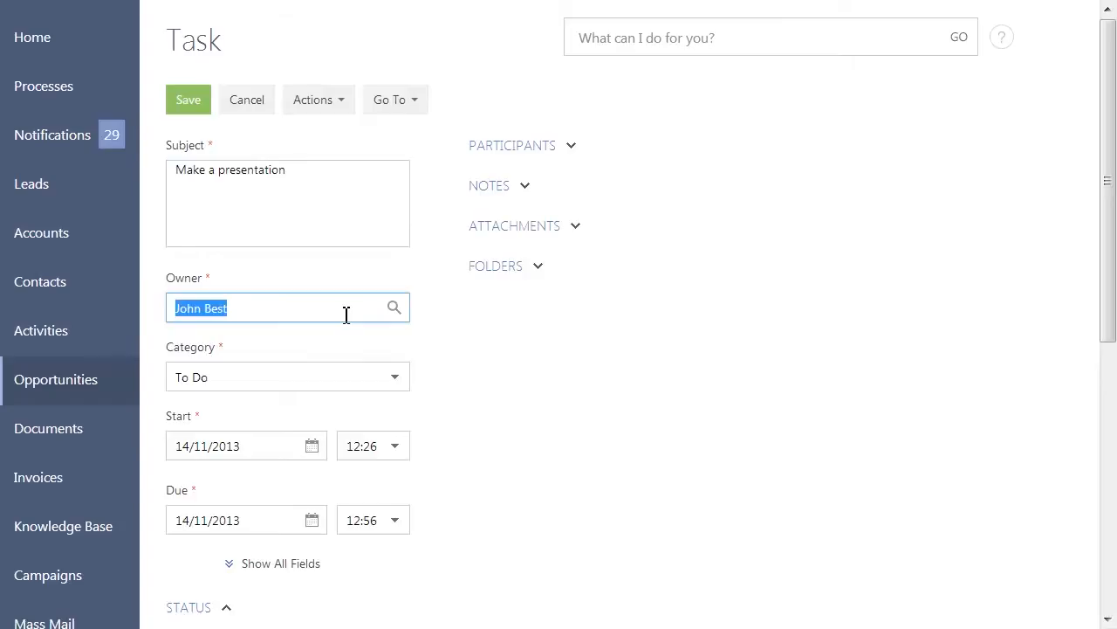
type("Megan")
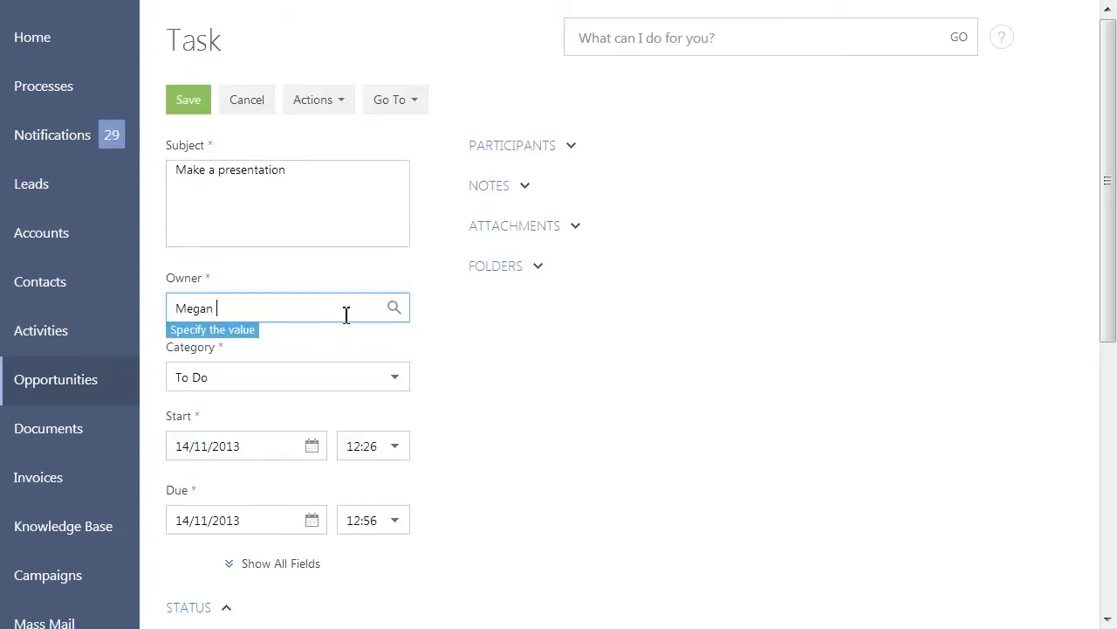
type("Lewis")
left_click(372, 445)
type("14:30")
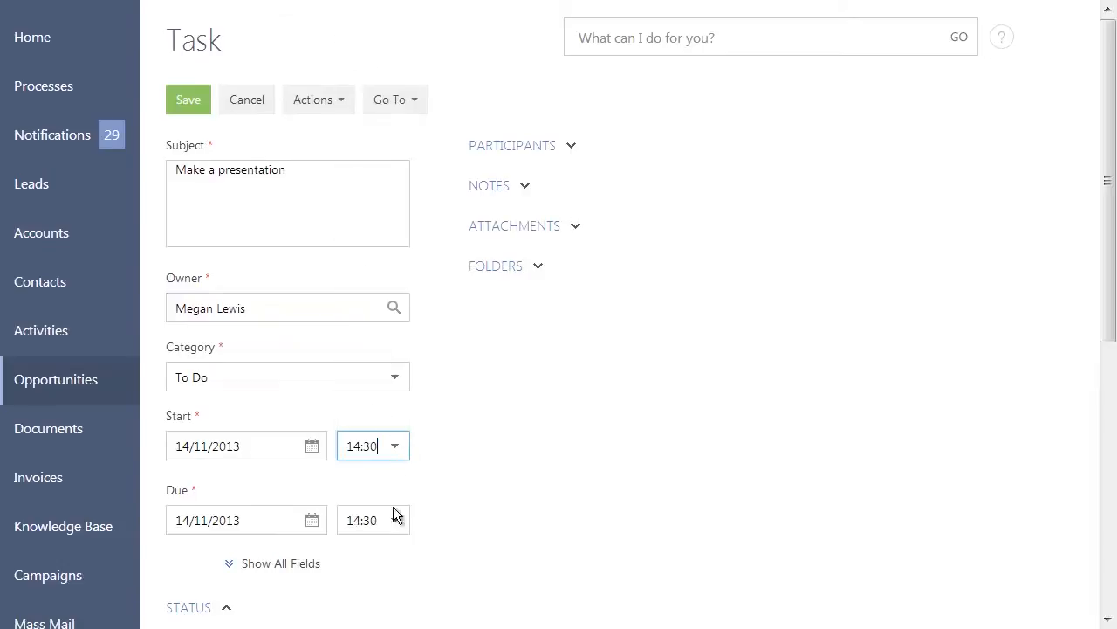
Set the task's due time to 16:00, show it in the calendar, and save
left_click(395, 519)
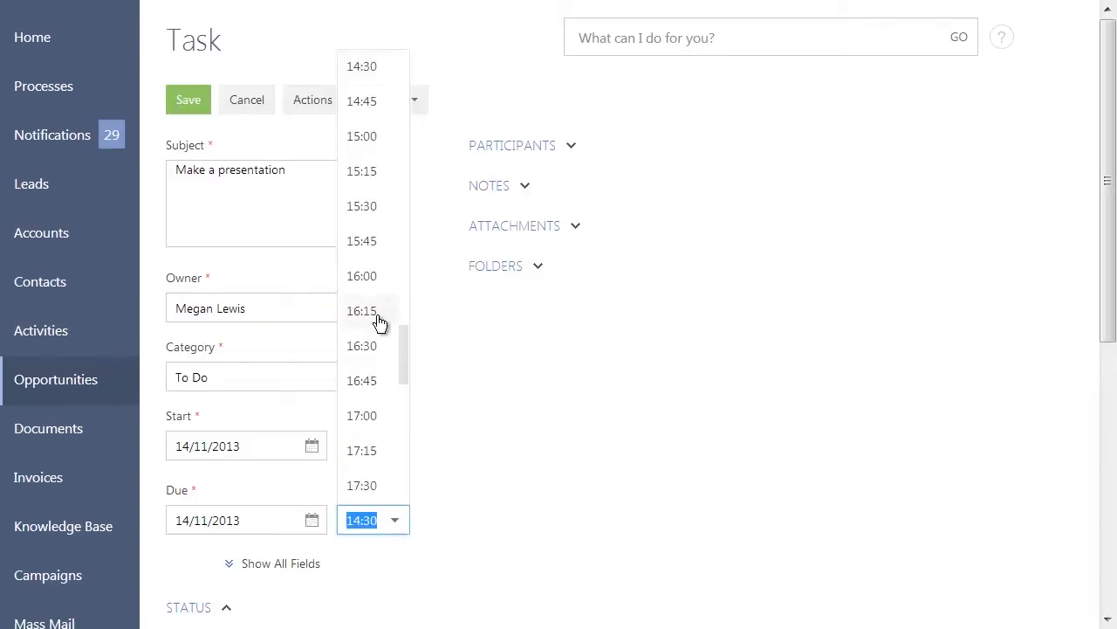
left_click(362, 276)
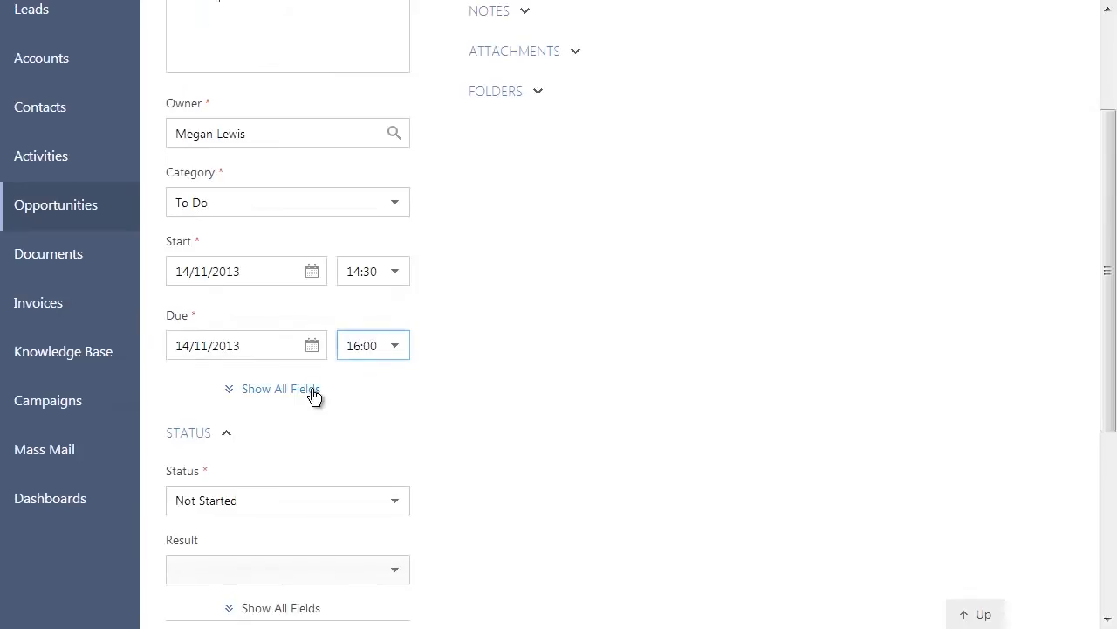
left_click(280, 389)
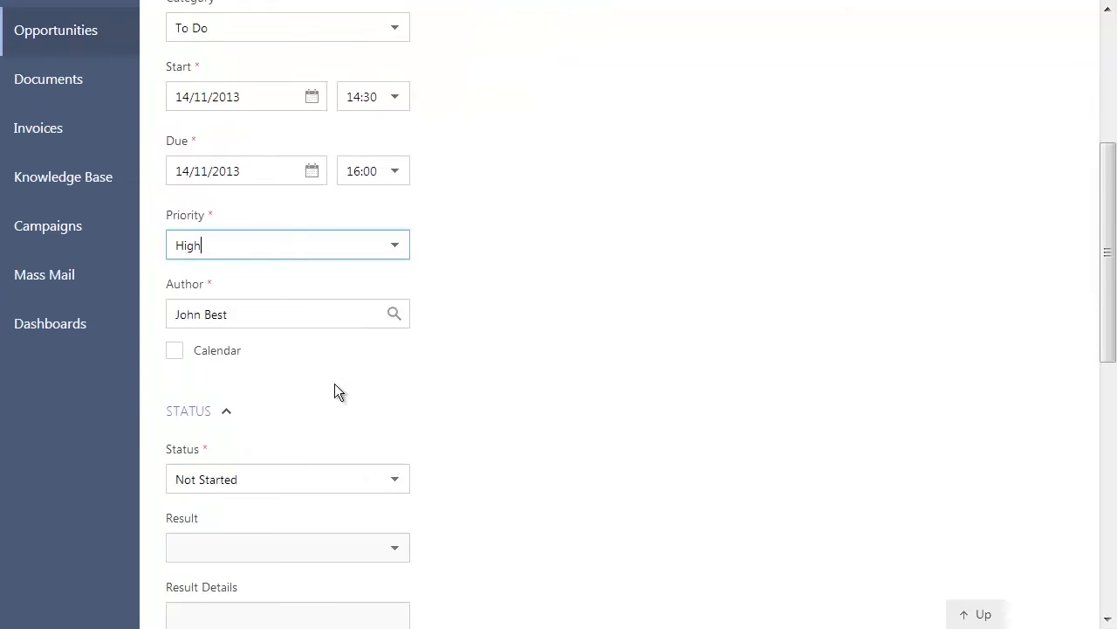
left_click(174, 349)
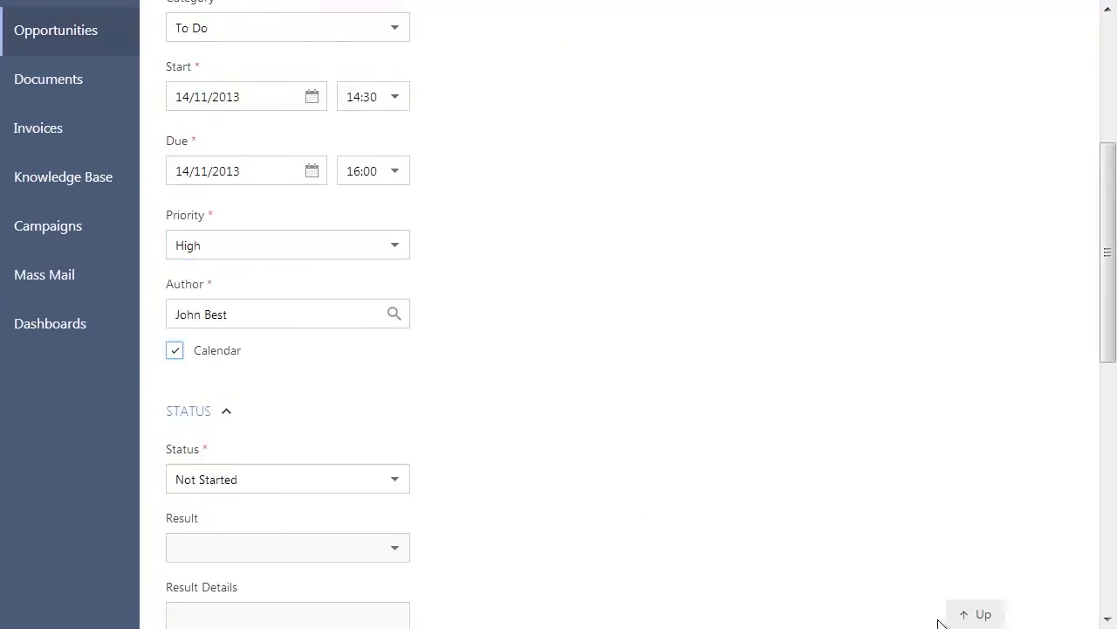
scroll("up", 3)
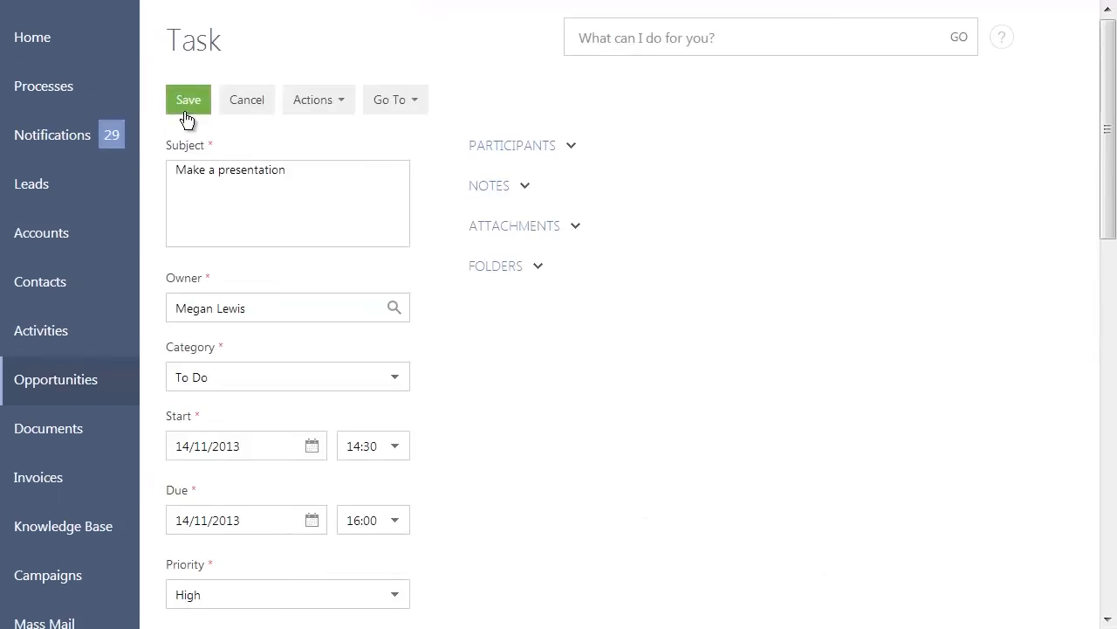
left_click(187, 100)
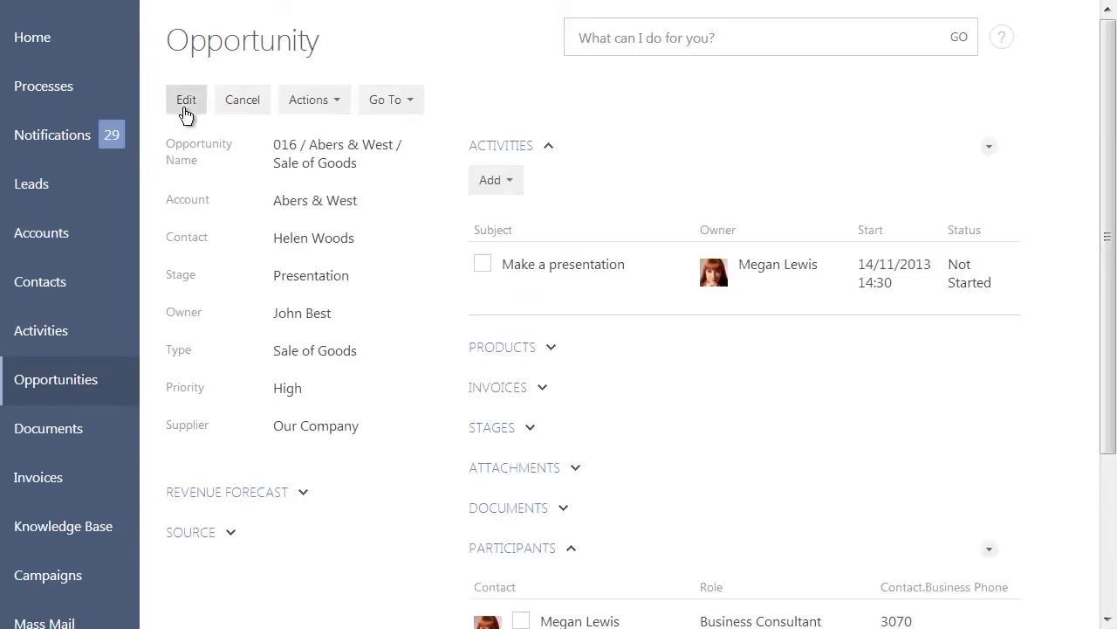
Change opportunity 016's stage from Presentation to Quotation and save it
left_click(186, 99)
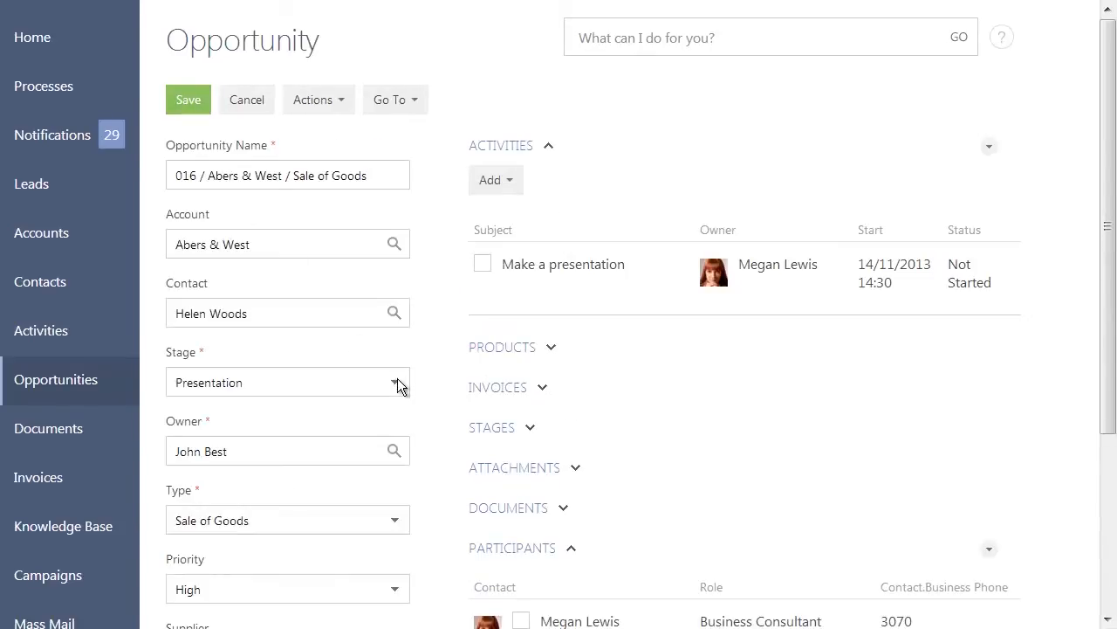
left_click(399, 382)
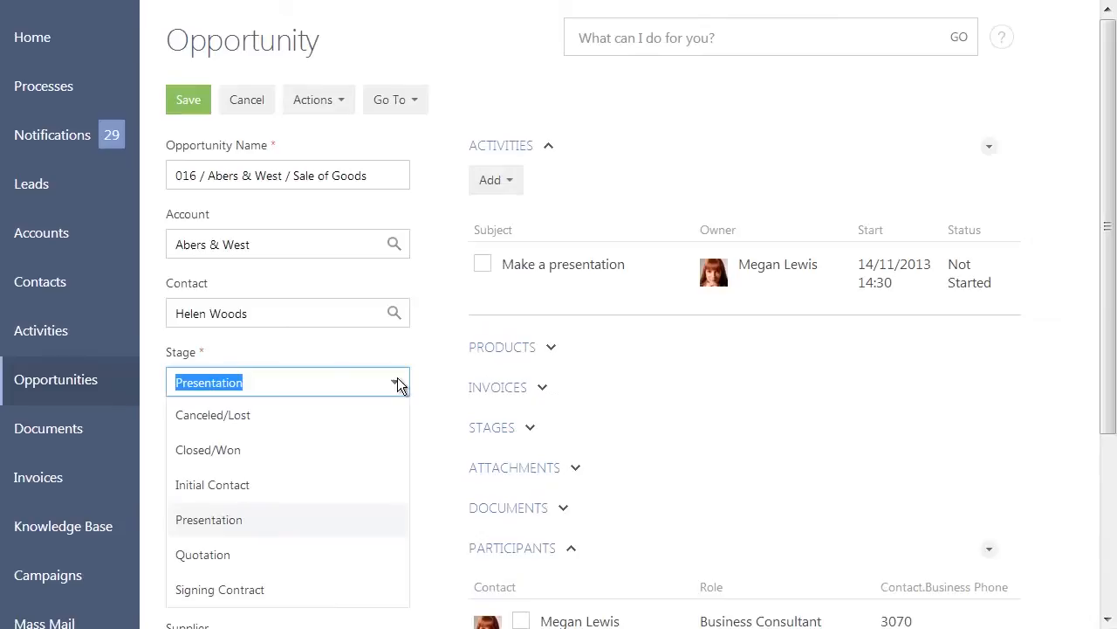
left_click(202, 555)
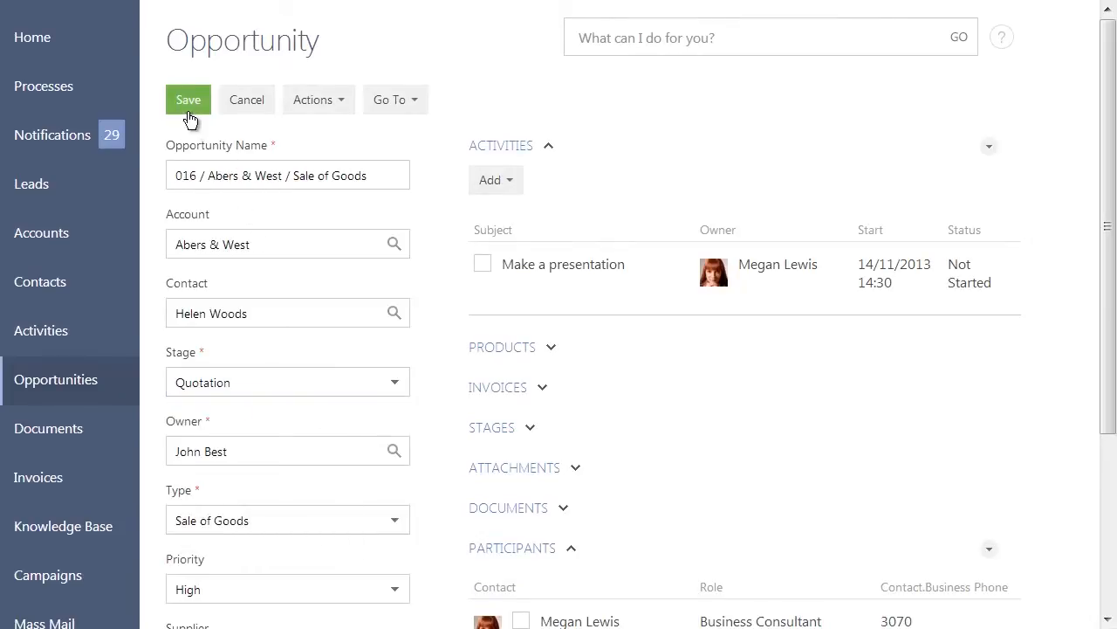
left_click(188, 99)
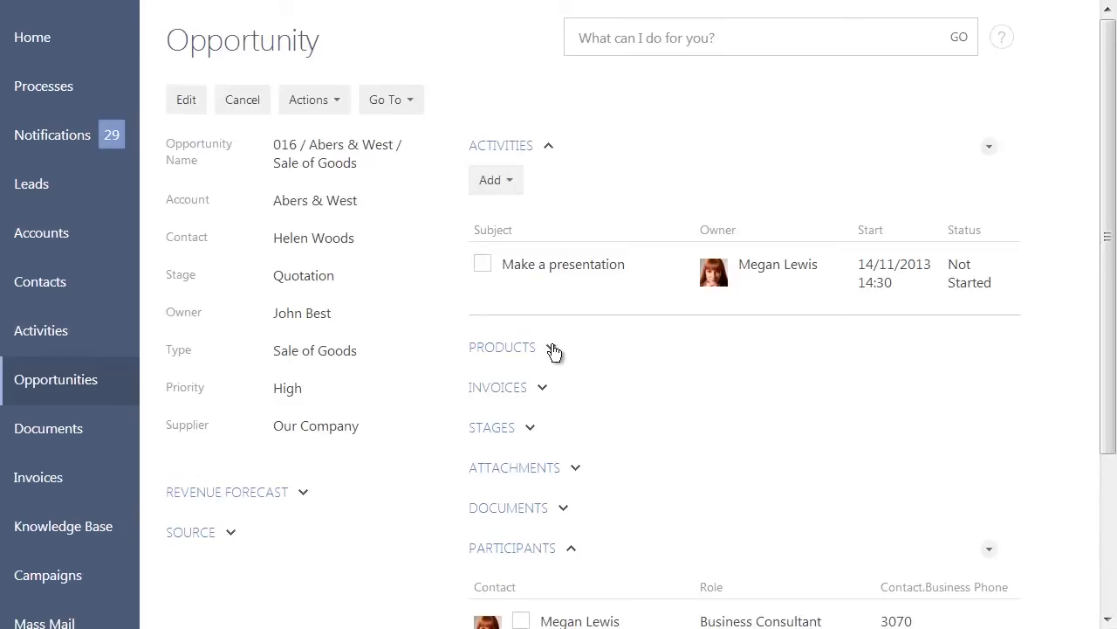
Add Motherboard Asus P5Q3 to the opportunity with quantity 37, quote result Is Interested
left_click(502, 347)
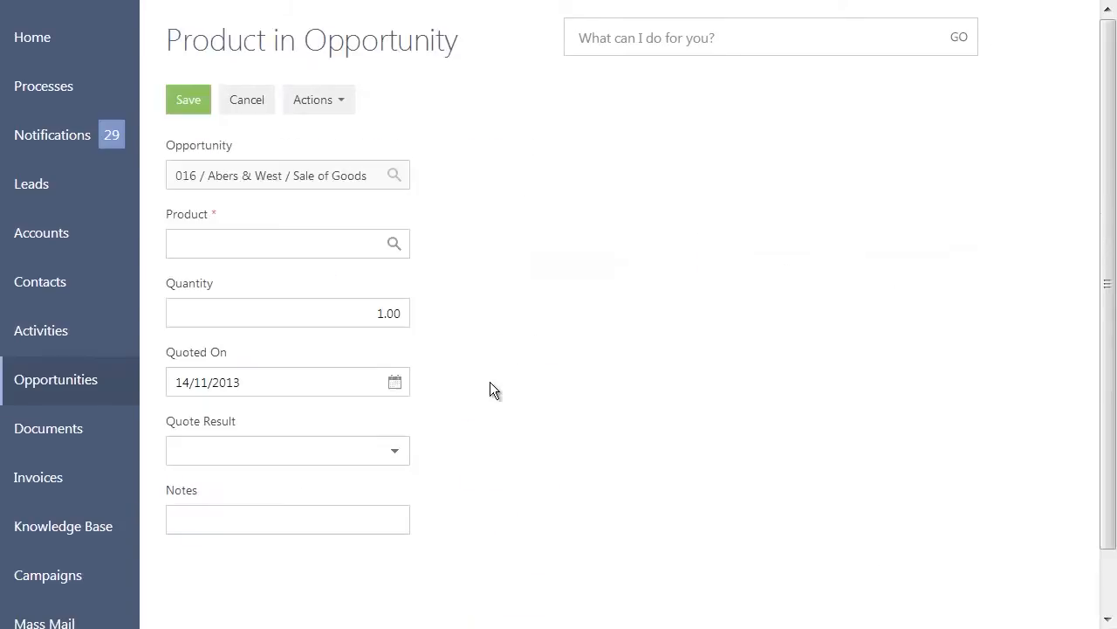
type("Mother")
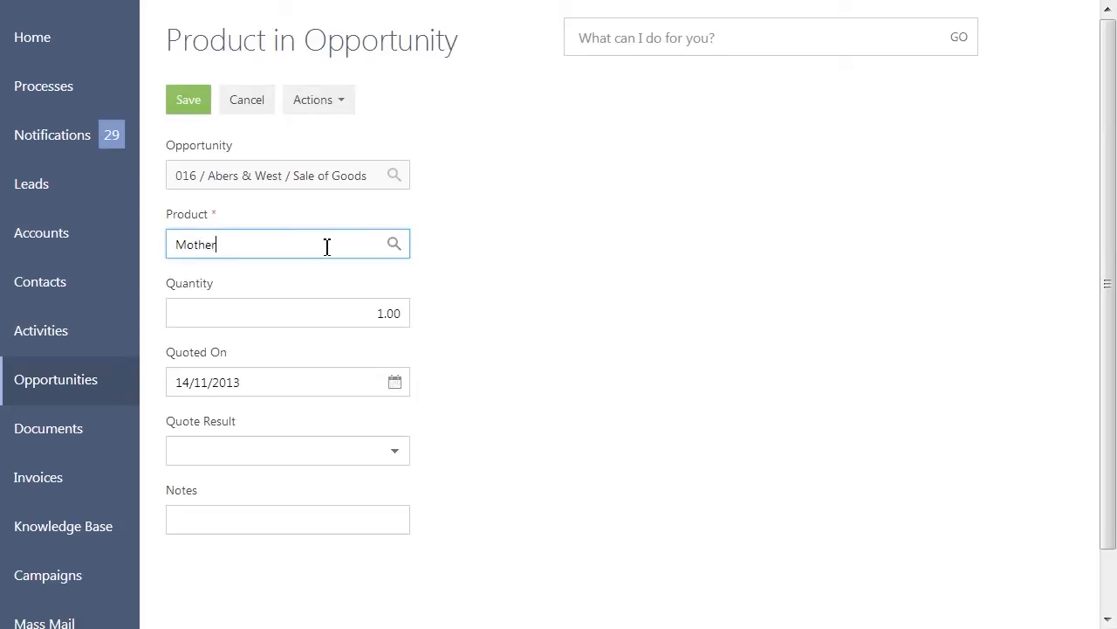
type("37")
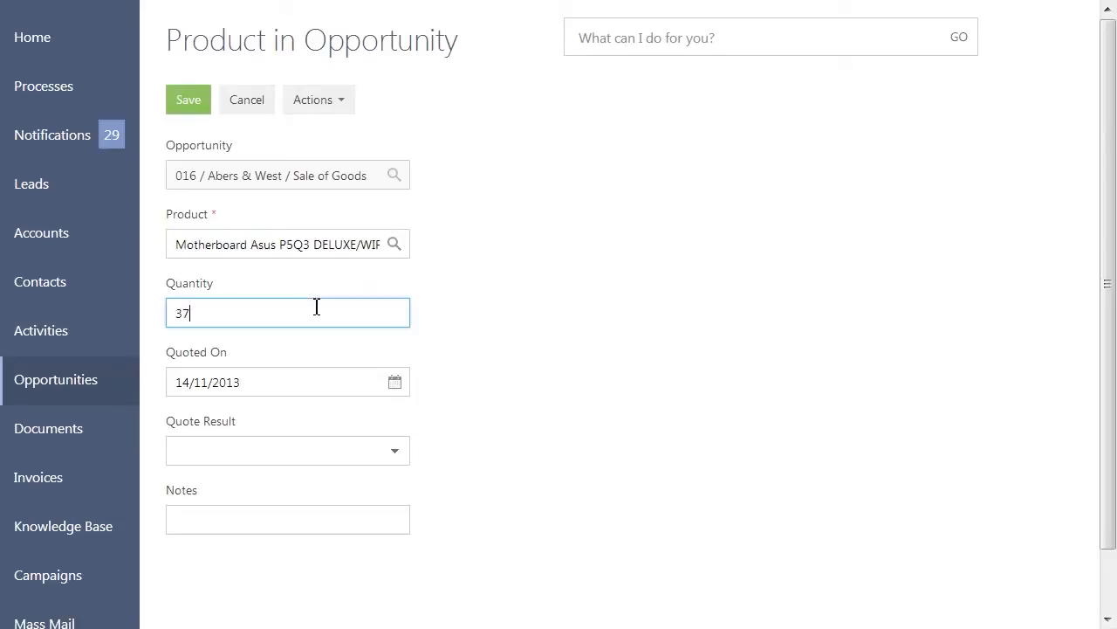
left_click(288, 451)
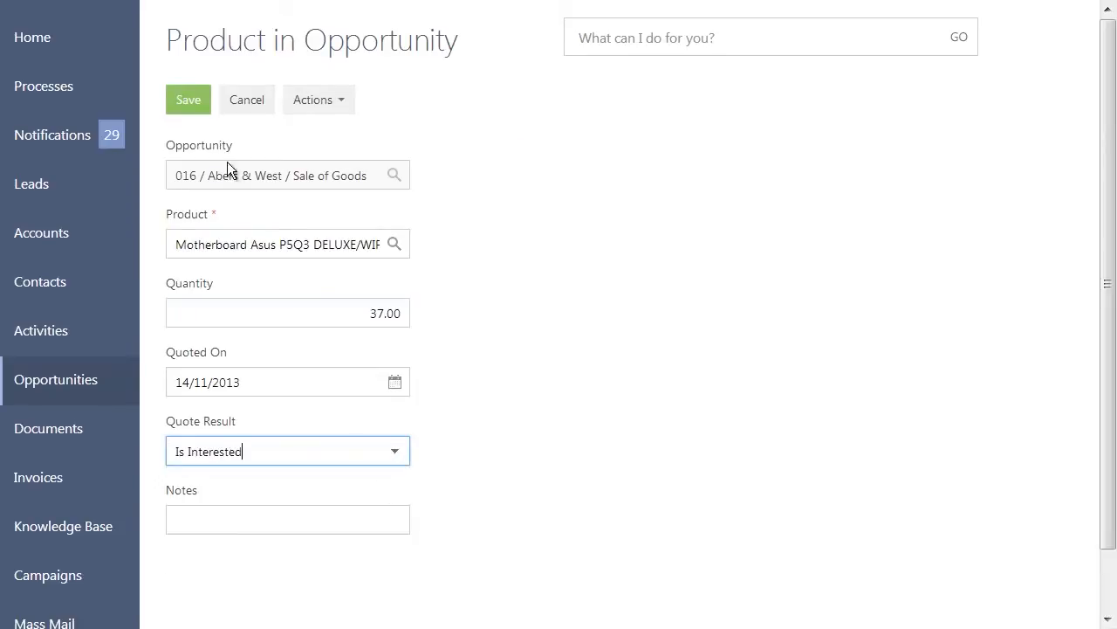
left_click(187, 99)
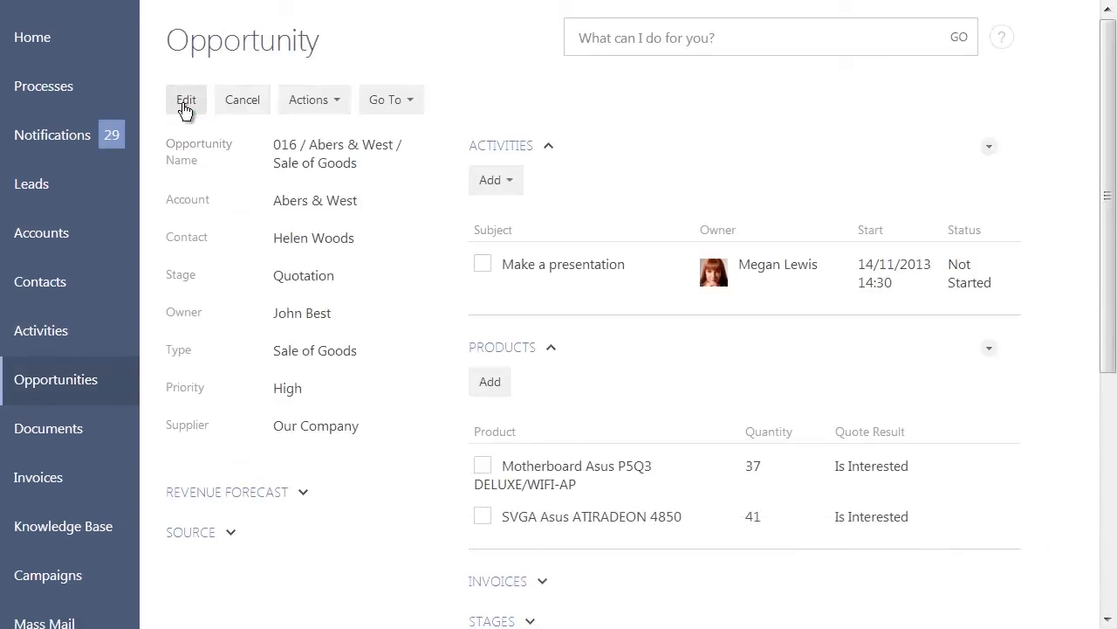
Generate the Opportunity Summary report from Actions and return to the record
left_click(308, 99)
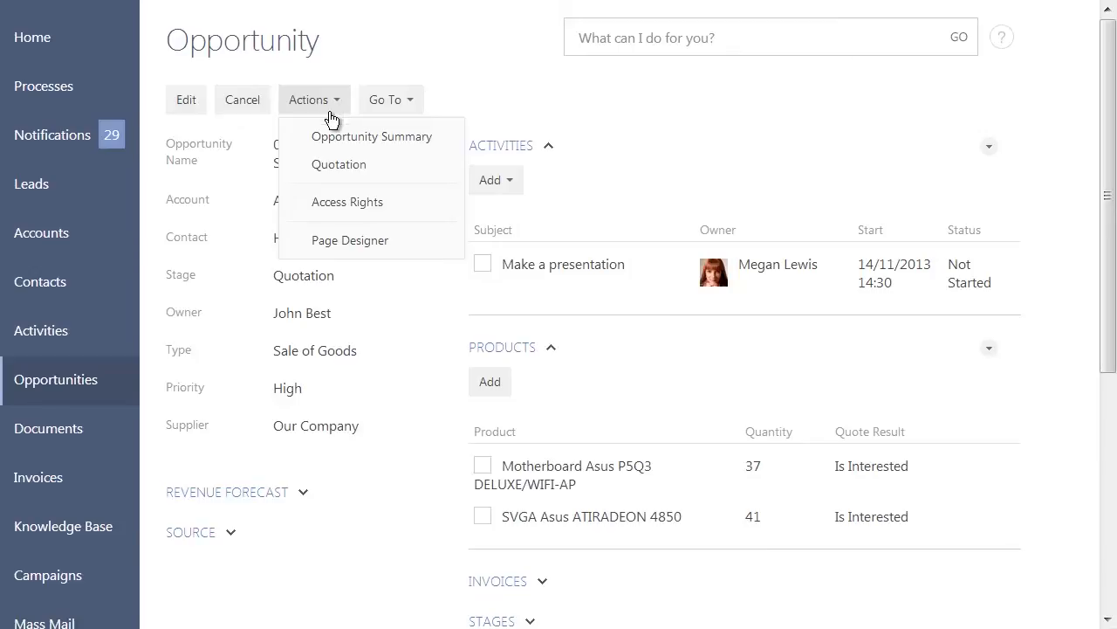
left_click(372, 136)
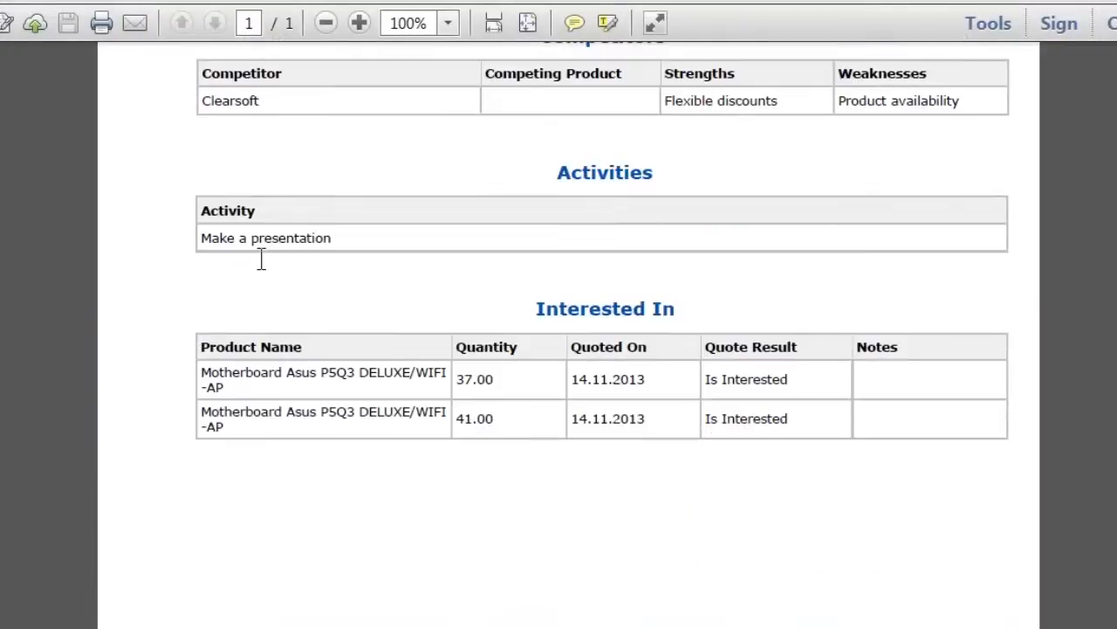
scroll("up", 3)
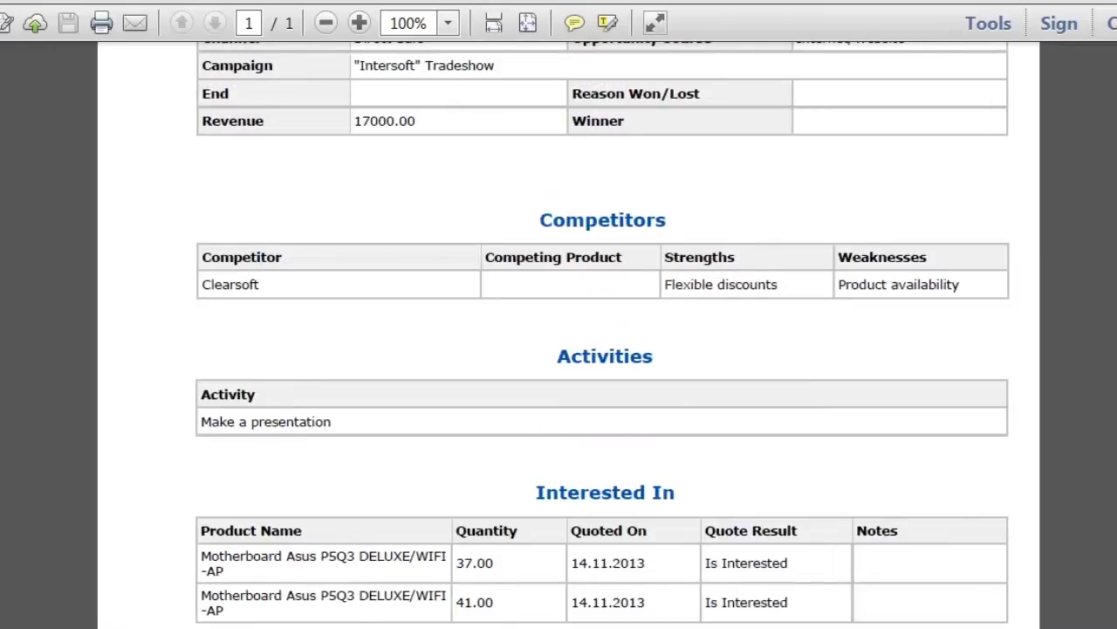
left_click(308, 98)
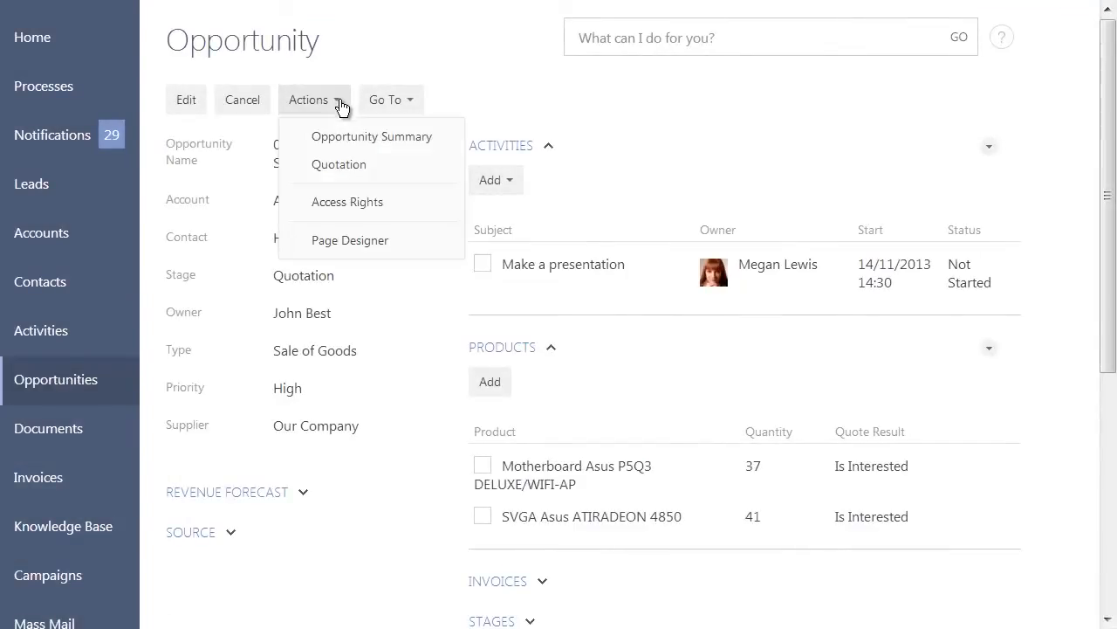
mouse_move(338, 164)
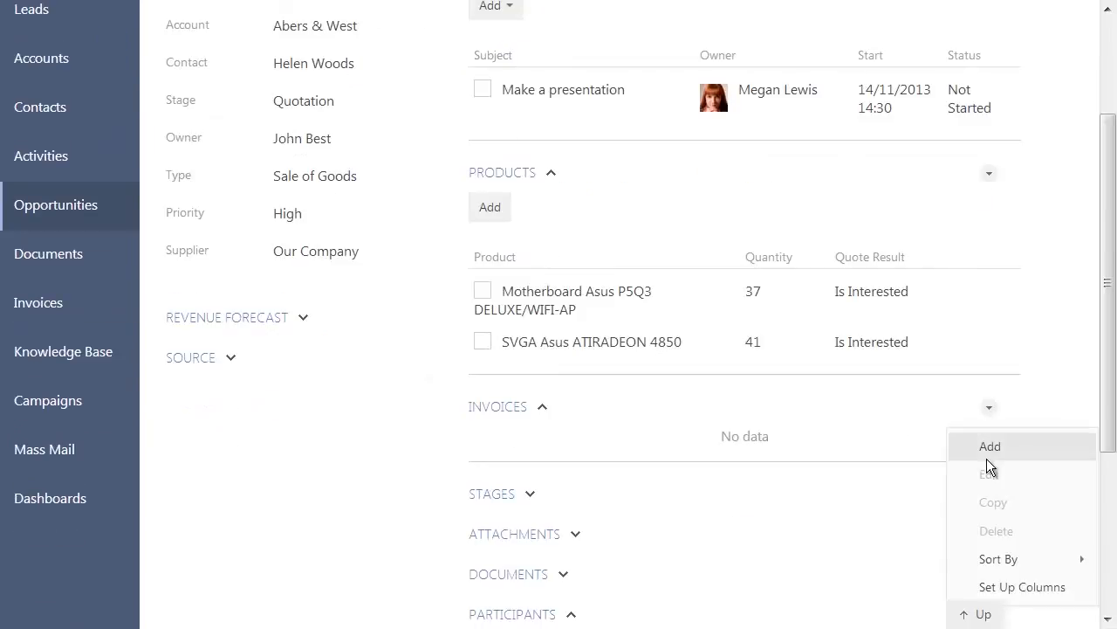
mouse_move(100, 304)
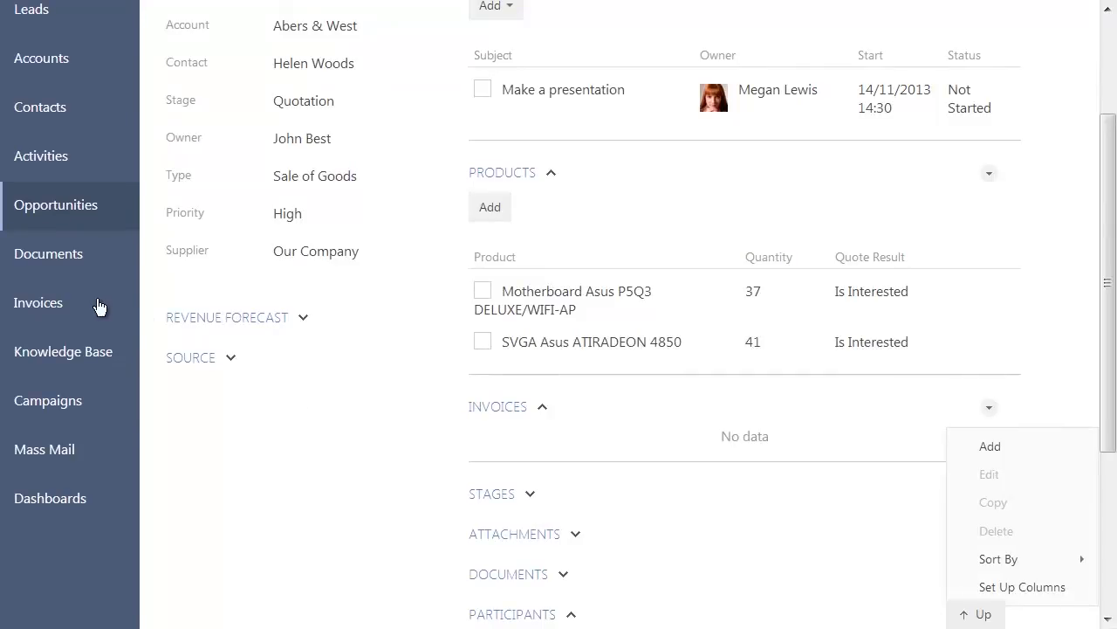
Go to the Invoices section from the left sidebar
left_click(38, 302)
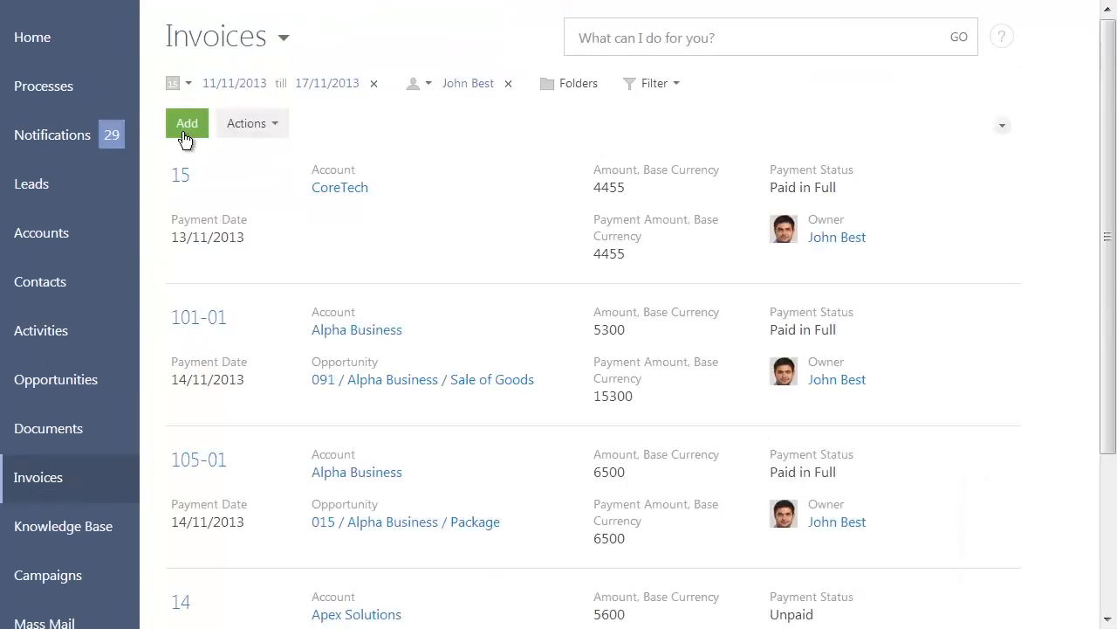
left_click(187, 123)
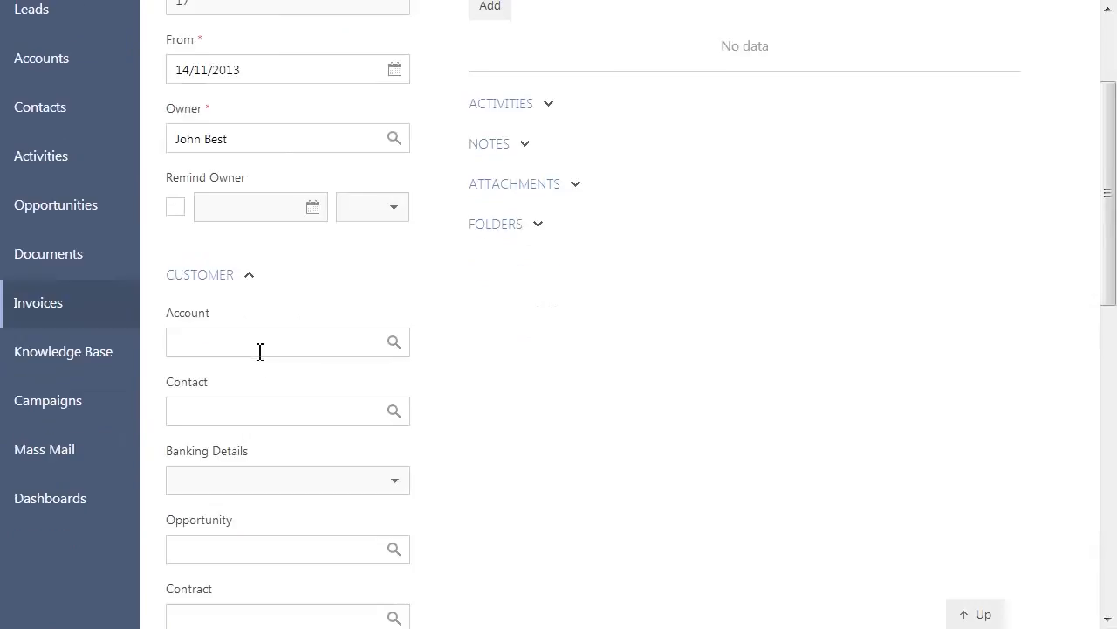
type("Abers")
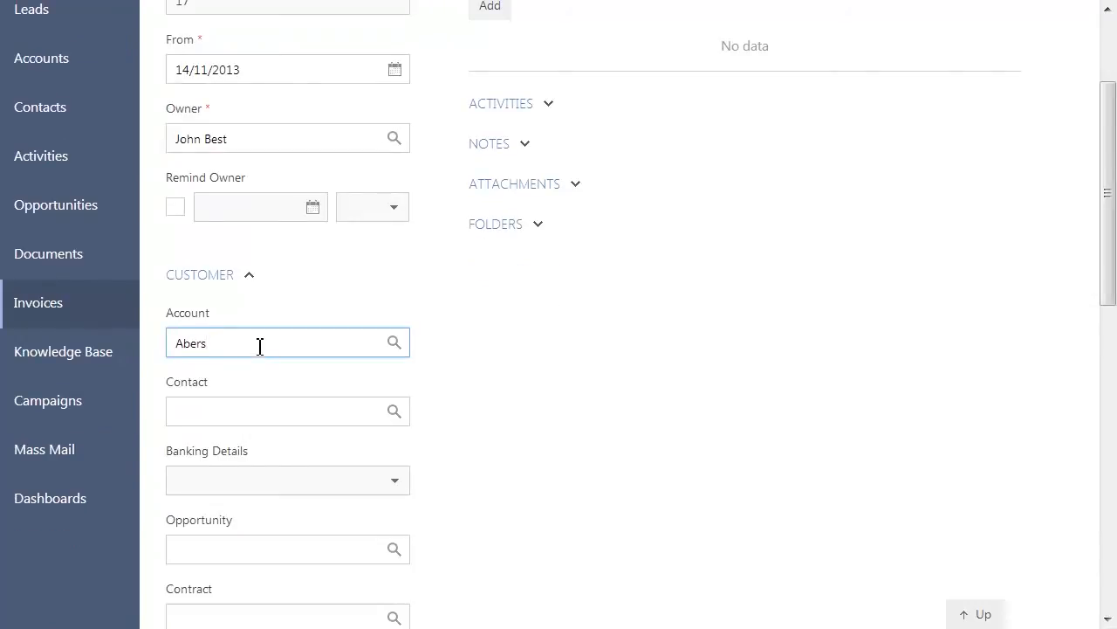
type("Helen Woods")
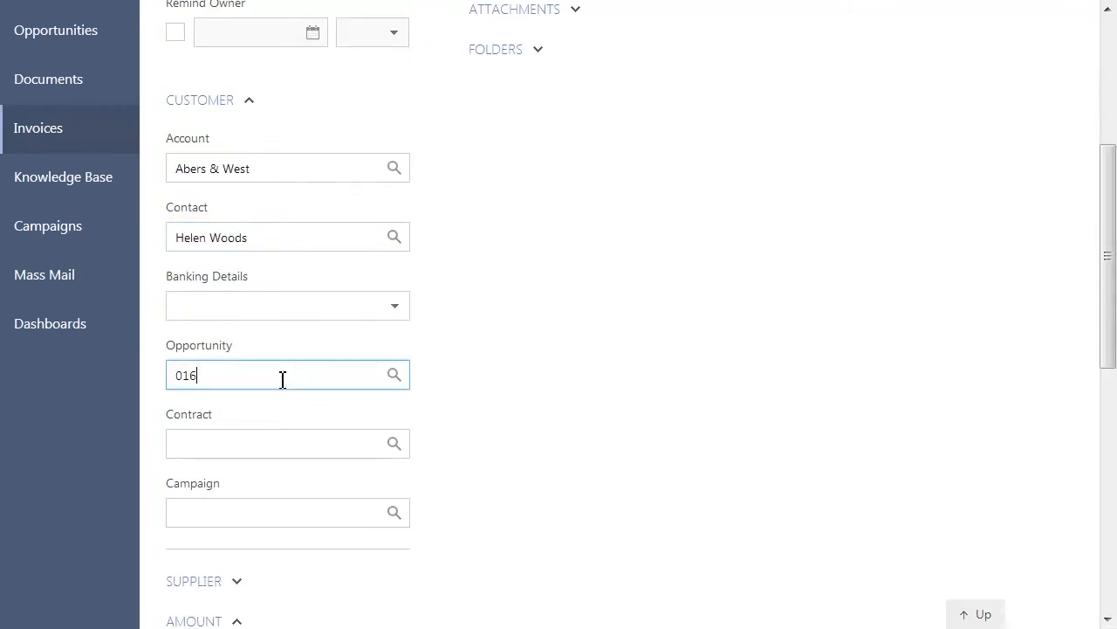
type("016")
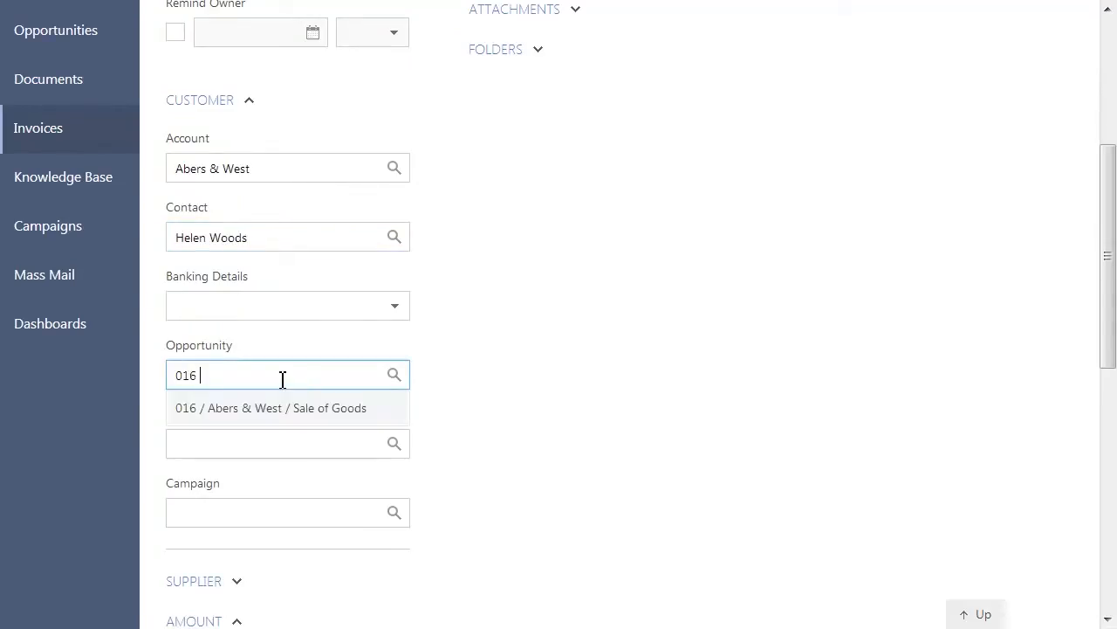
left_click(270, 408)
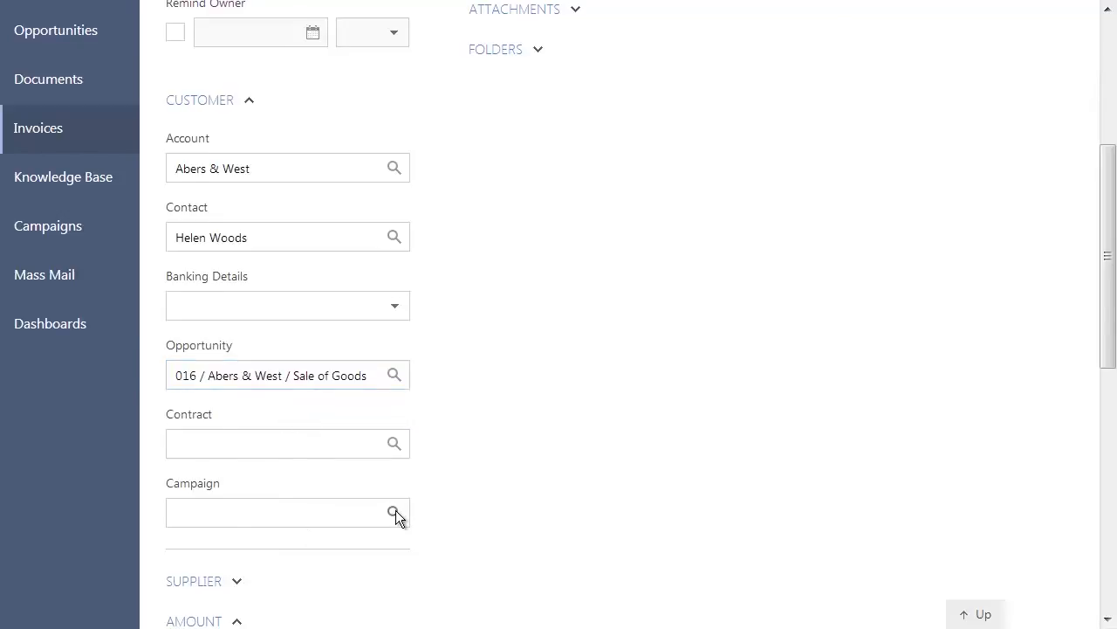
left_click(394, 512)
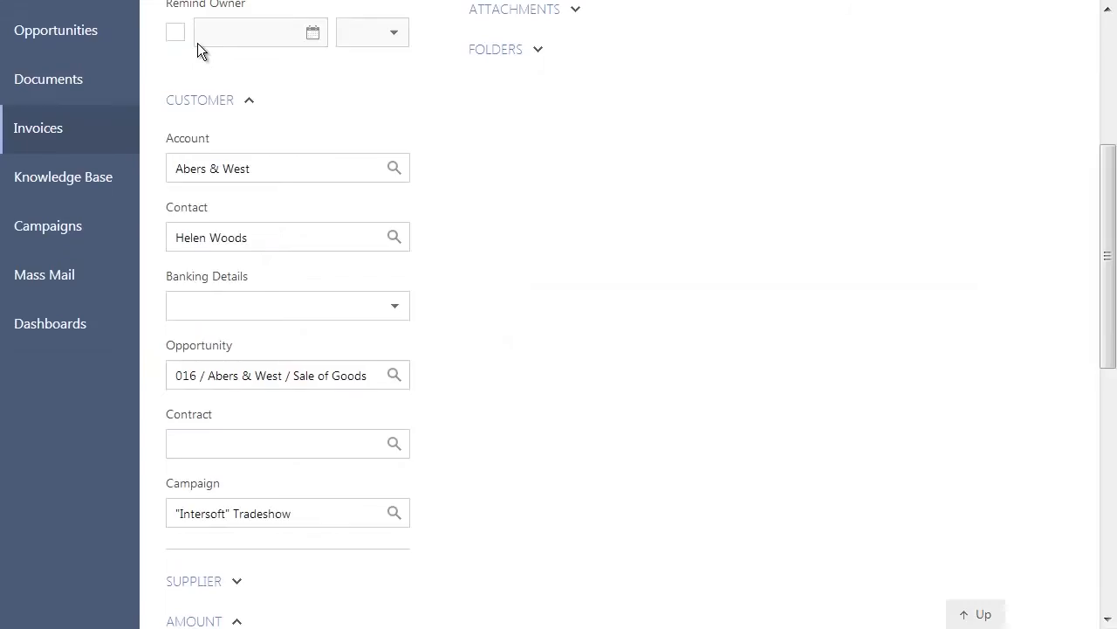
scroll("up", 3)
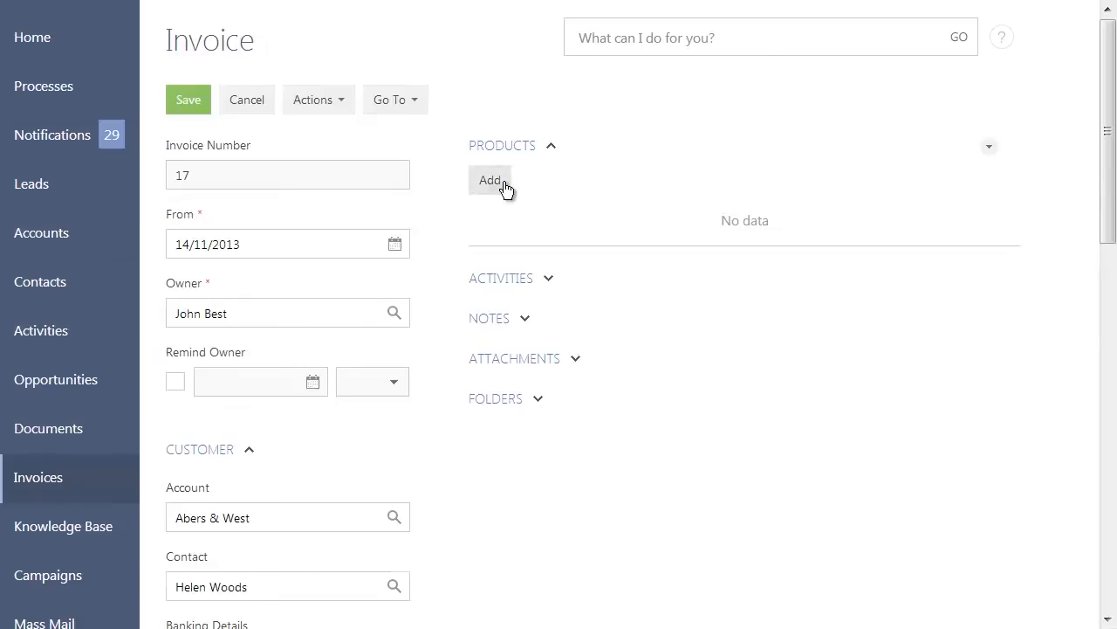
Add the Asus products to invoice 17 and save it
left_click(490, 180)
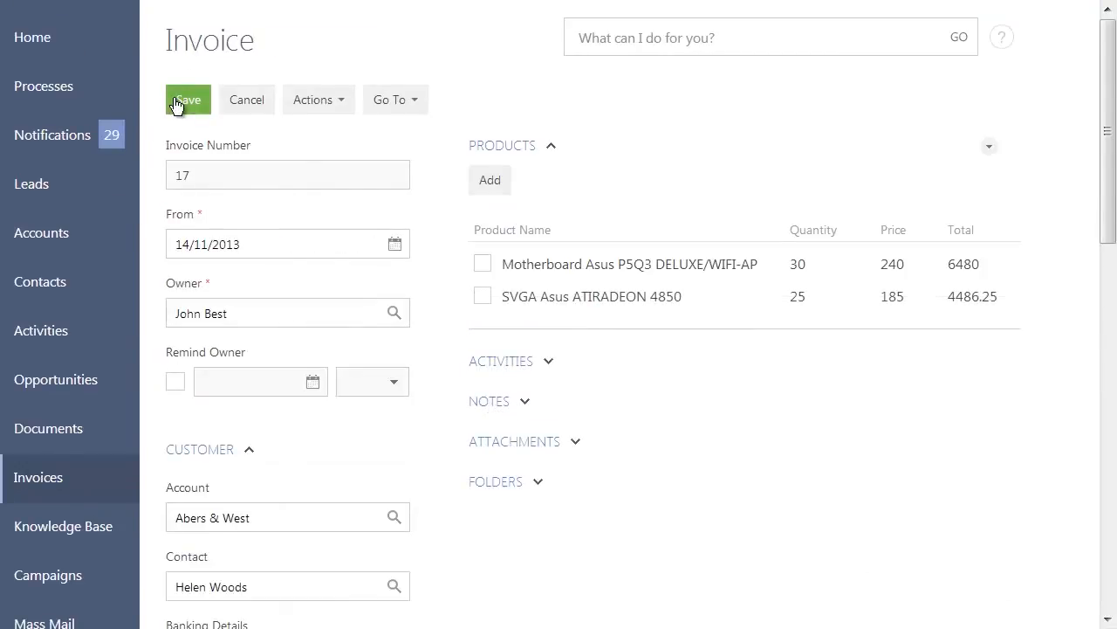
left_click(187, 100)
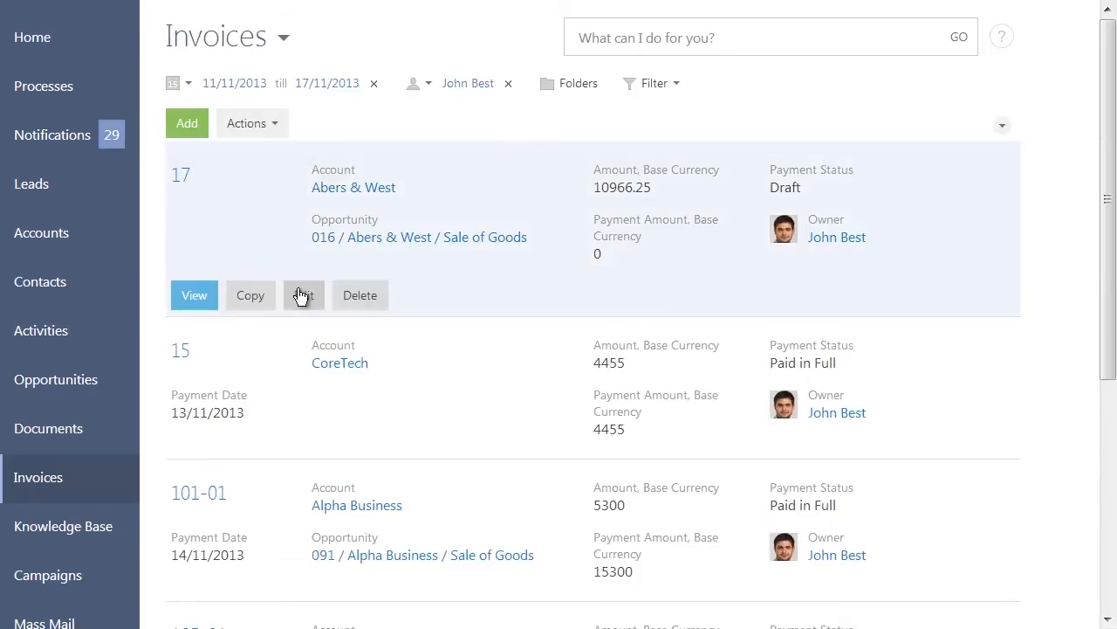
Set invoice 17 to Paid in Full with a 10966.25 payment
left_click(303, 295)
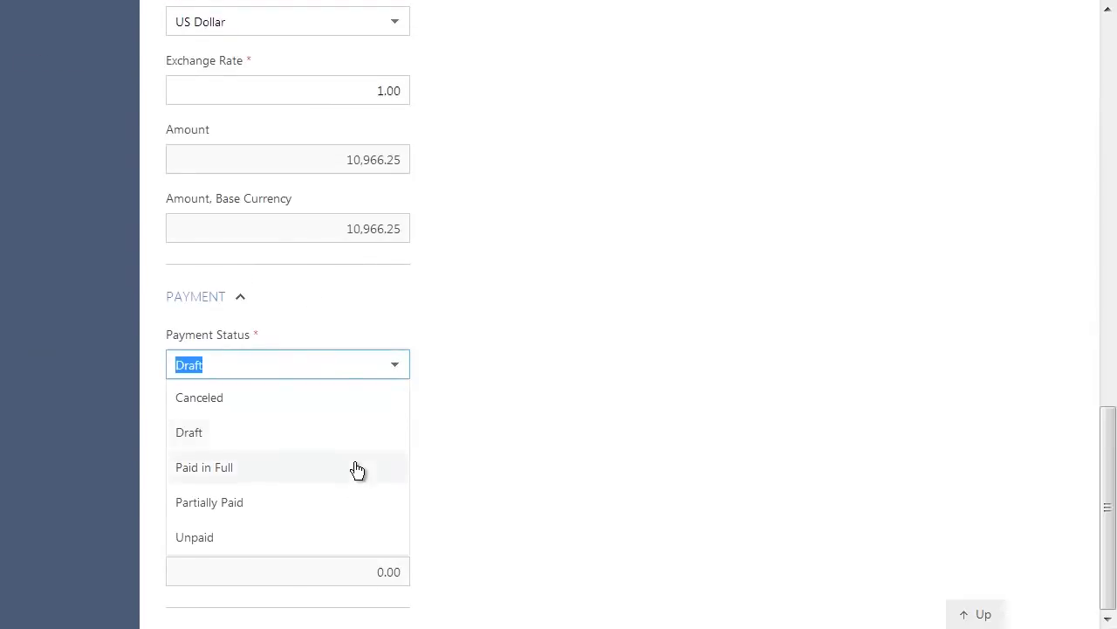
left_click(204, 468)
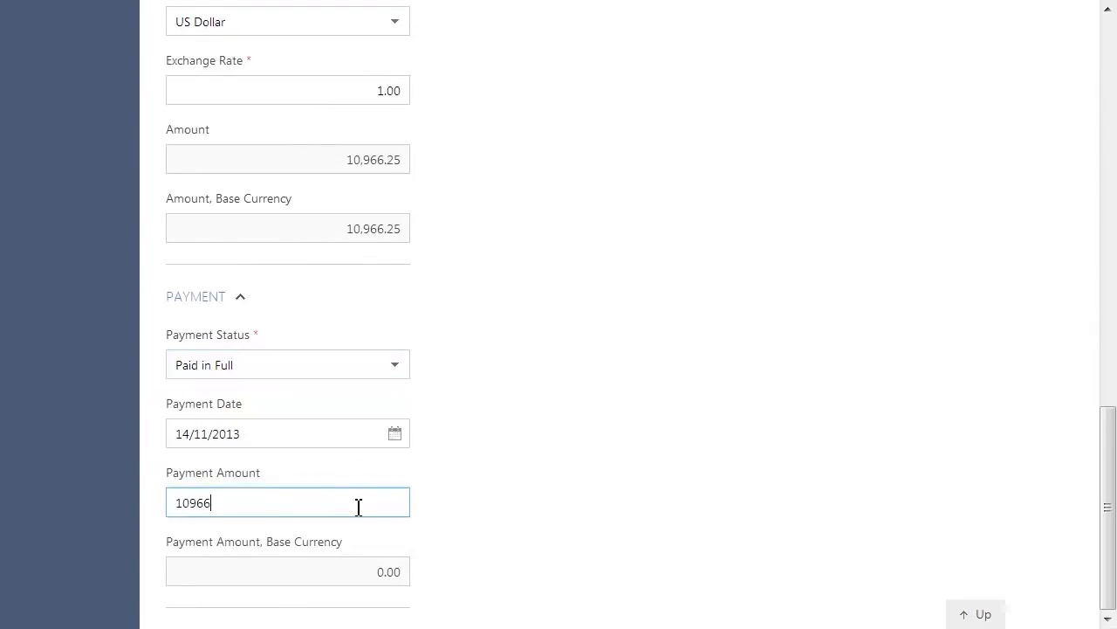
left_click(518, 474)
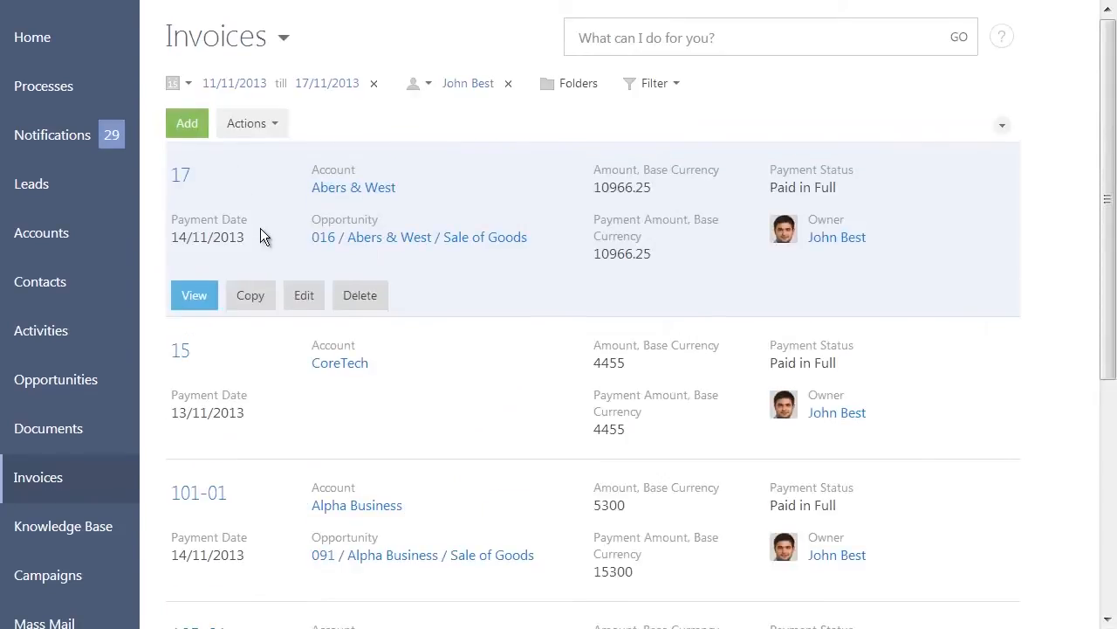
left_click(55, 379)
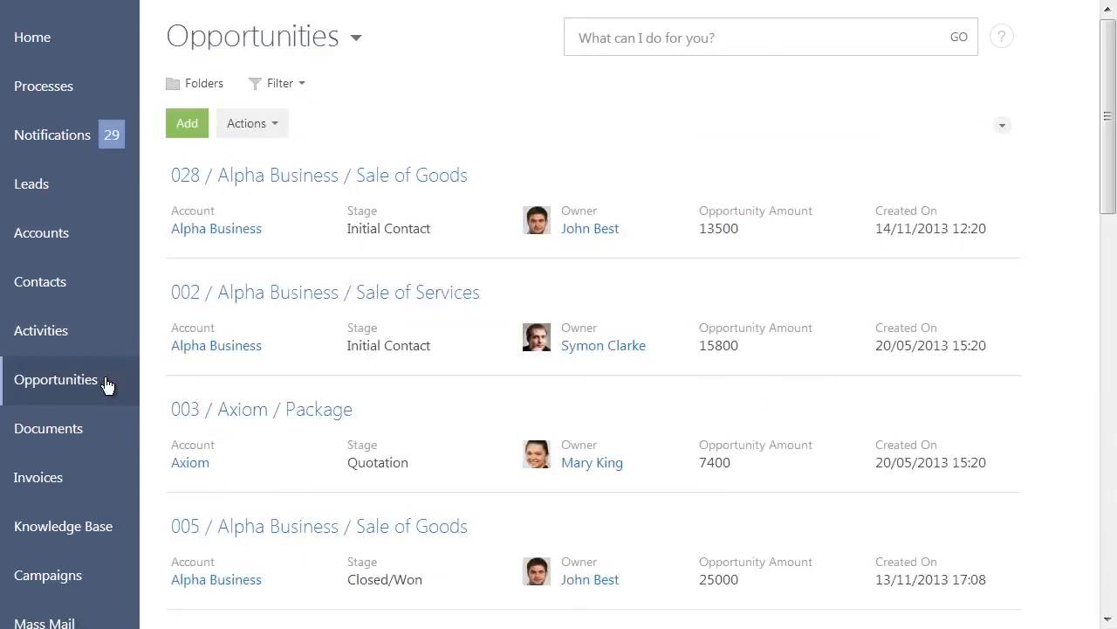
Find opportunity 016 via the command line and set it to Closed/Won with reason Won
type("Find o")
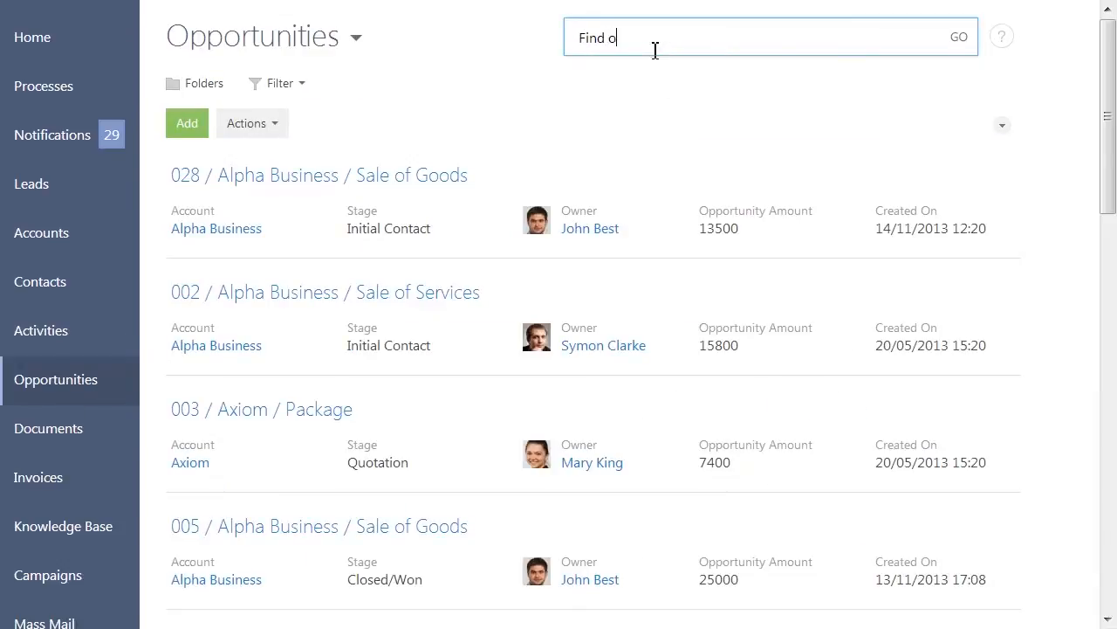
type("pportunity 016 / Abers & West / Sale of Goods")
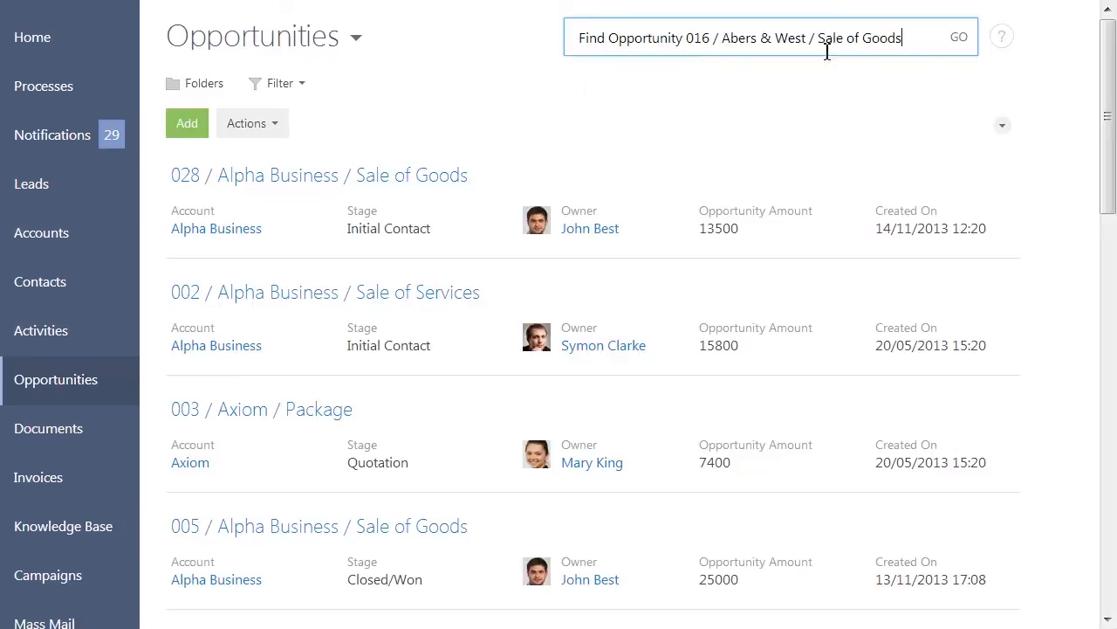
left_click(958, 37)
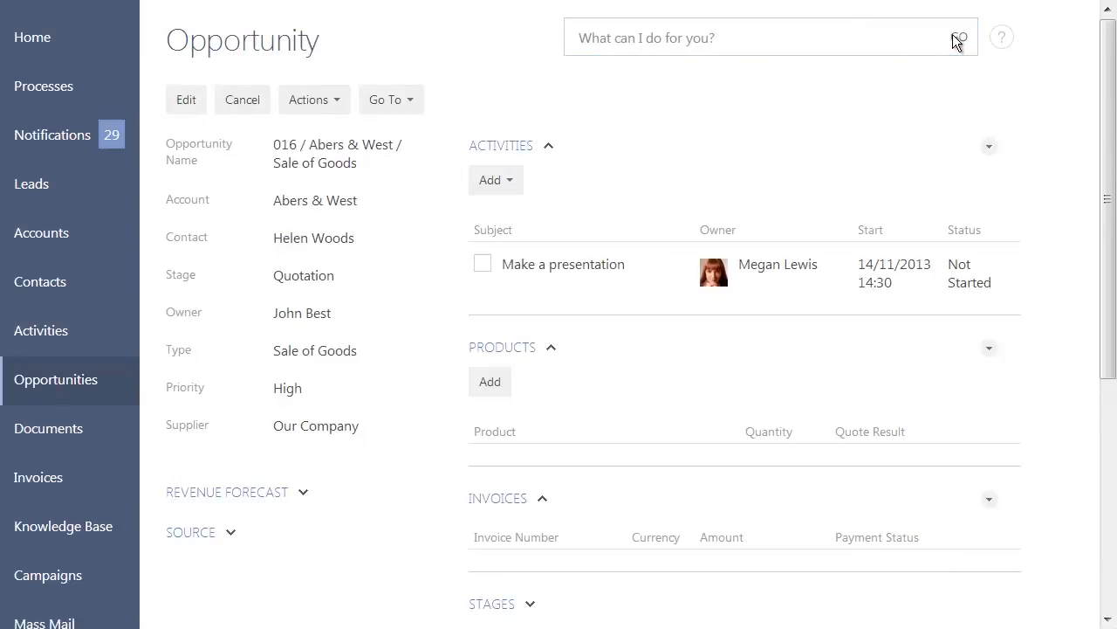
left_click(186, 98)
type("Closed/Won")
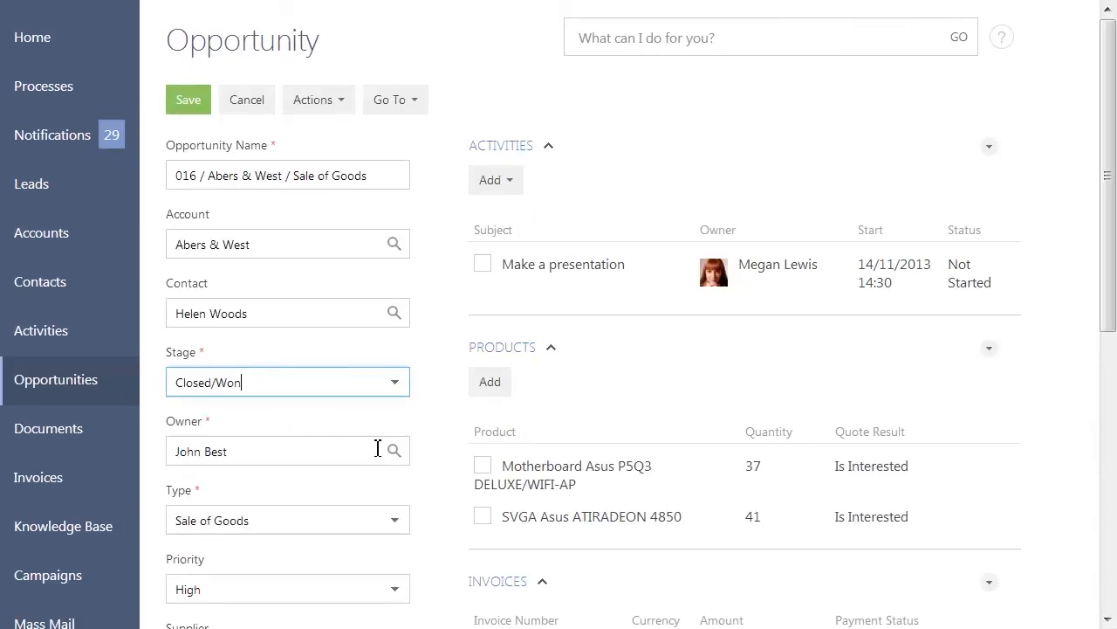
scroll("down", 3)
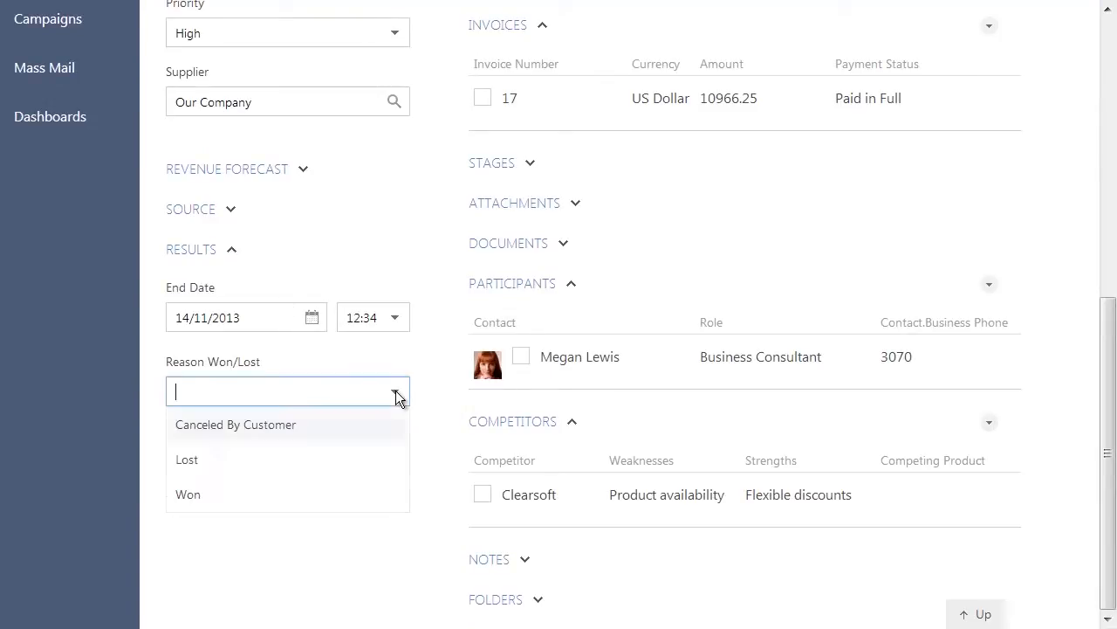
left_click(188, 493)
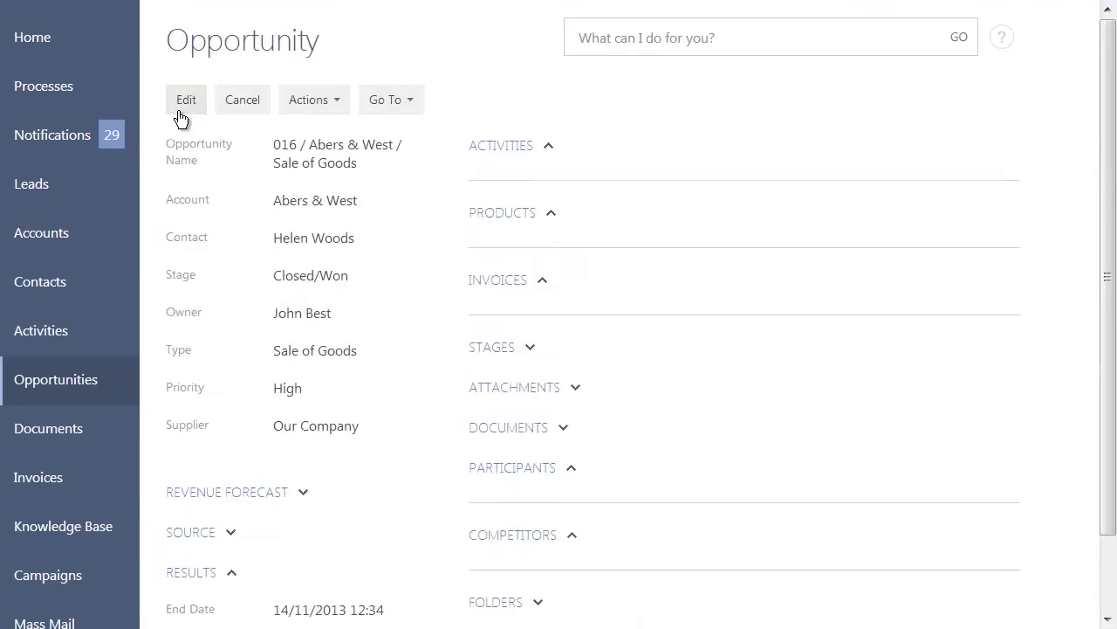
Switch the opportunities section to its Analytics view and bring up the chart options
left_click(55, 379)
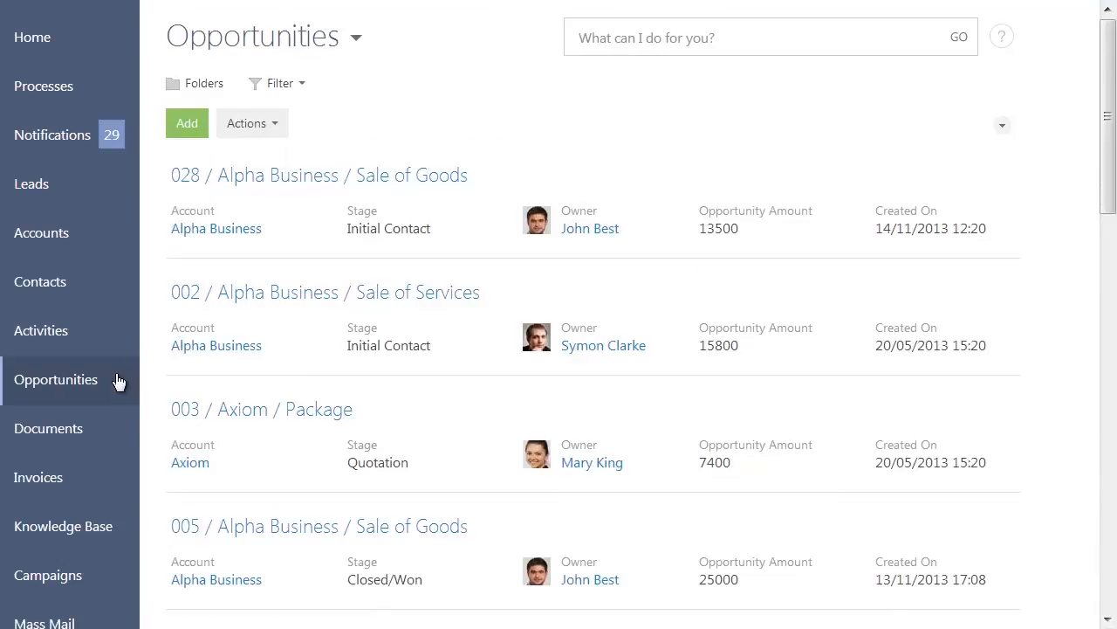
left_click(355, 36)
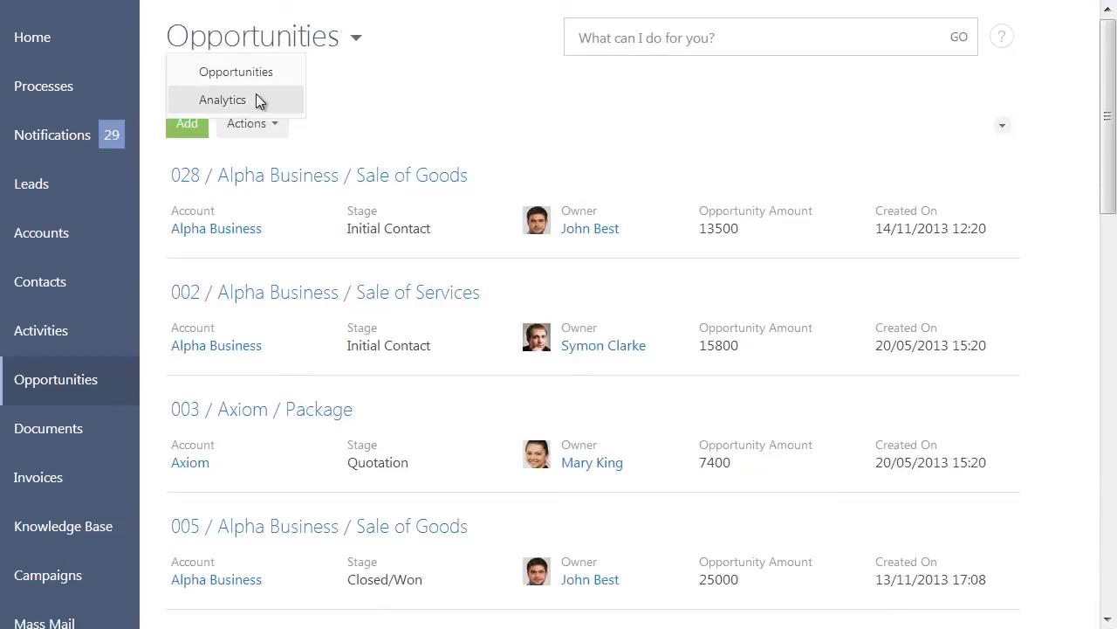
left_click(223, 100)
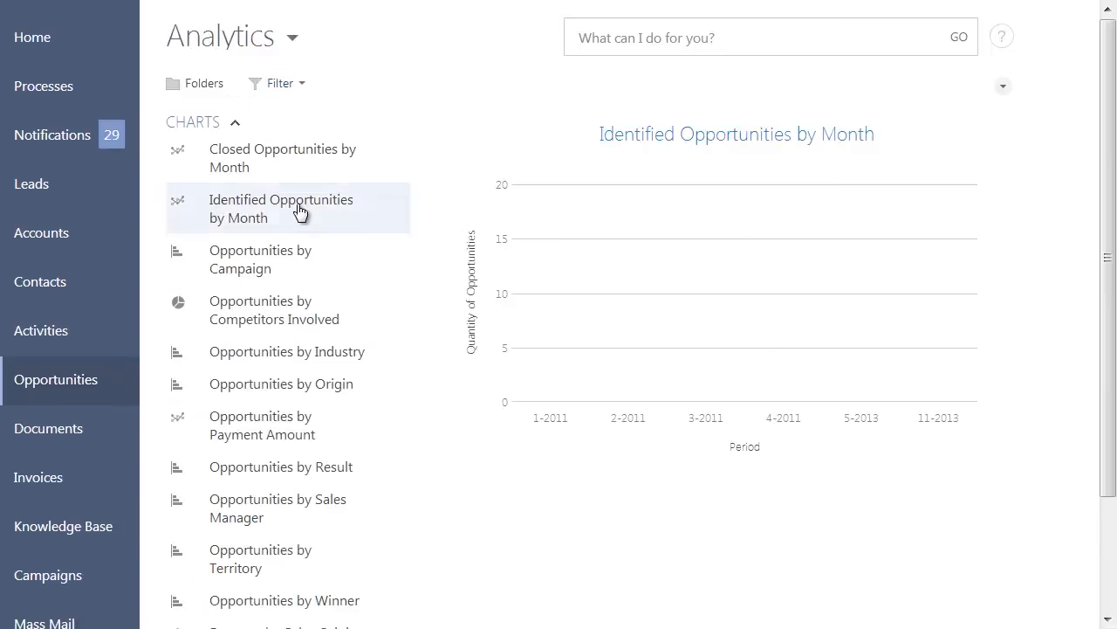
left_click(1002, 85)
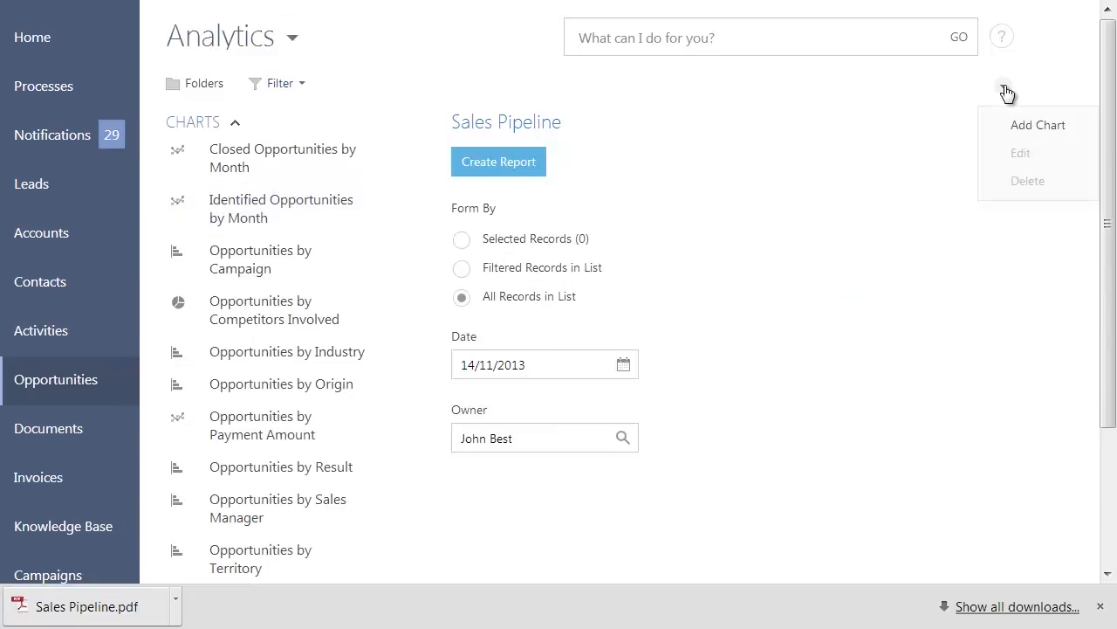
Add a chart titled 'Opportunities by Payment Amounts' showing Sum of Values over Invoice
left_click(1038, 124)
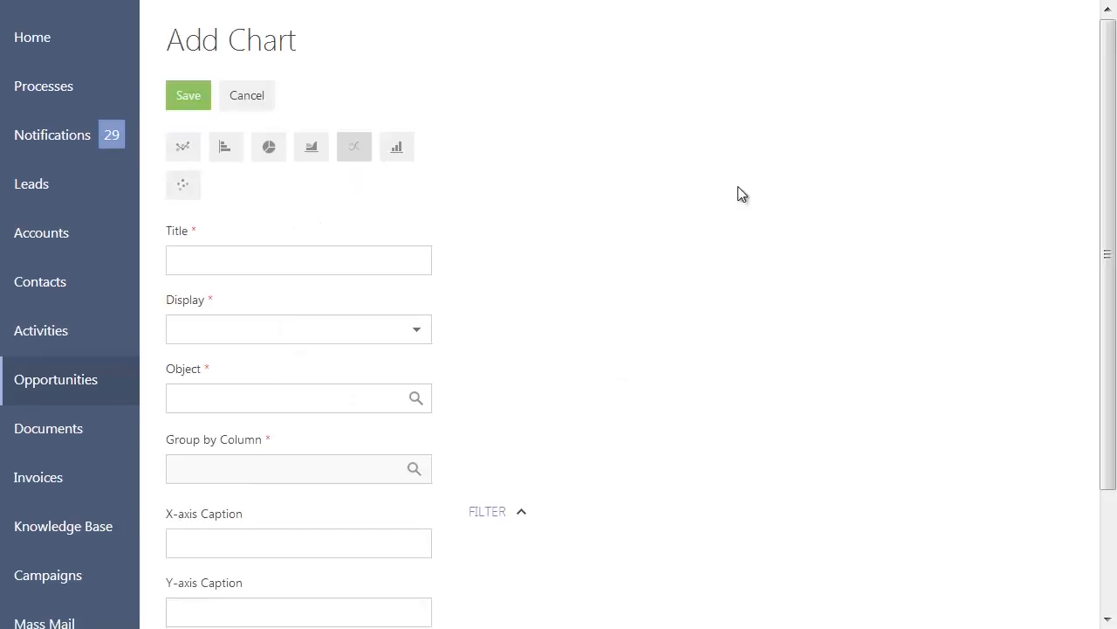
left_click(299, 259)
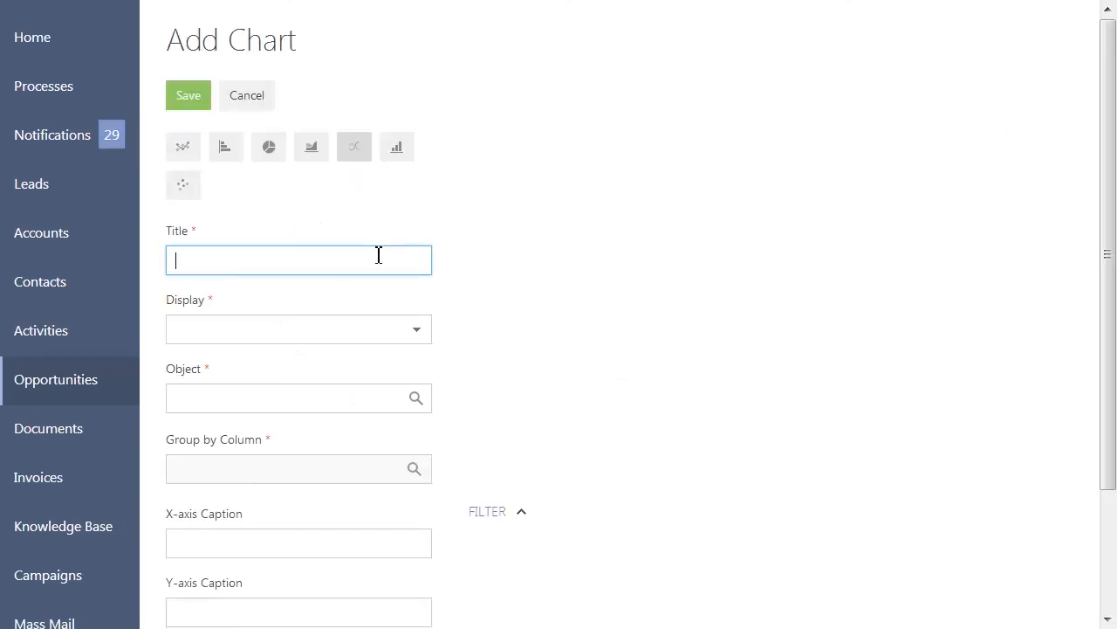
type("Opportunities by Payment Amounts")
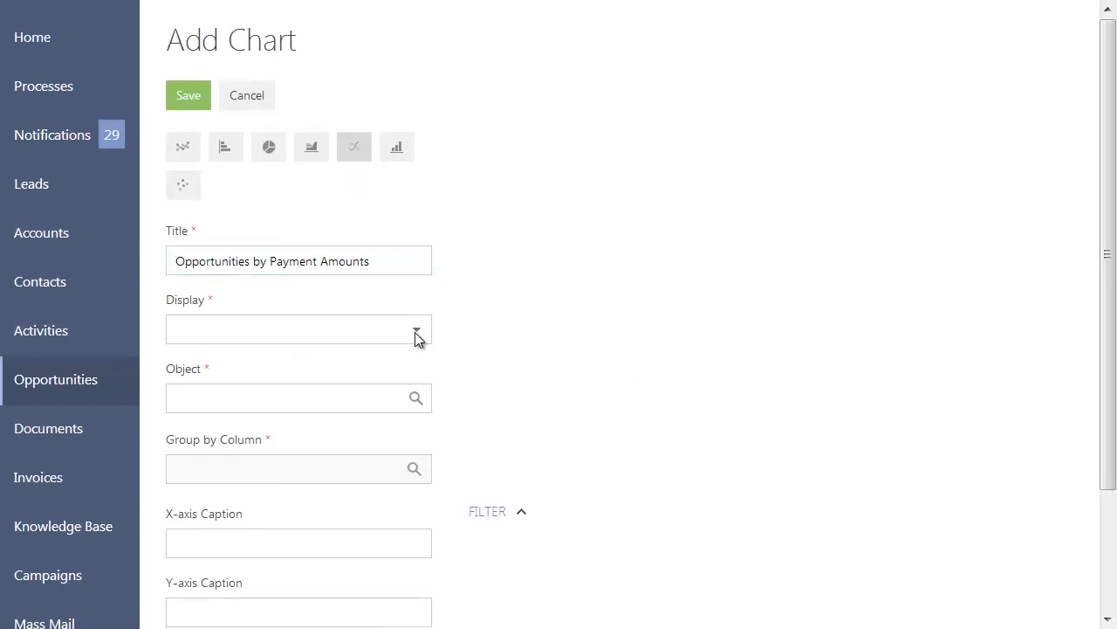
left_click(416, 329)
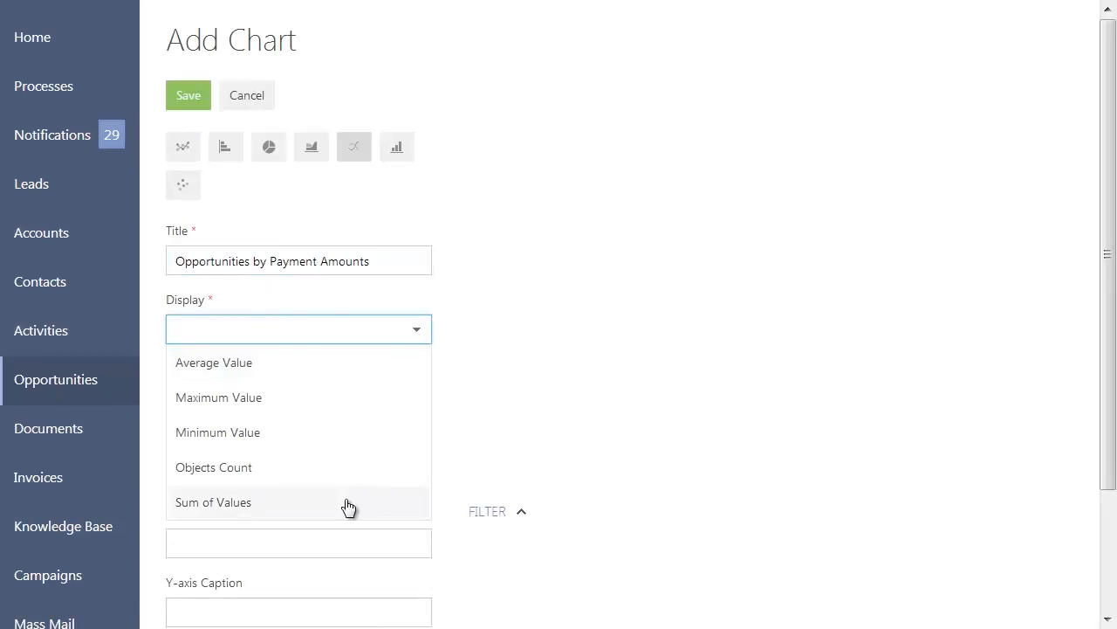
left_click(213, 502)
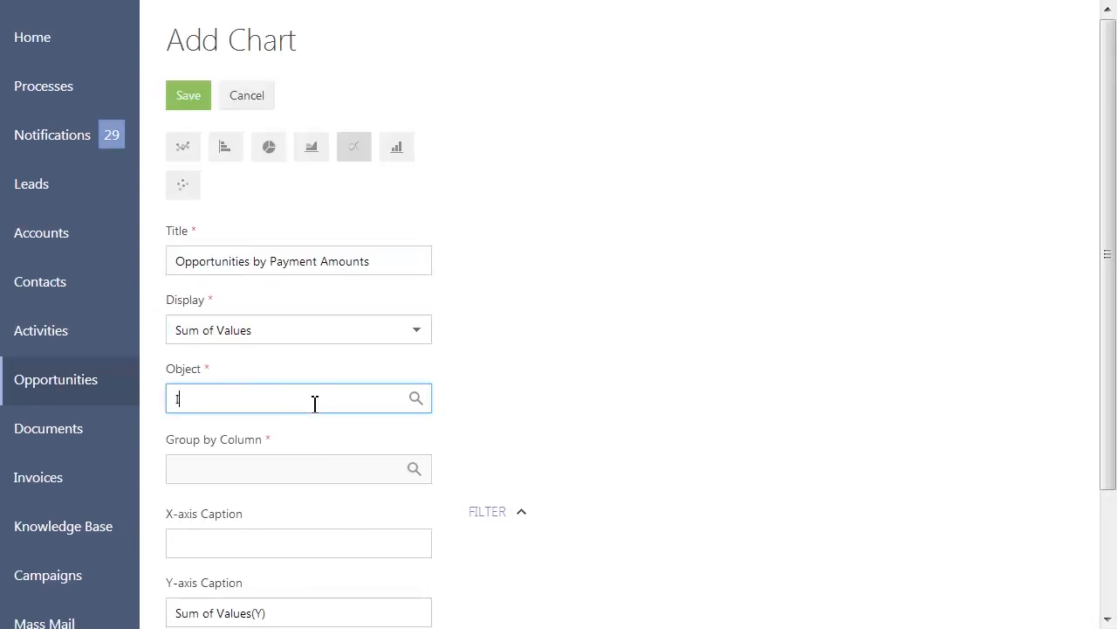
type("Invoice")
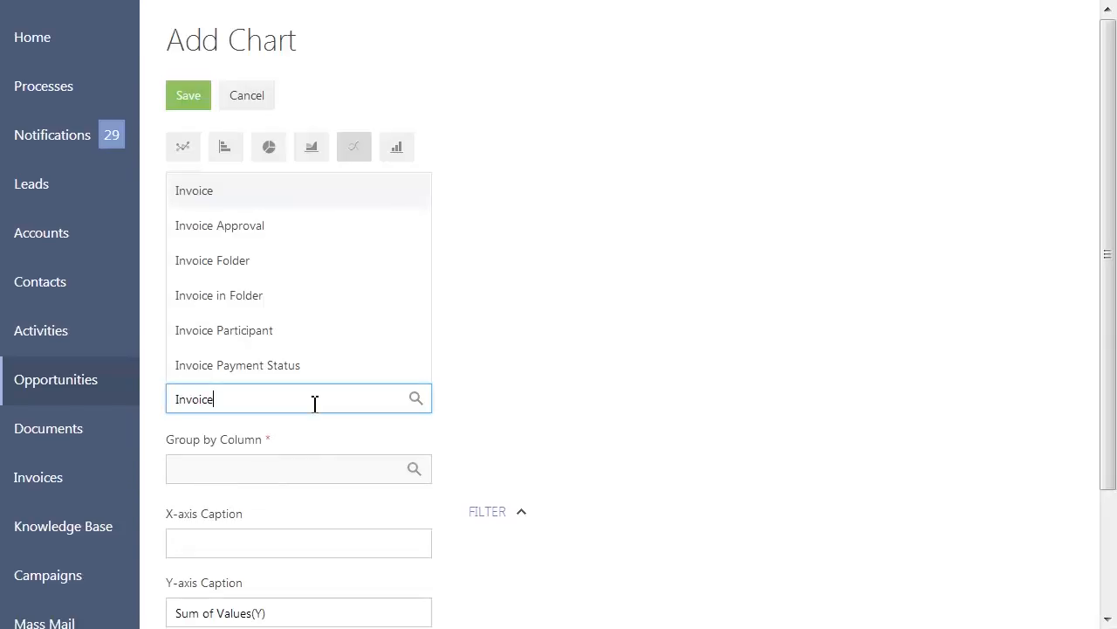
left_click(194, 190)
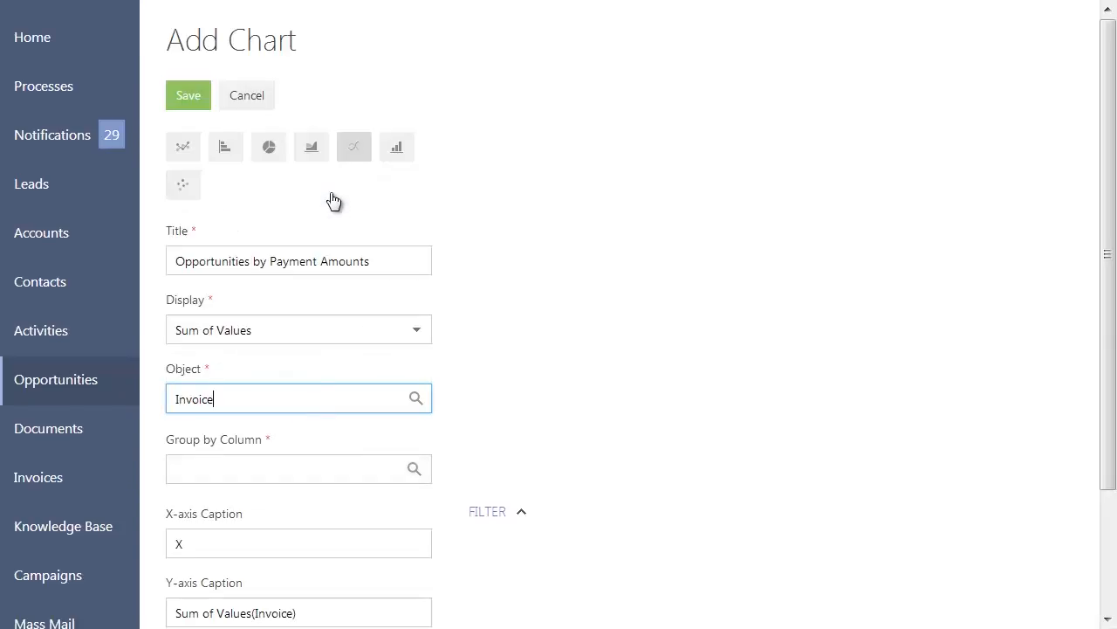
scroll("down", 3)
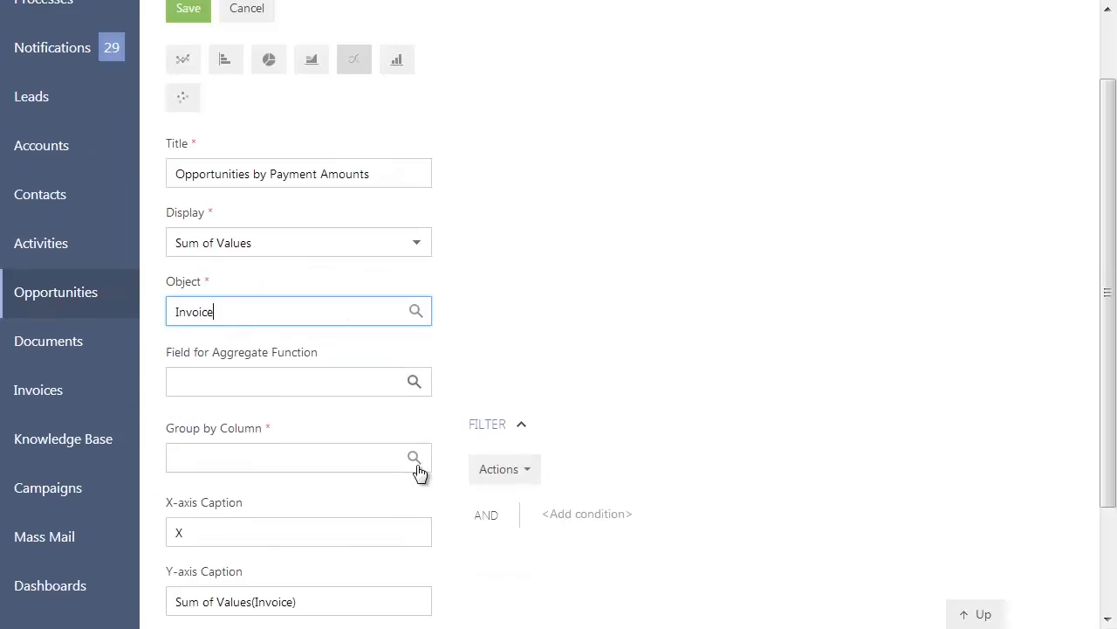
Filter the chart to invoices whose account is Alpha Business
left_click(414, 457)
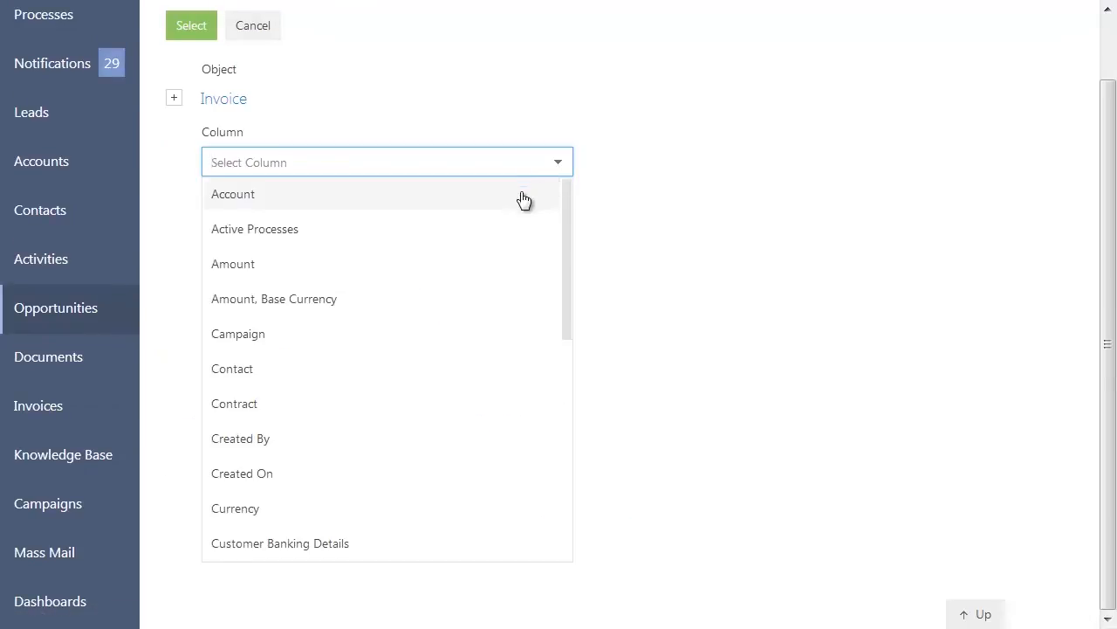
left_click(233, 194)
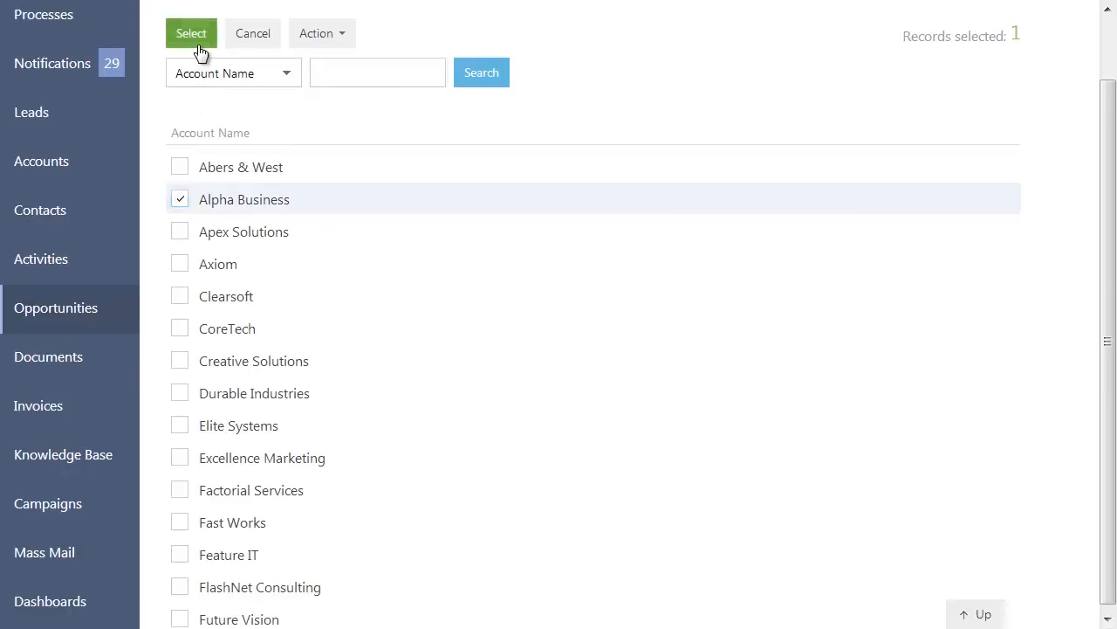
left_click(191, 33)
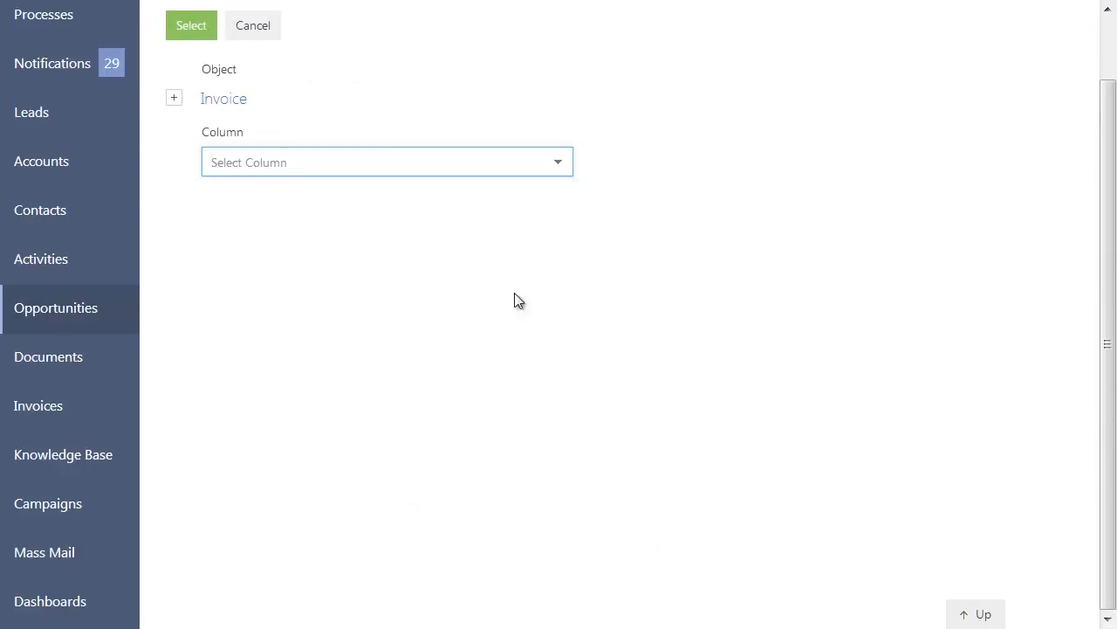
left_click(386, 161)
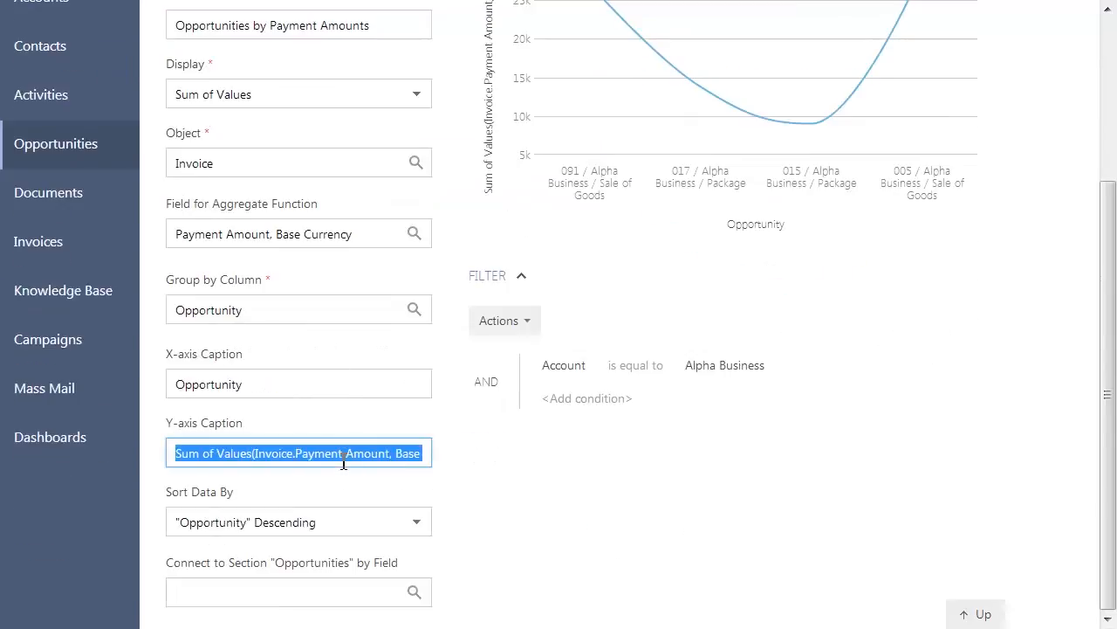
Enter 'Invoices' as the chart's Y-axis caption
type("Invoices")
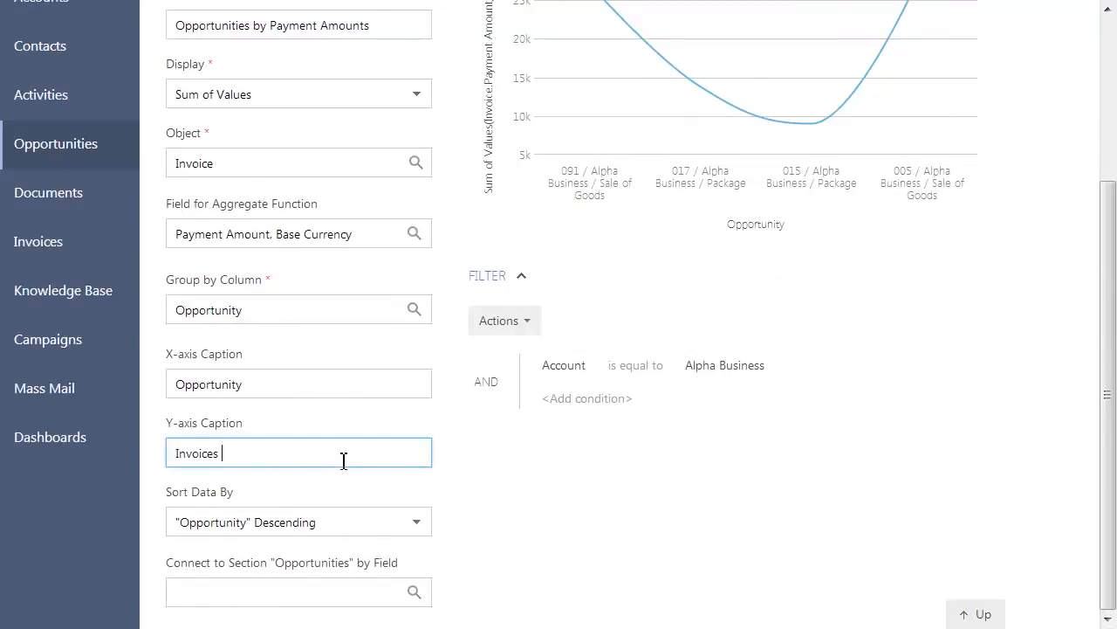